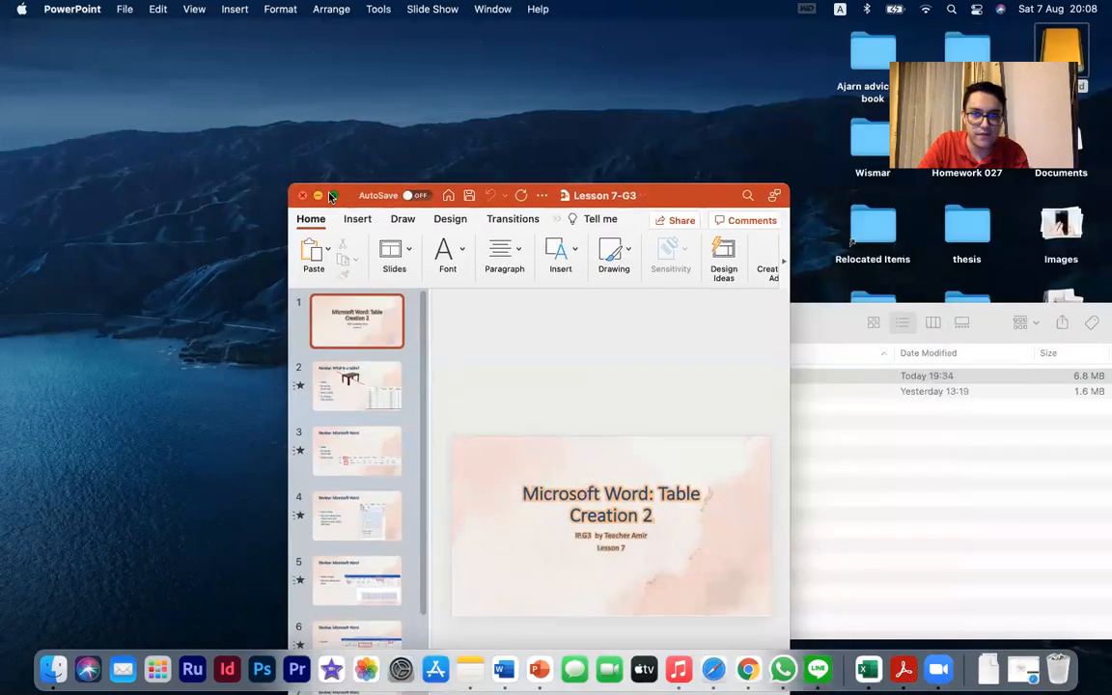
Start the slideshow and reach the Microsoft Word review slide on inserting a table
click(332, 195)
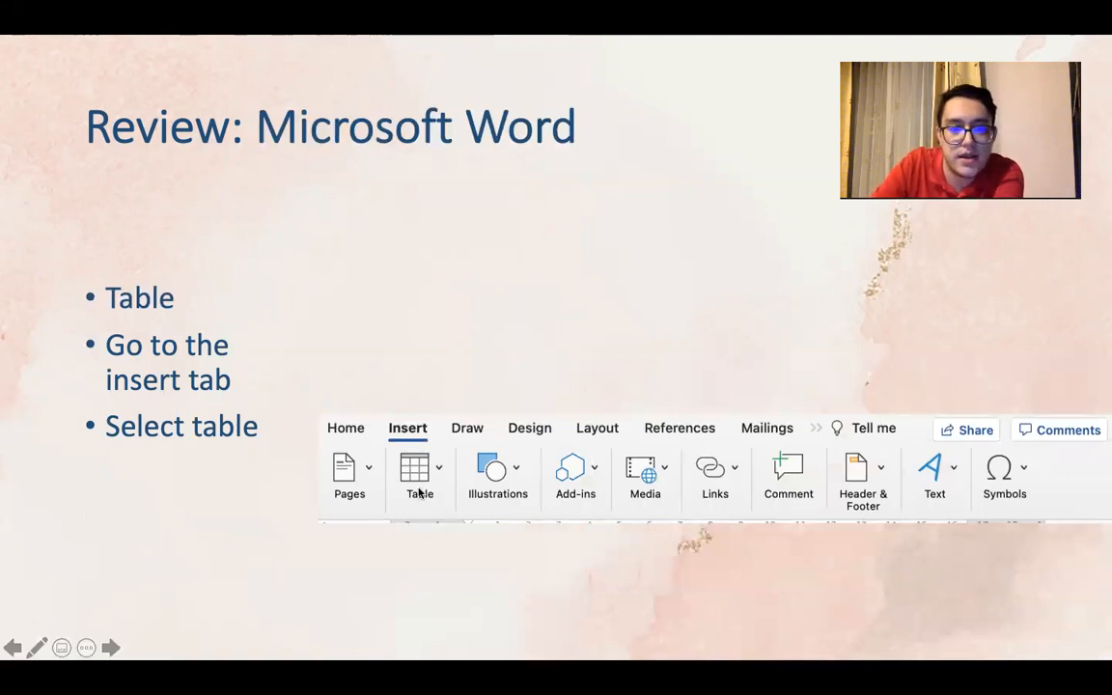
Reveal the highlight boxes and advance to the 'Insert Table' row/column grid slide
click(419, 477)
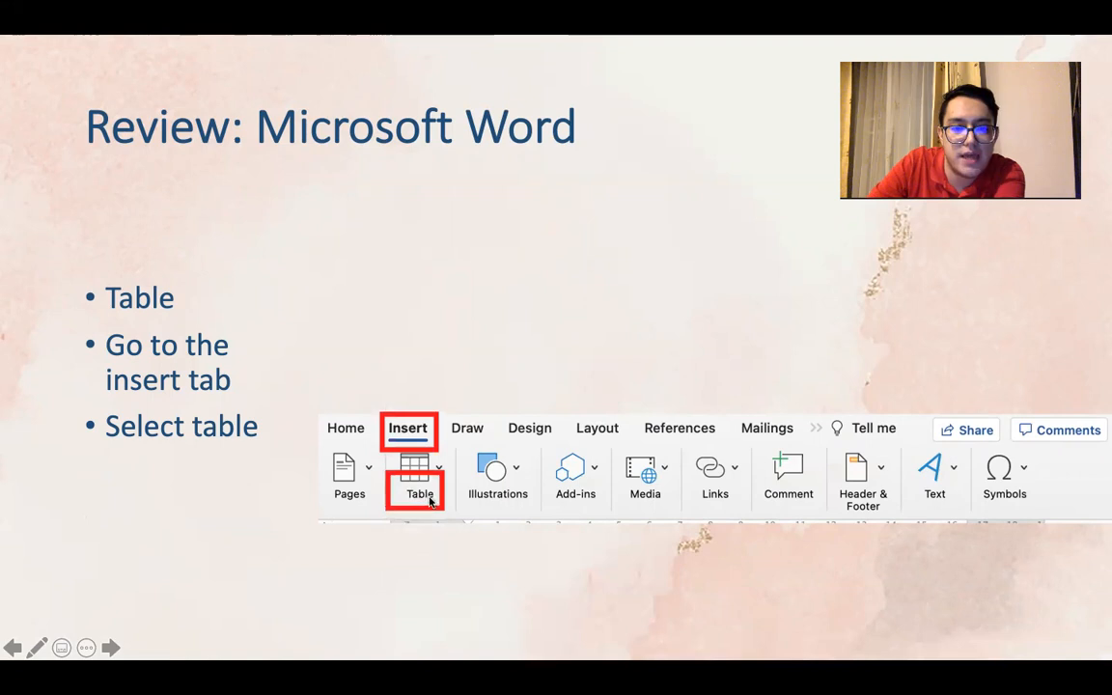
click(414, 473)
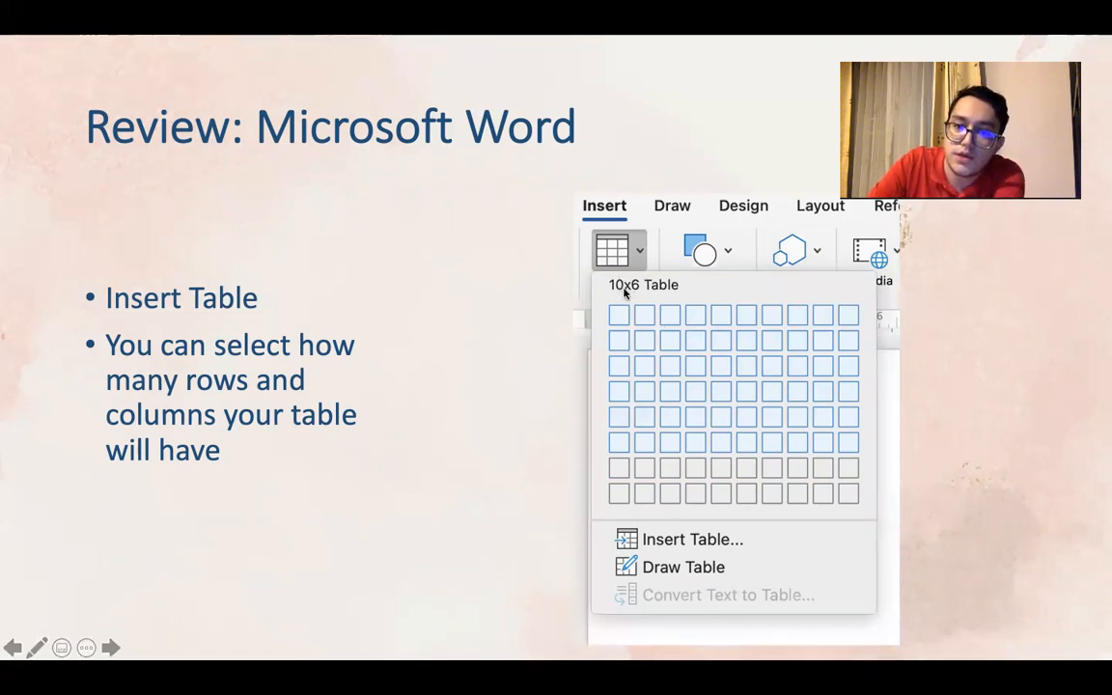
mouse_move(743, 564)
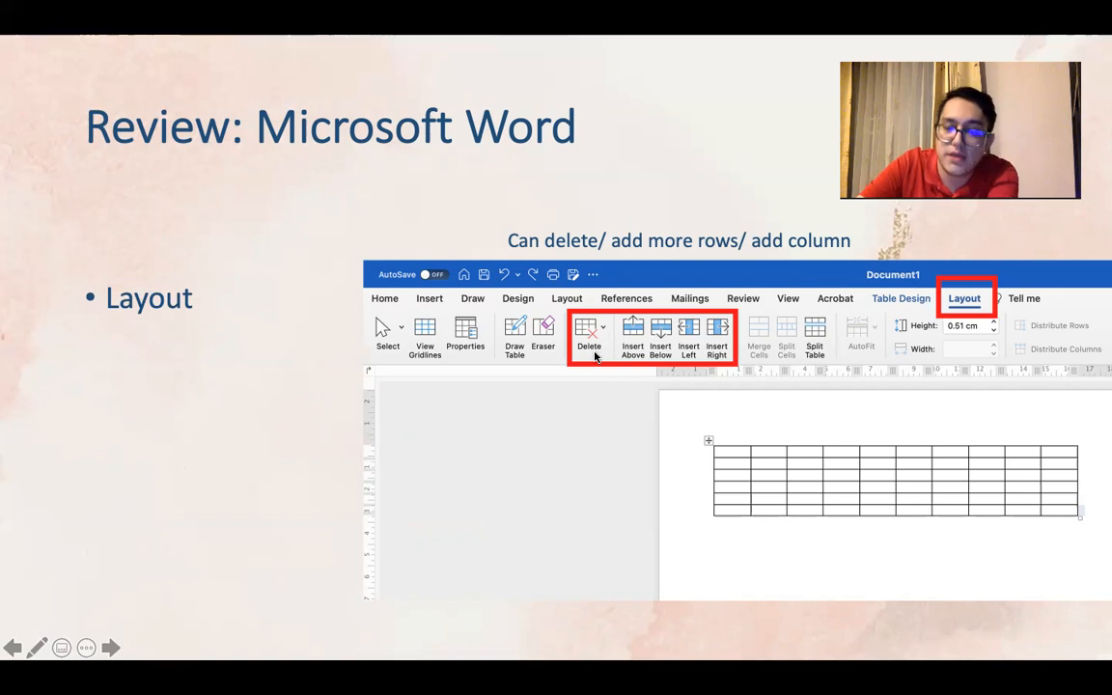
mouse_move(642, 361)
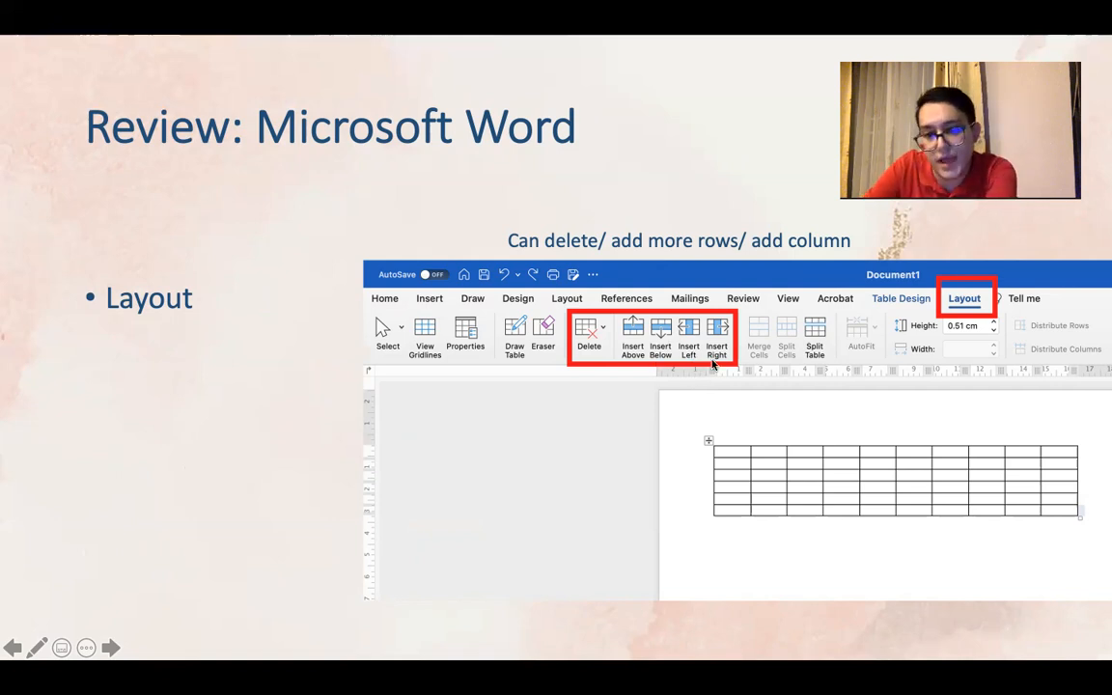
Advance past the Layout slide to the 'Cell' slide about typing into cells
click(110, 649)
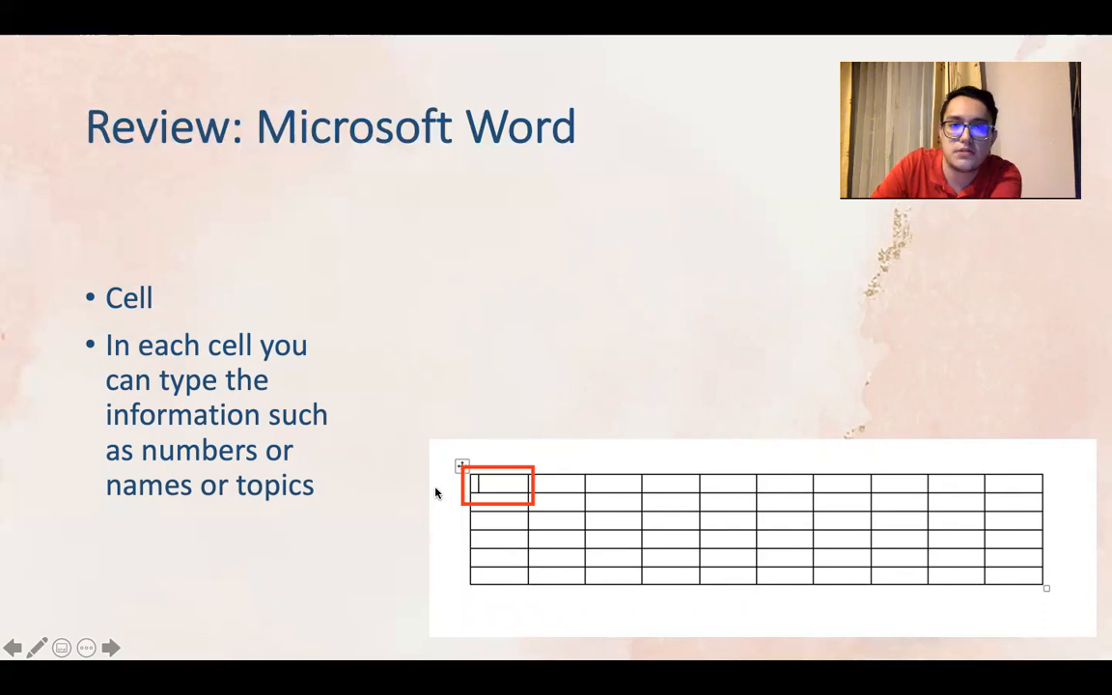
Advance to the 'other options to insert the table' slide and switch to the Laser Pointer
click(108, 649)
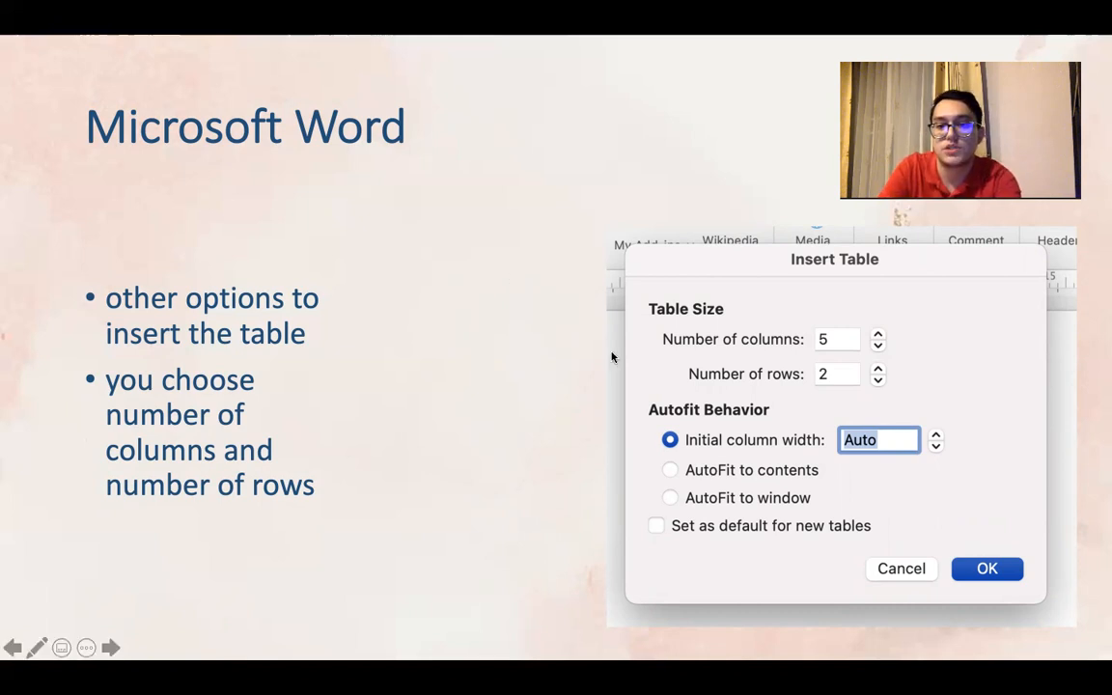
click(38, 647)
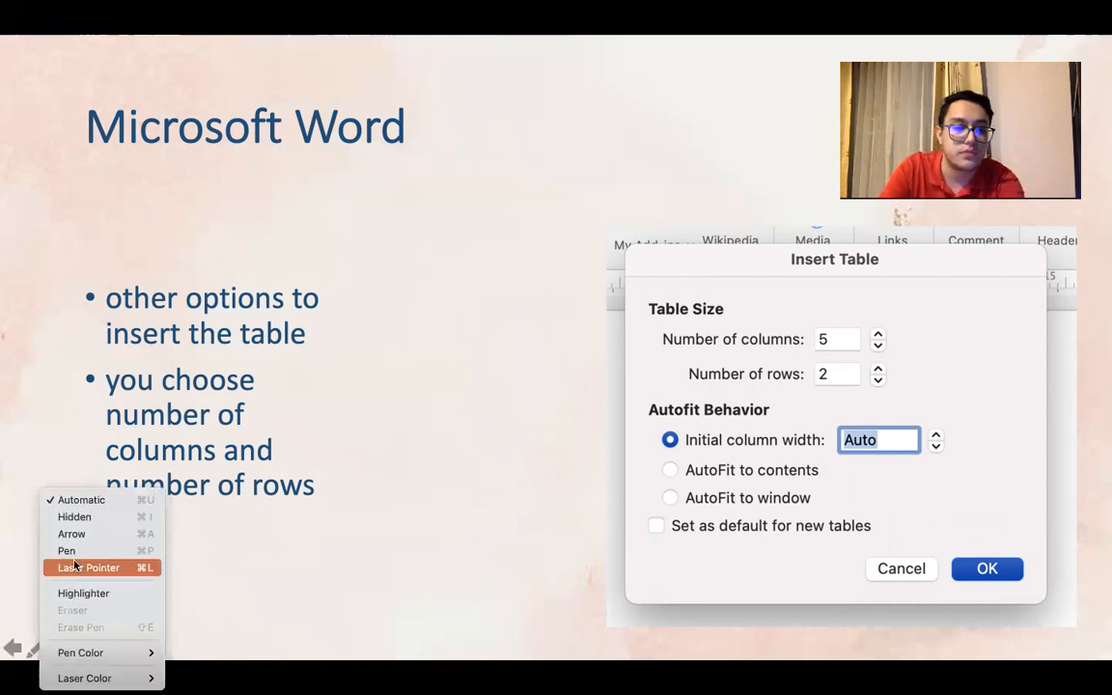
click(88, 568)
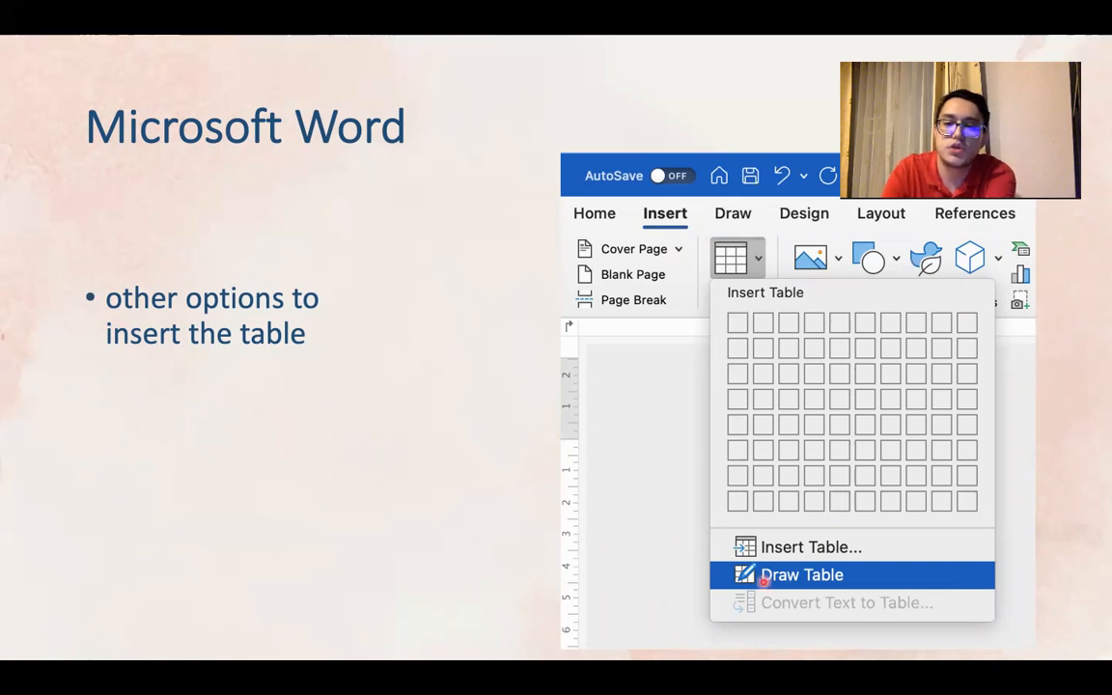
mouse_move(950, 592)
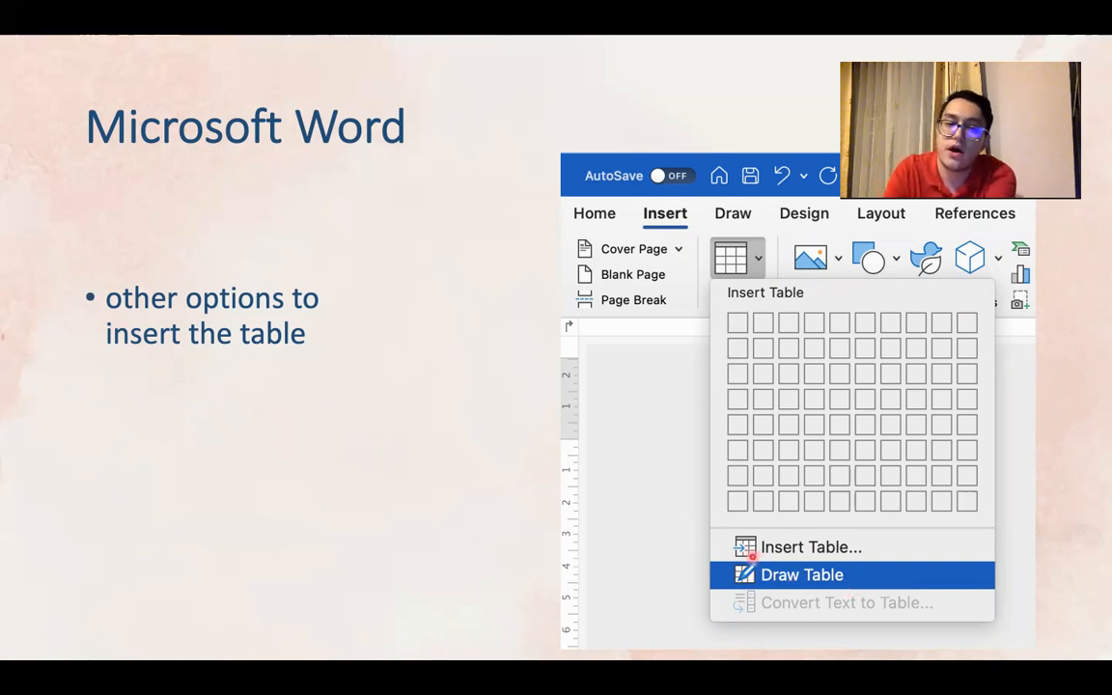
mouse_move(867, 564)
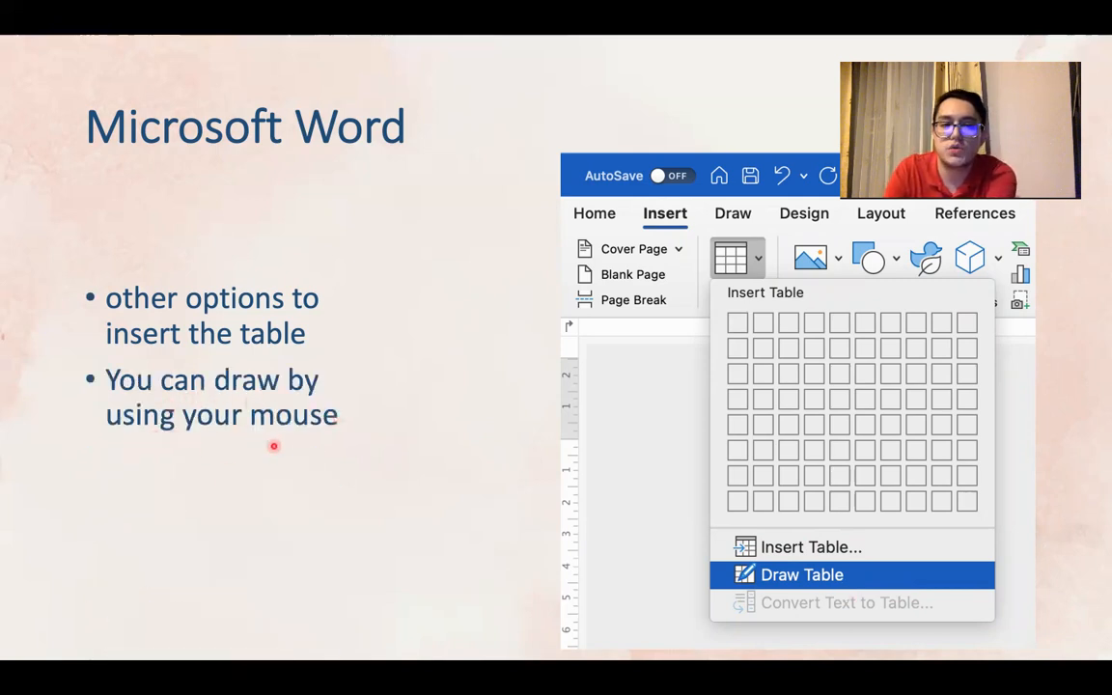
mouse_move(367, 446)
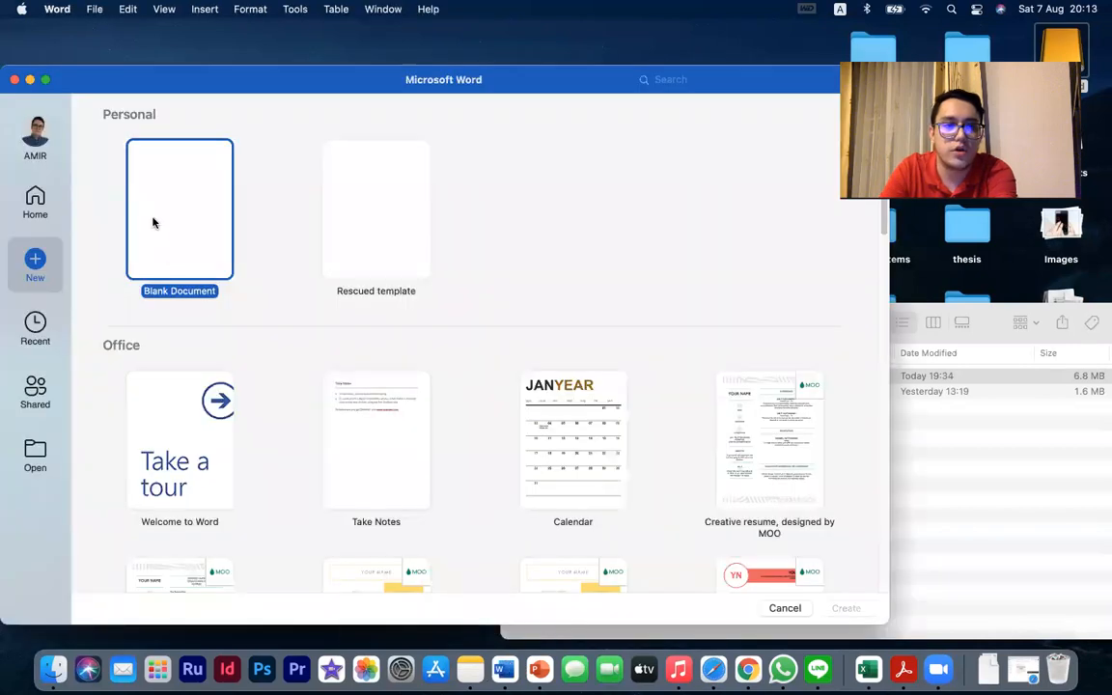
Create a new Blank Document from the Word gallery and maximize its window
double_click(179, 208)
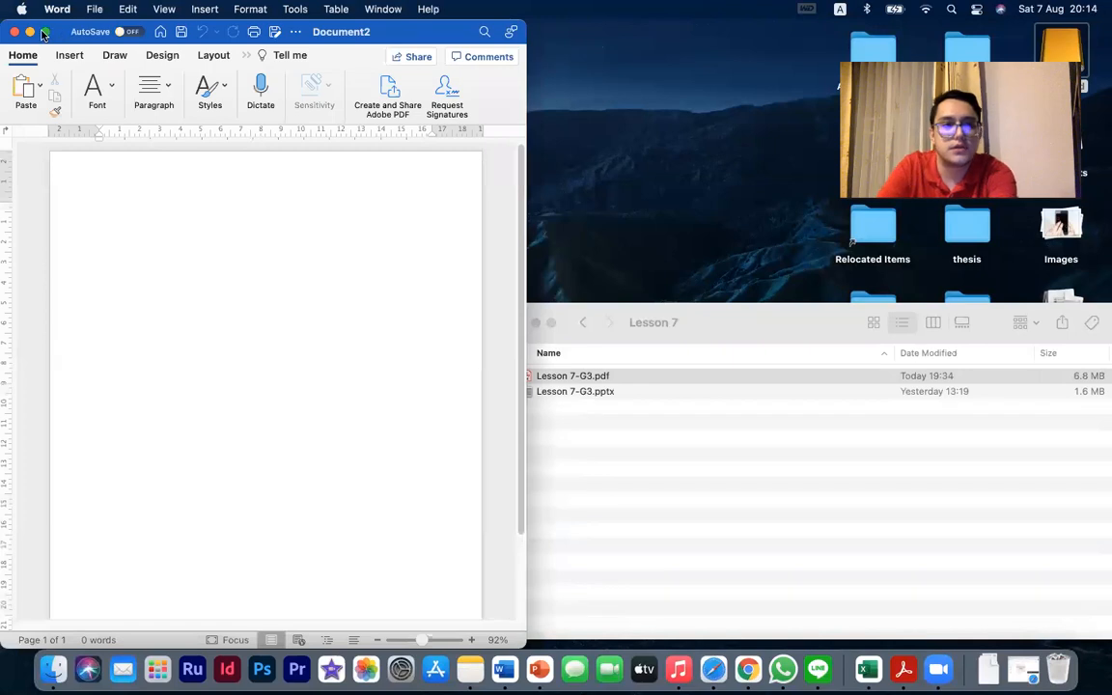
click(31, 31)
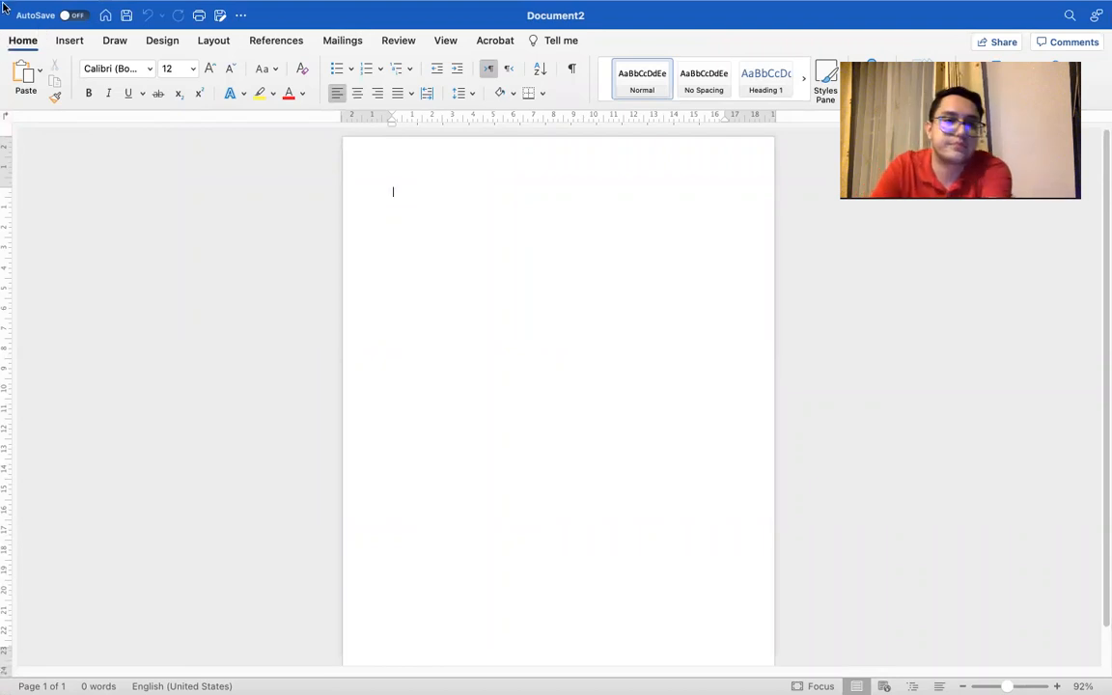
Insert a table of seven columns and four rows from the Table size grid
click(70, 40)
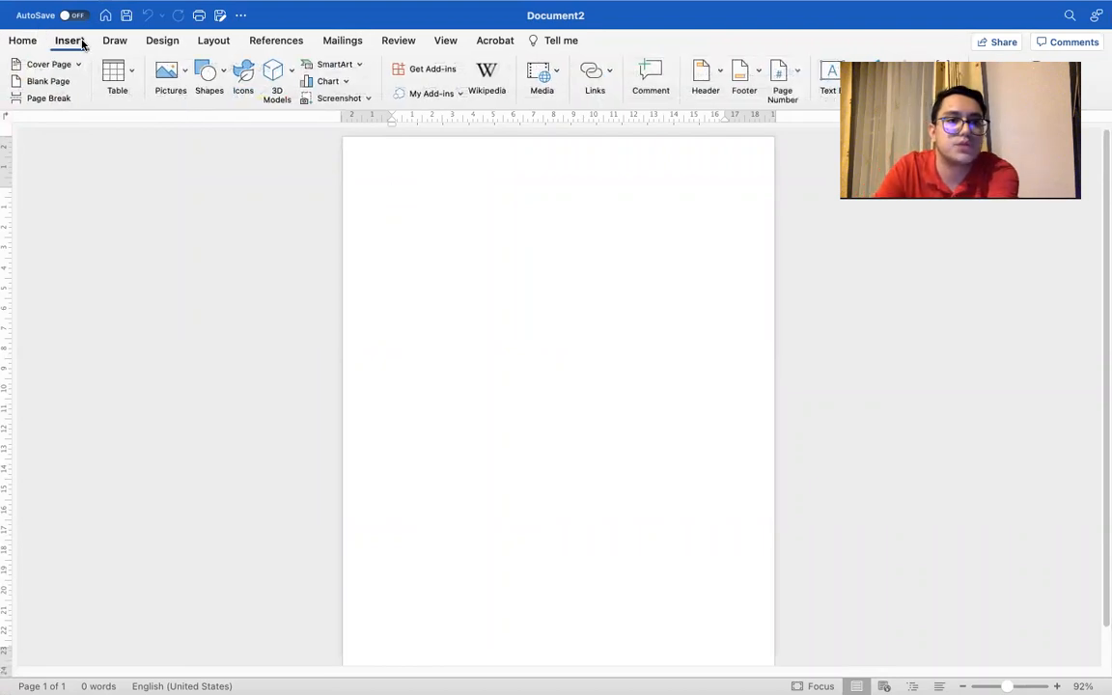
click(392, 191)
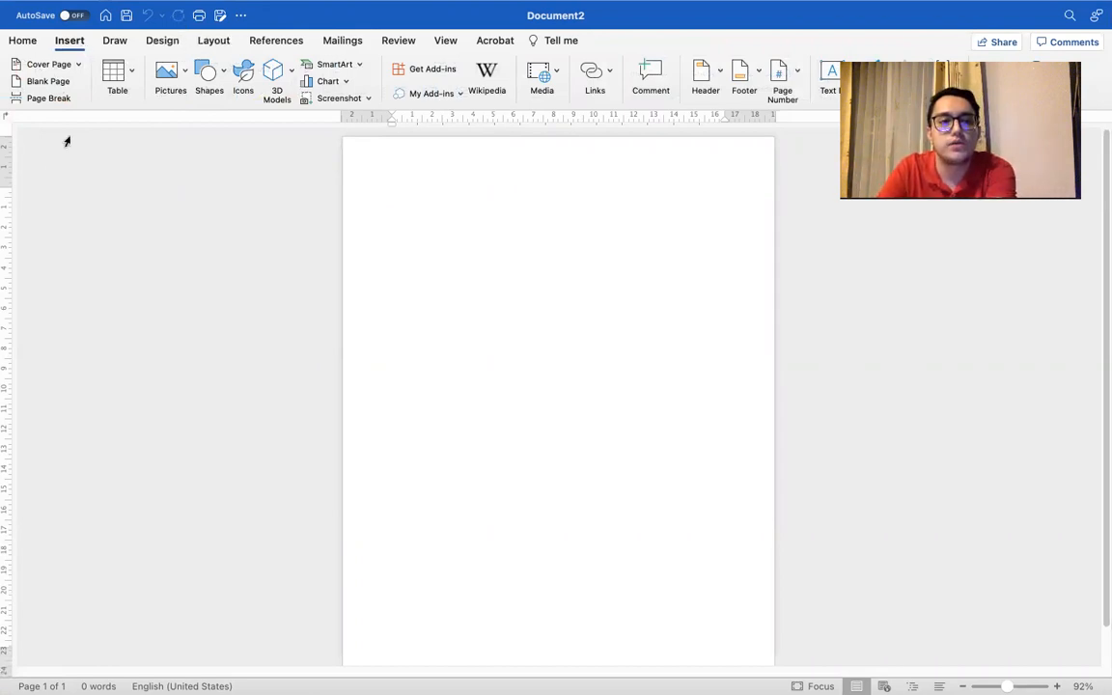
click(115, 75)
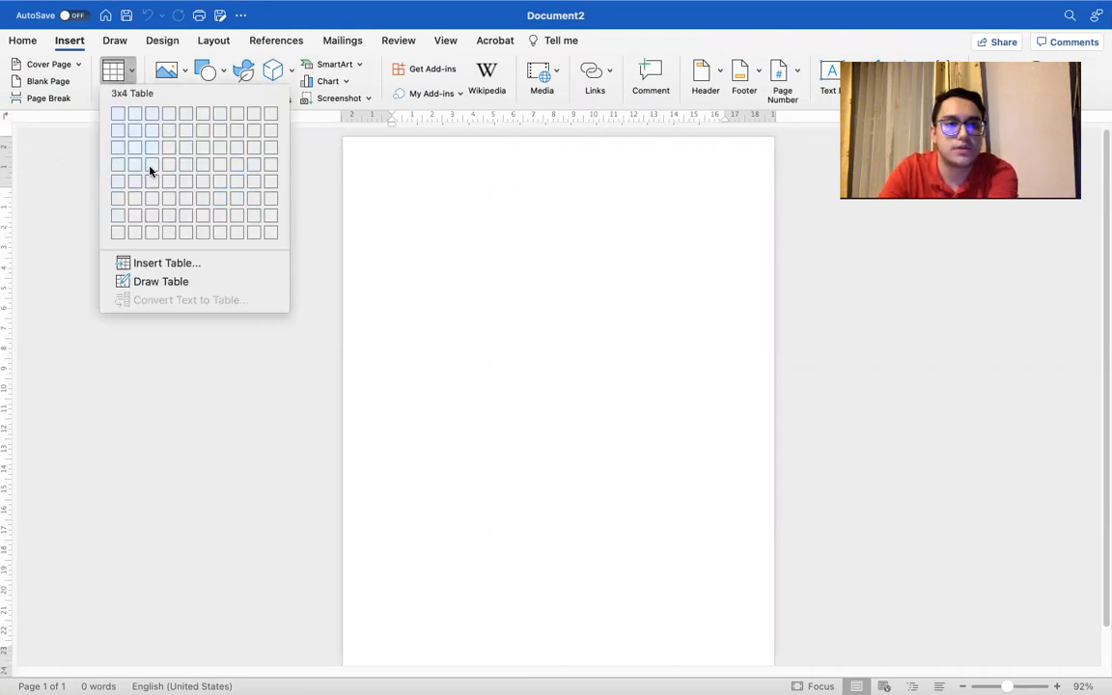
mouse_move(266, 197)
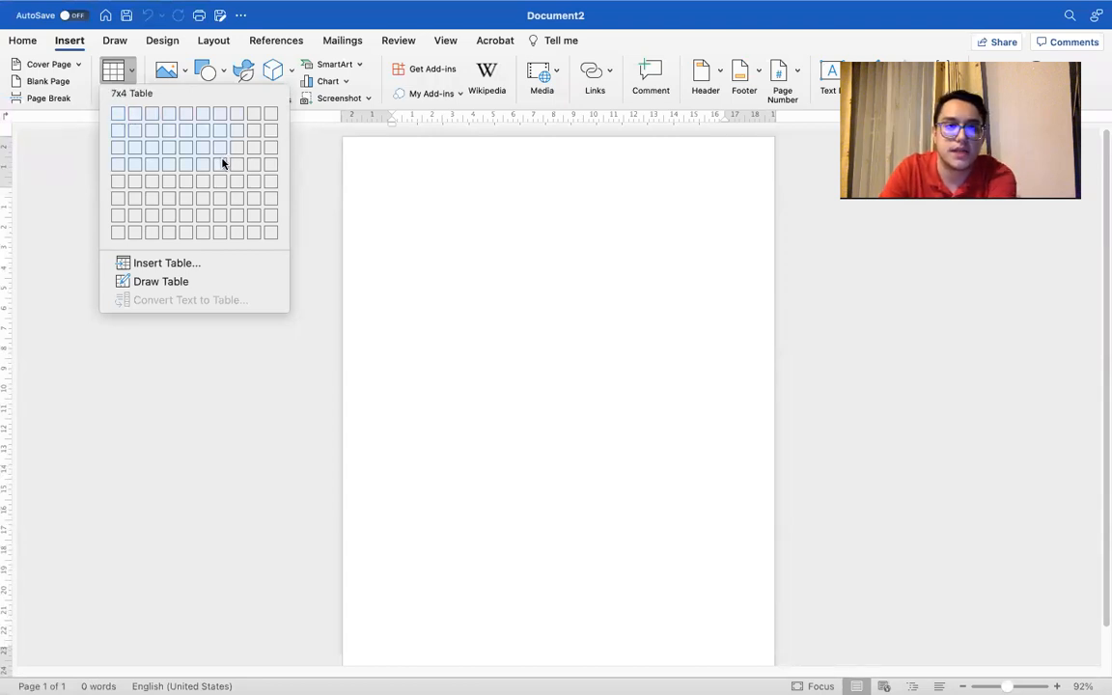
click(222, 162)
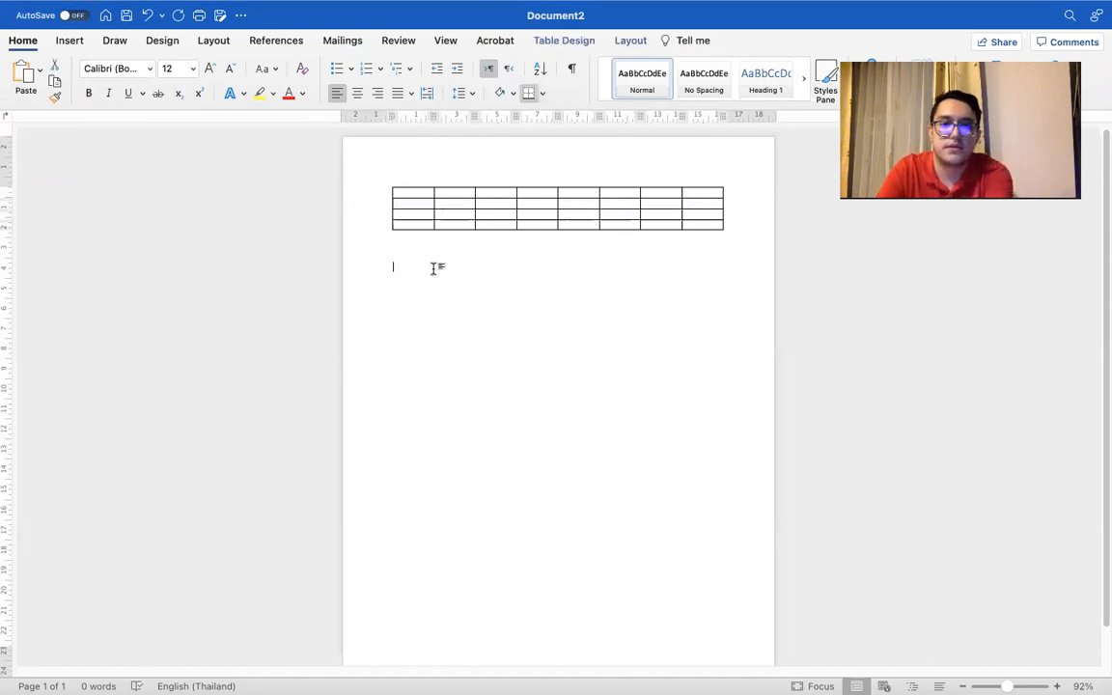
click(69, 41)
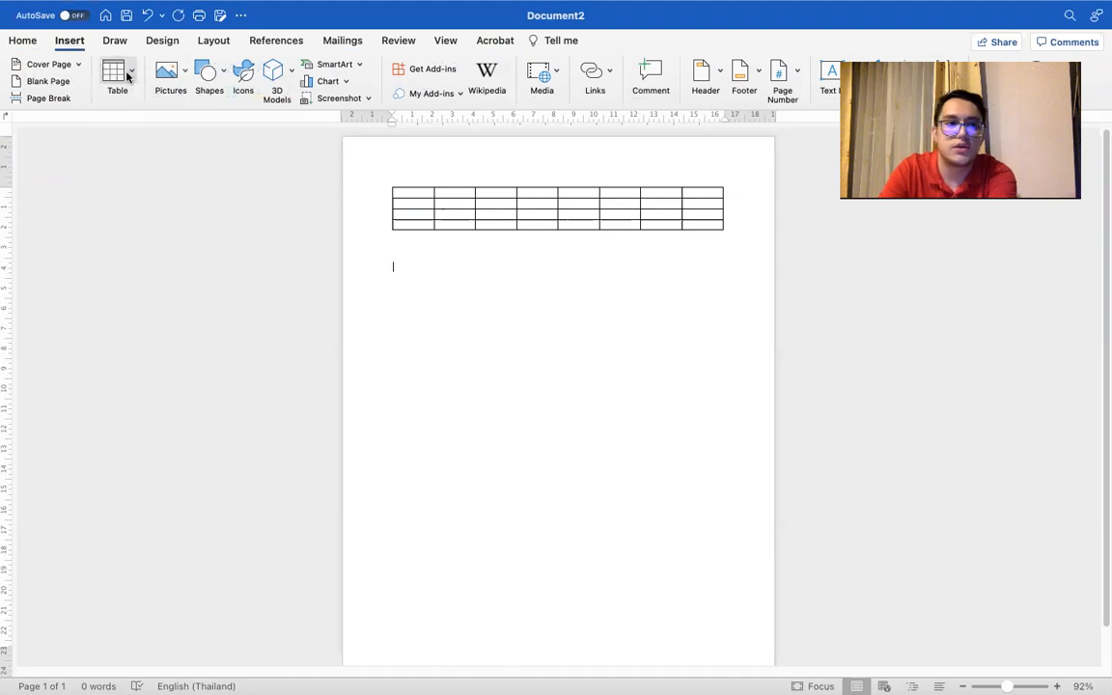
Insert a second table of 8 columns and 5 rows via the Insert Table dialog
click(116, 77)
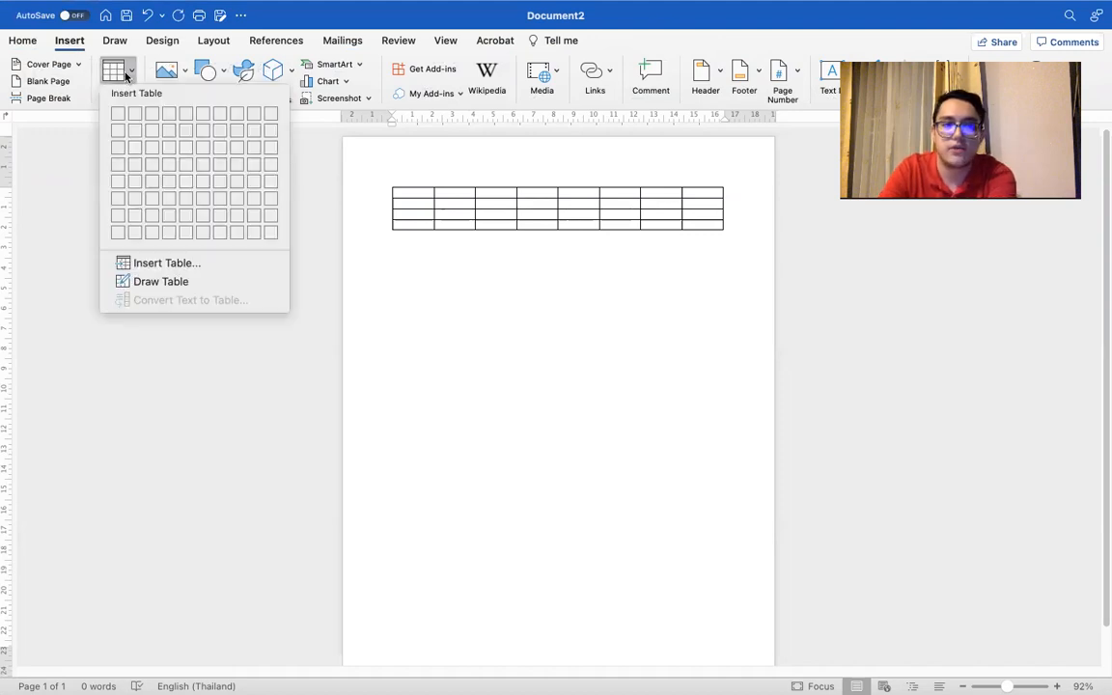
mouse_move(166, 263)
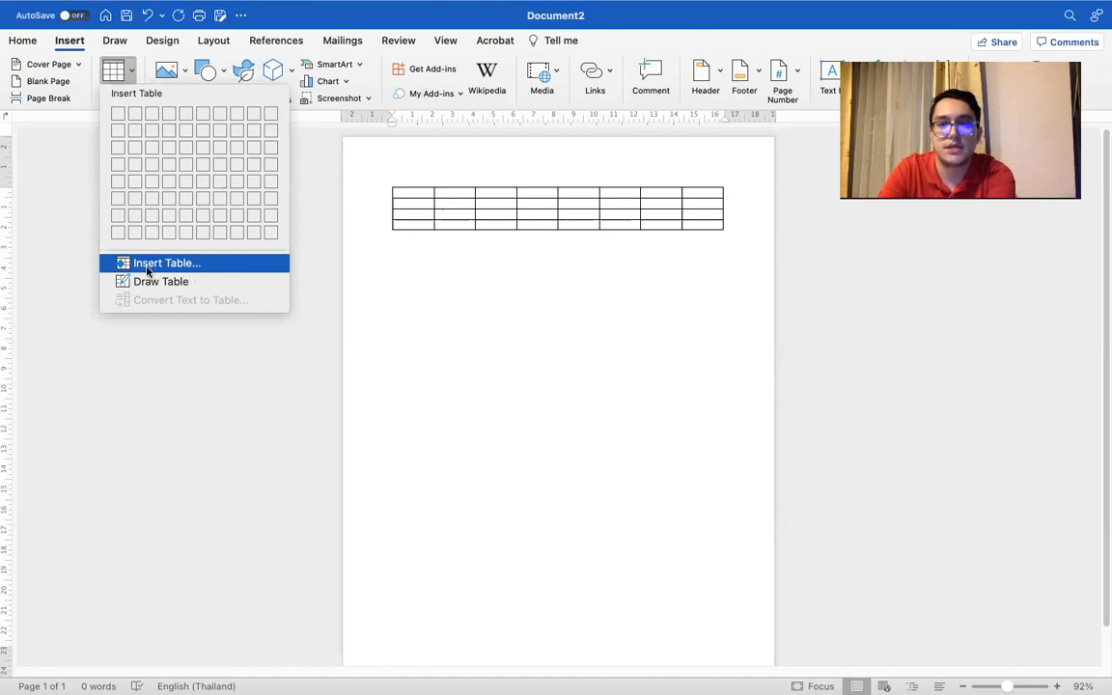
click(166, 263)
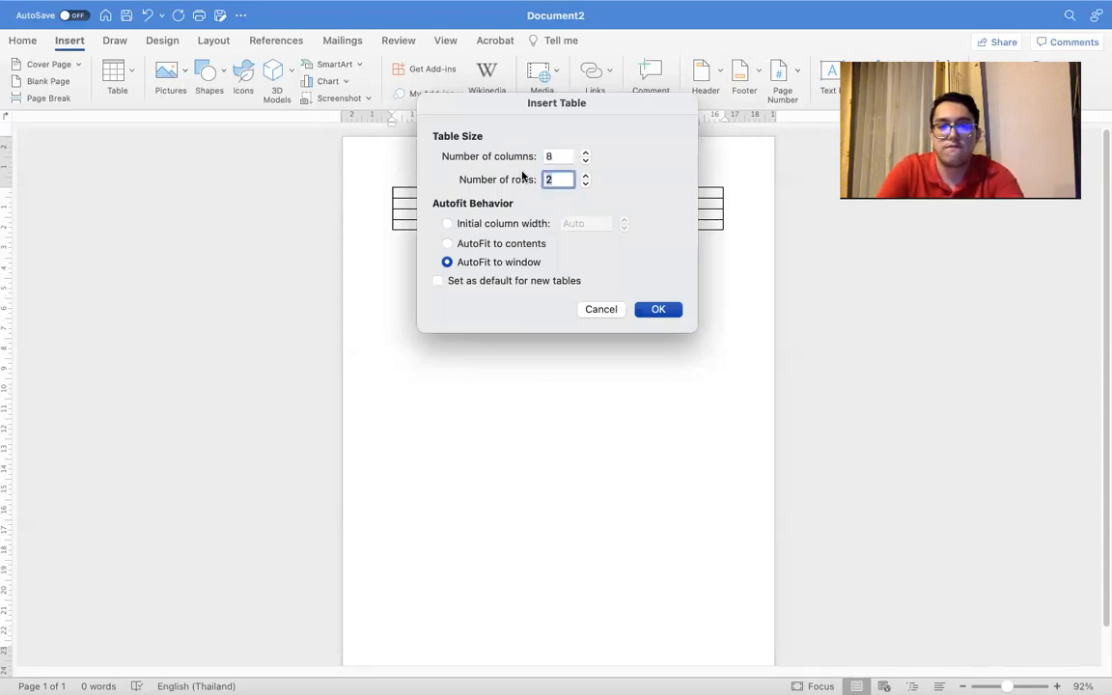
text(5)
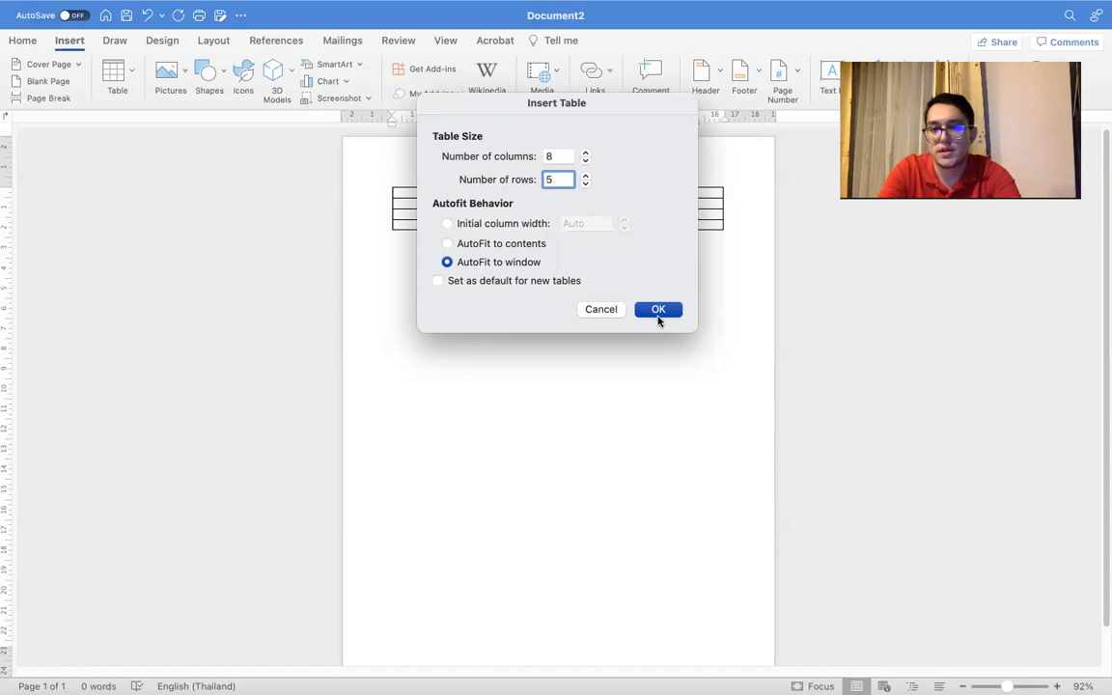
click(659, 309)
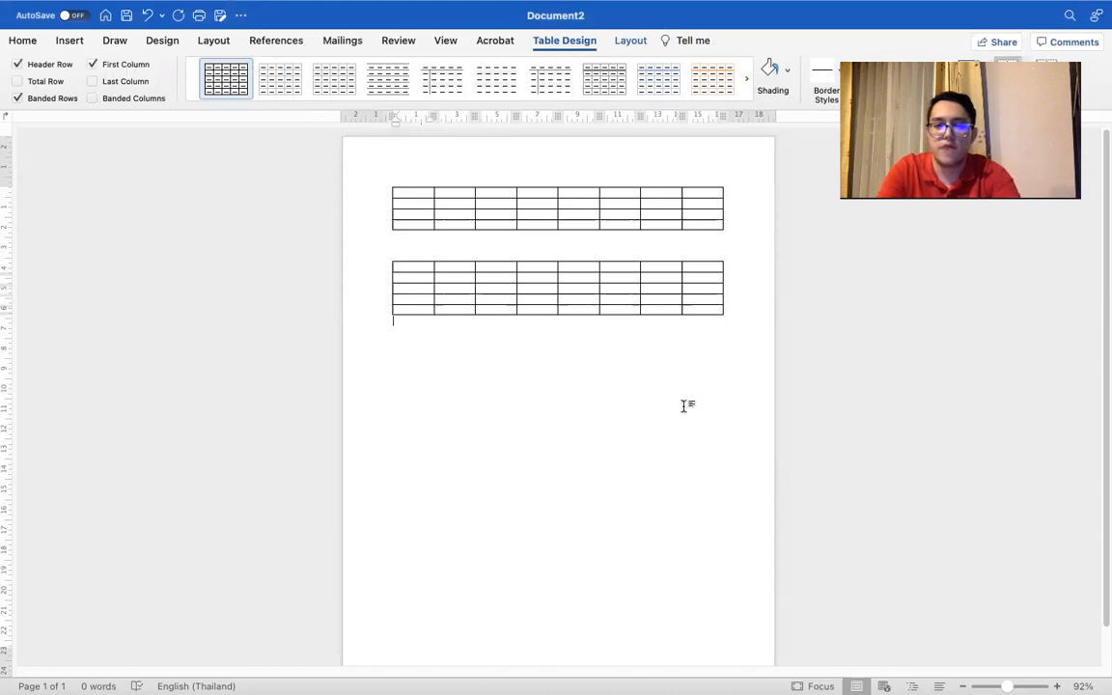
Below the second table, open and cancel Insert Table…, leaving the Table menu open
click(23, 41)
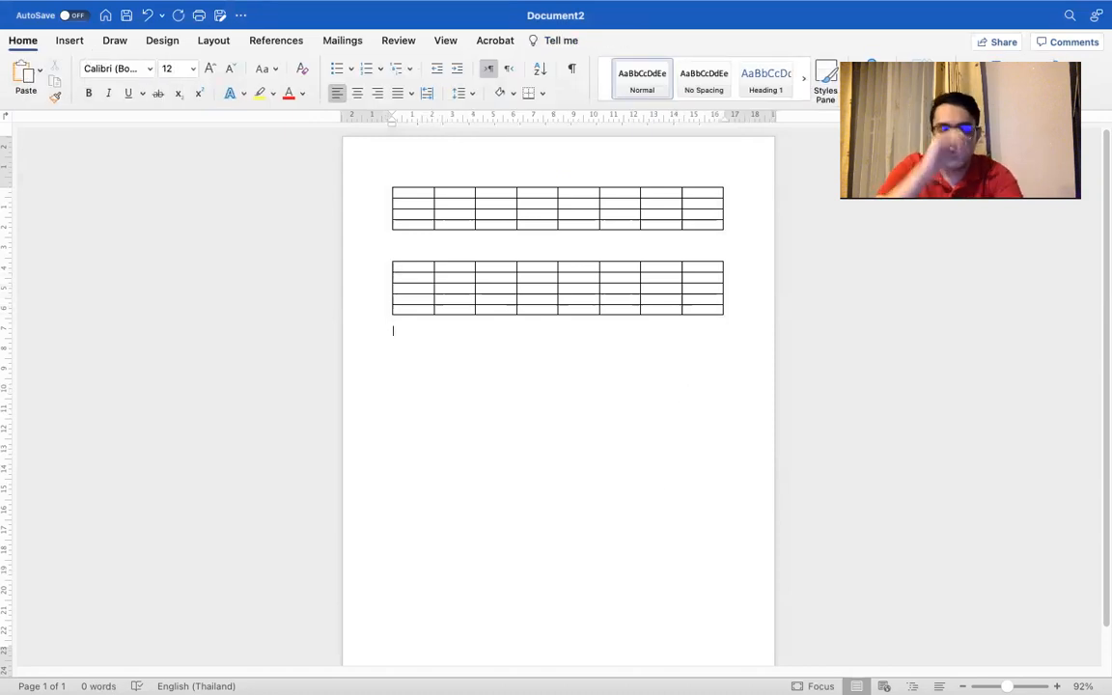
click(70, 40)
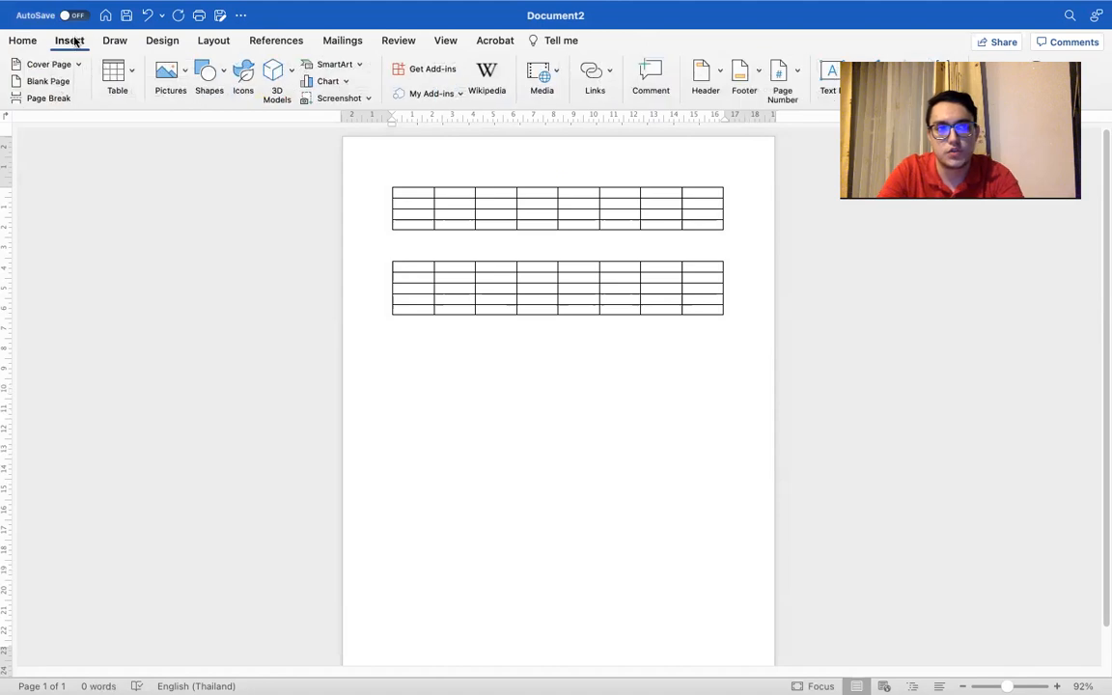
click(116, 78)
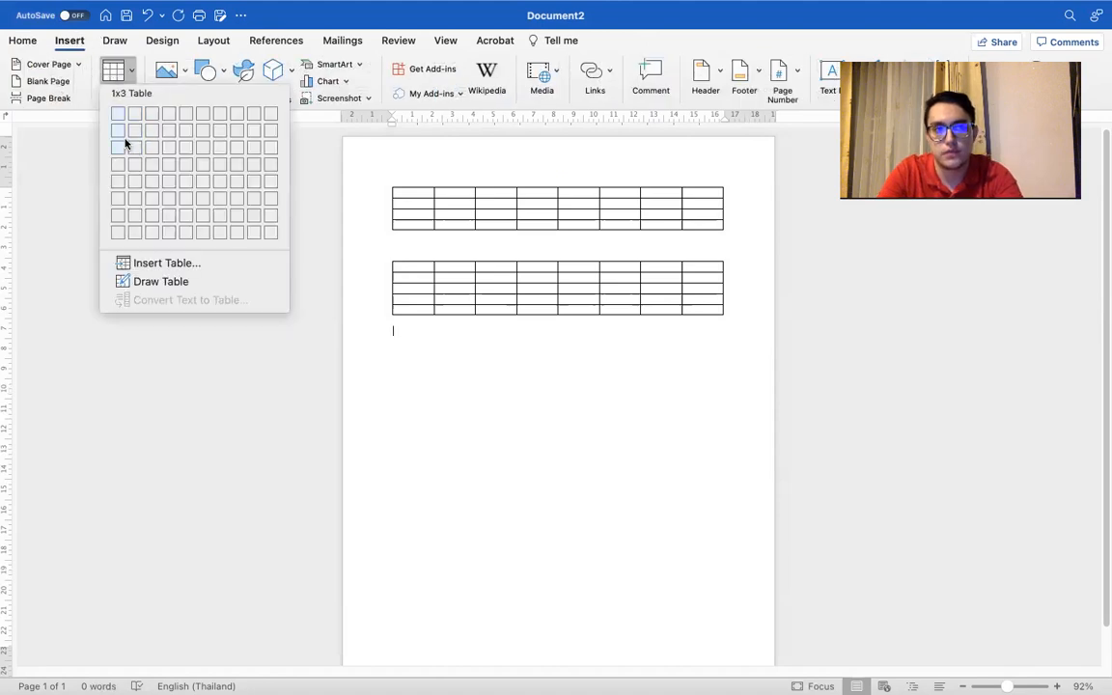
mouse_move(258, 232)
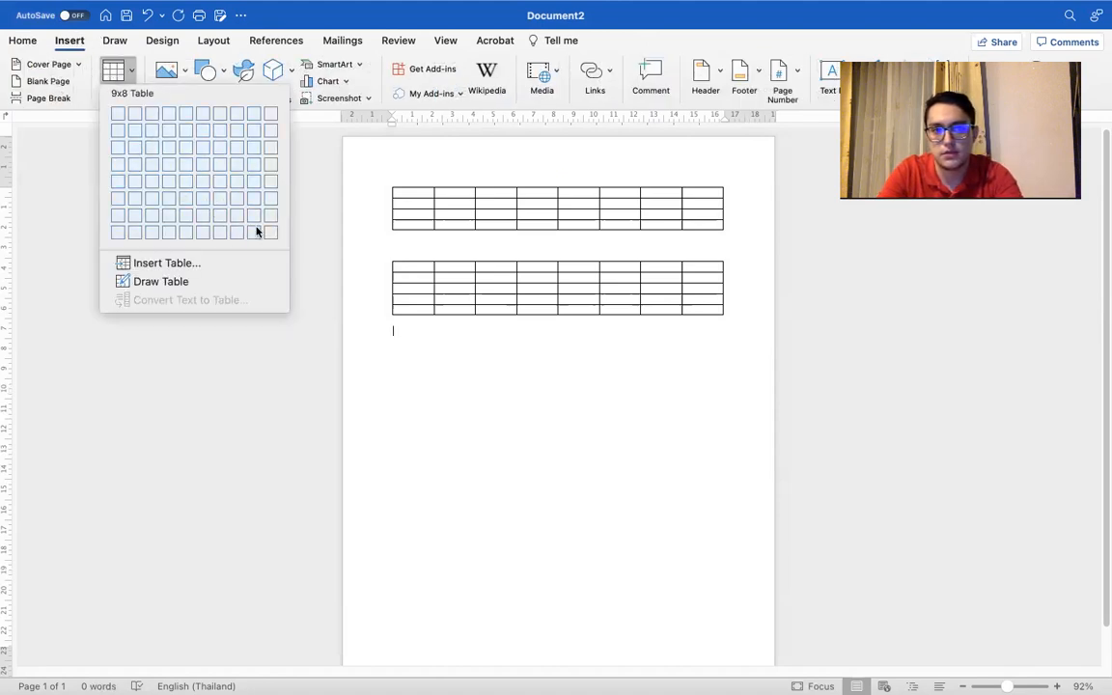
mouse_move(275, 235)
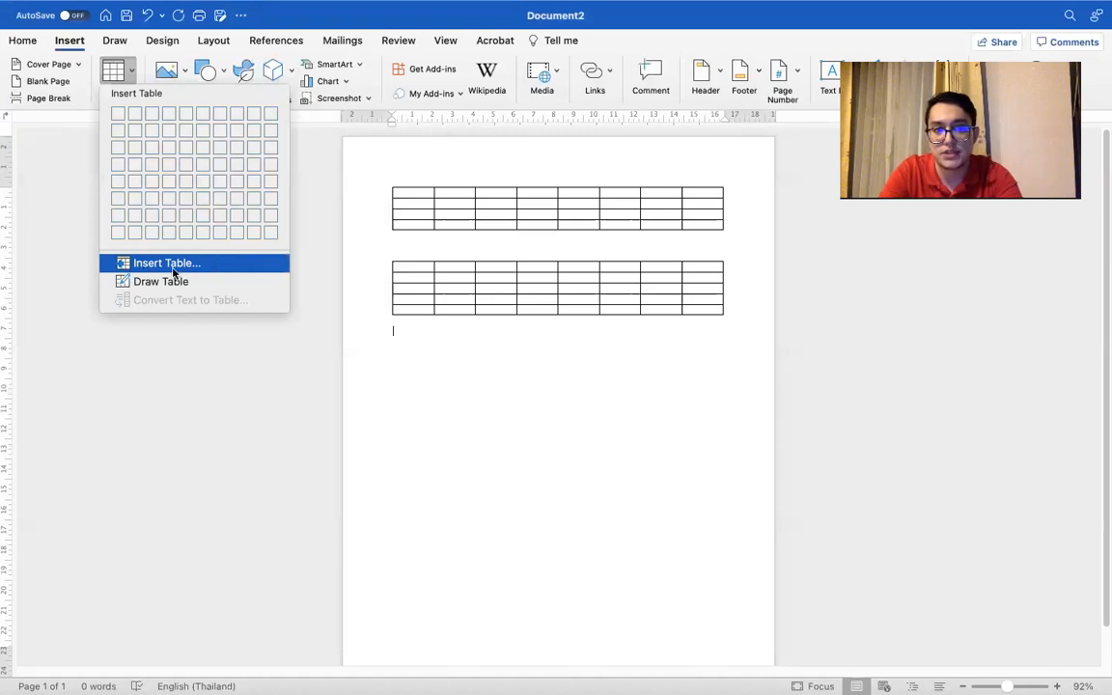
click(166, 263)
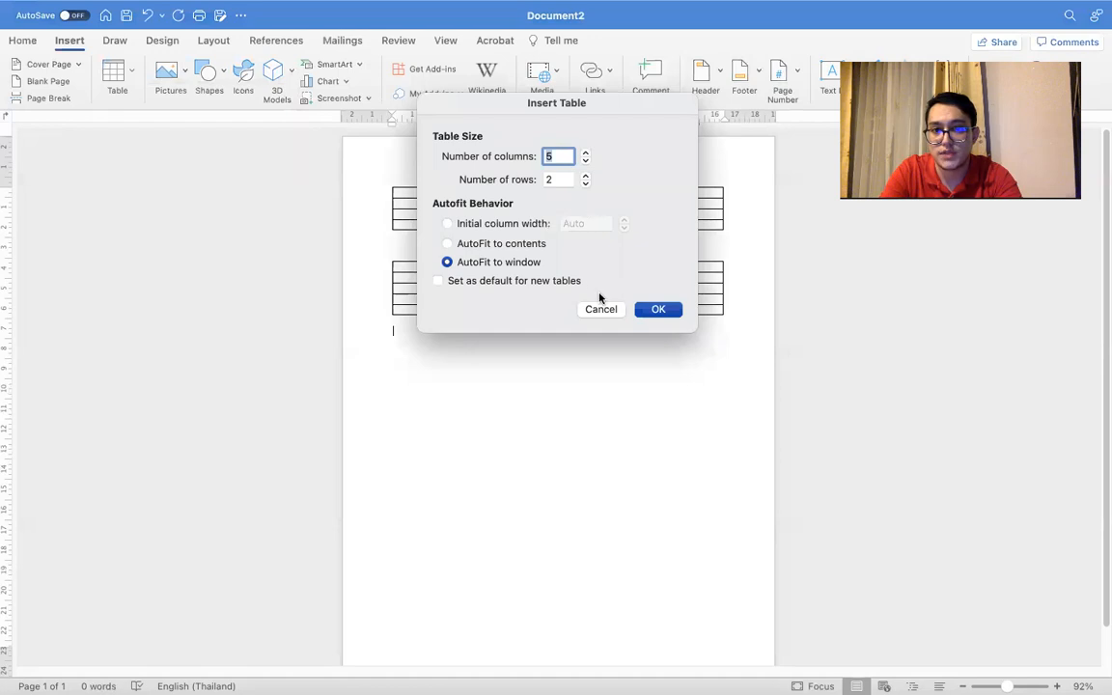
click(116, 73)
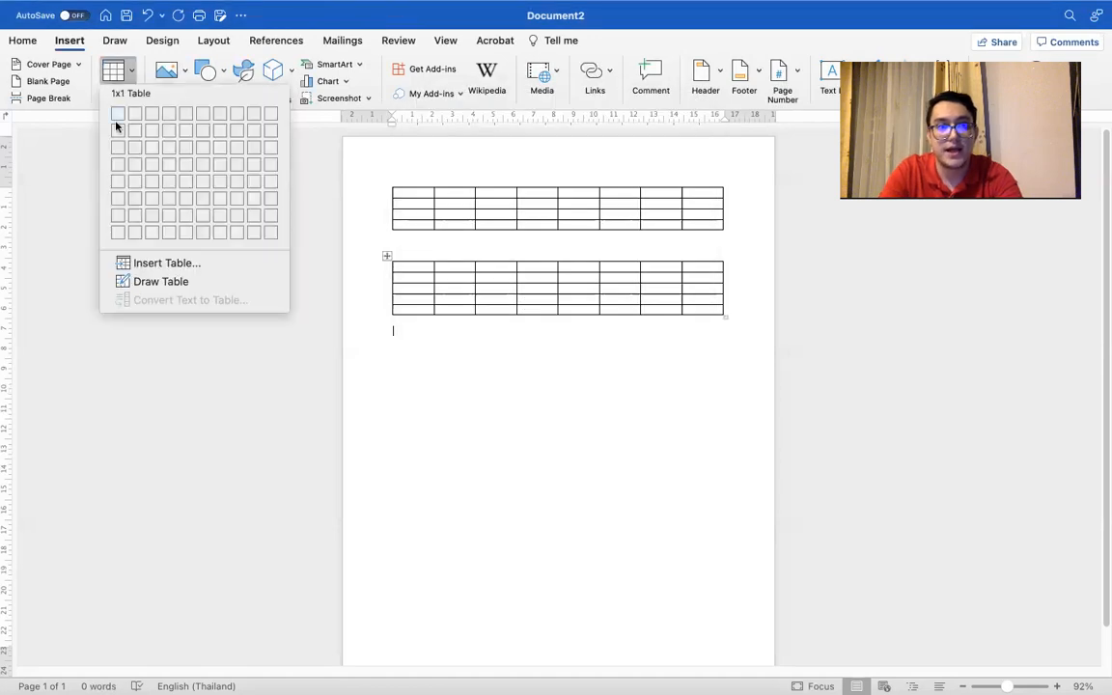
mouse_move(160, 281)
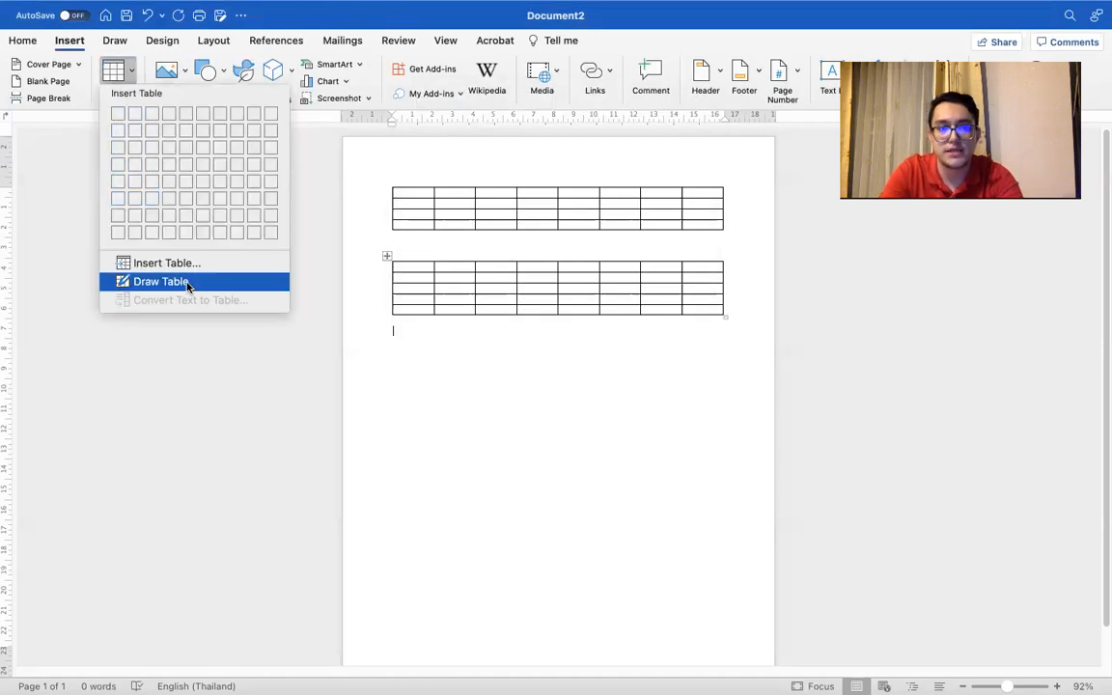
With Draw Table, pencil in the outer border of a tall third table
click(161, 282)
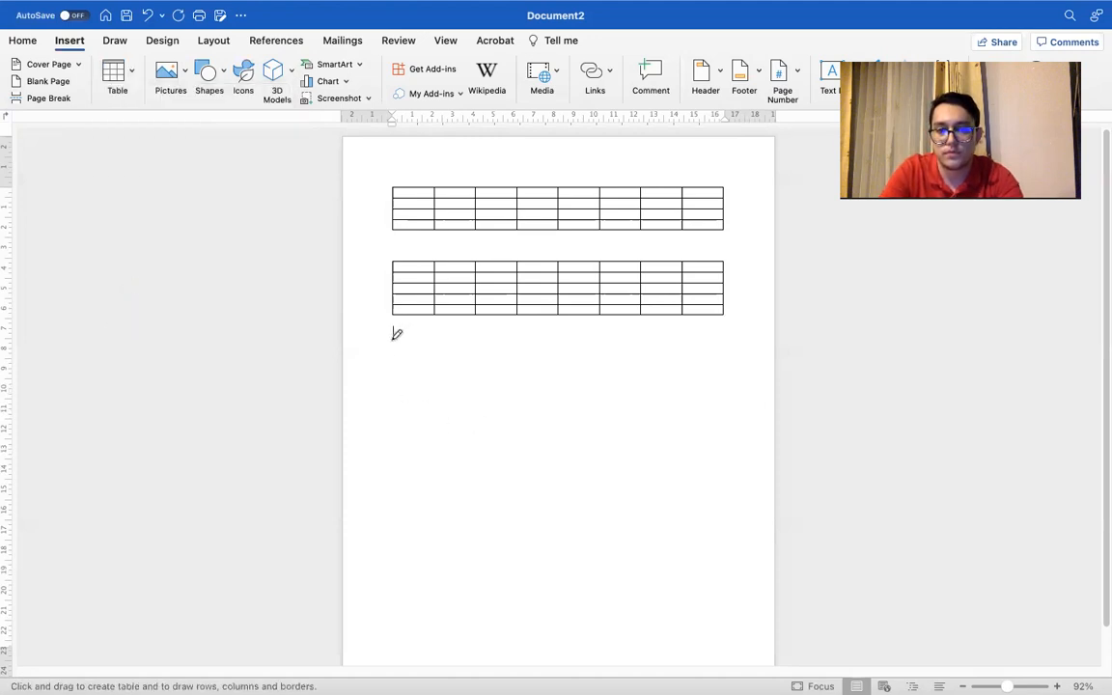
drag(390, 343, 692, 483)
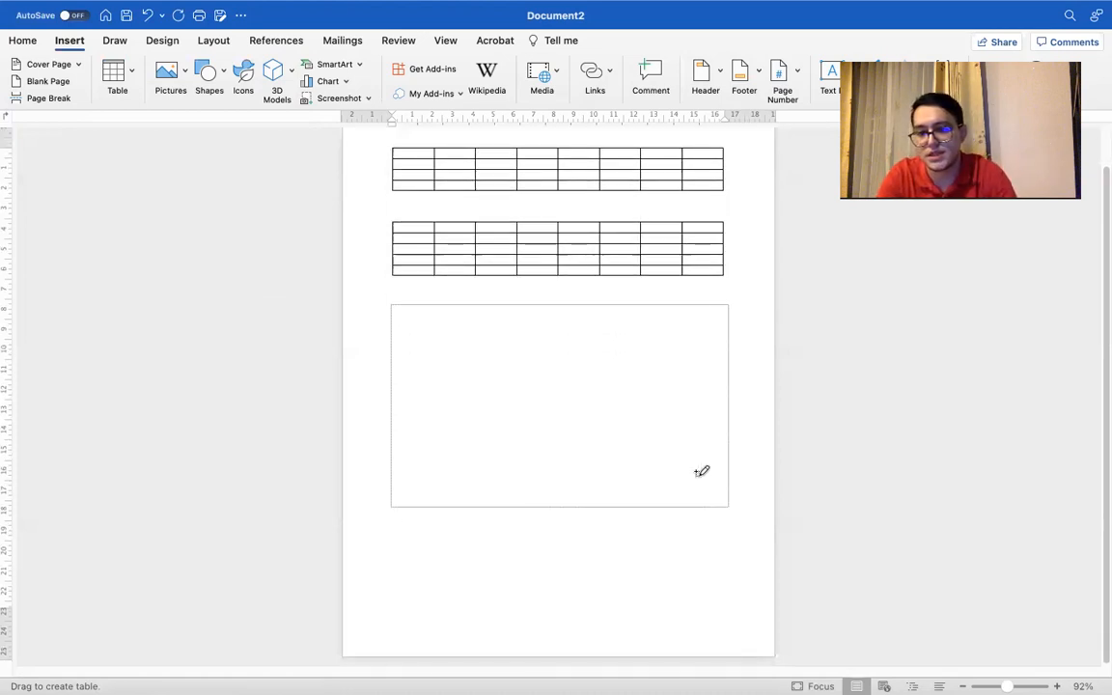
drag(730, 506, 655, 556)
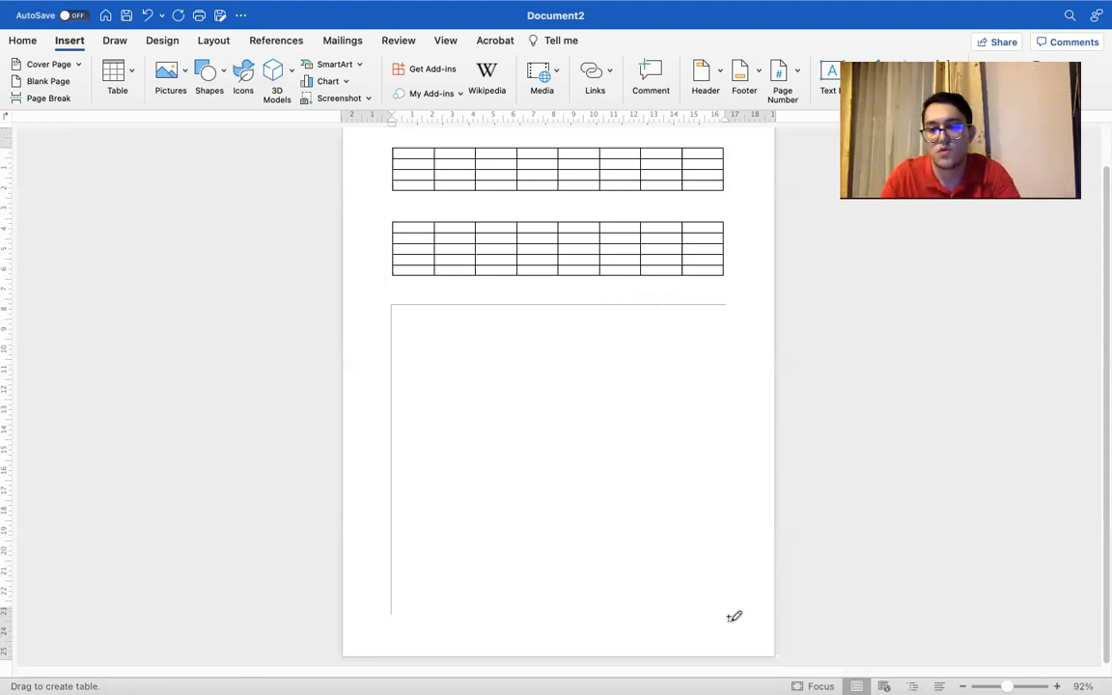
drag(390, 285, 726, 603)
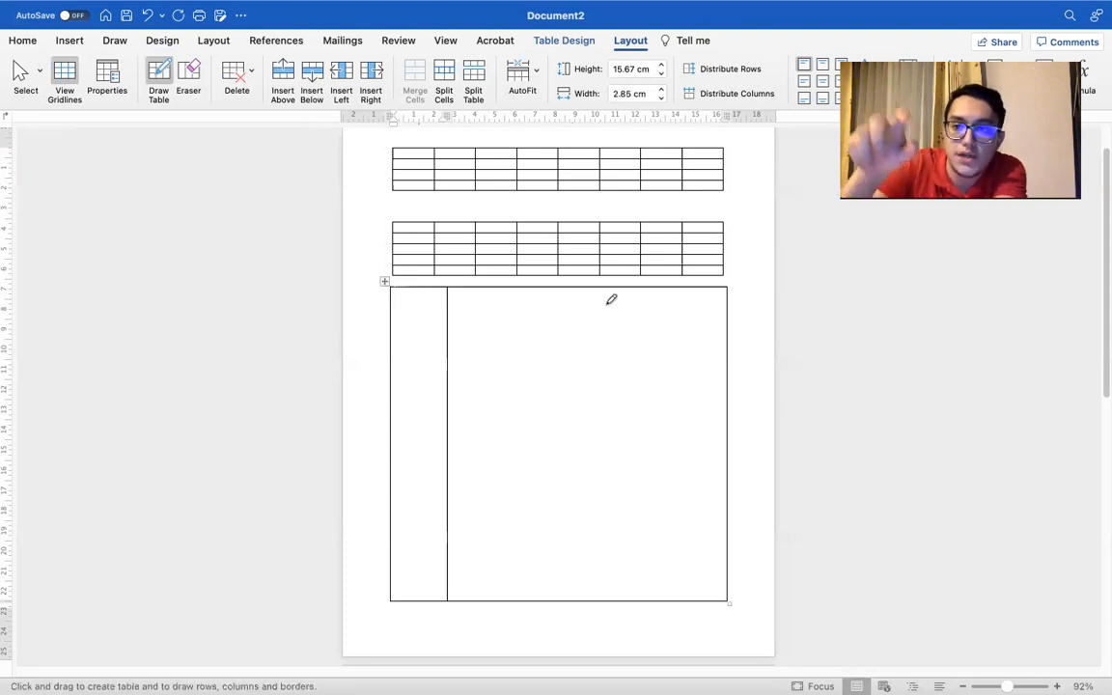
mouse_move(510, 282)
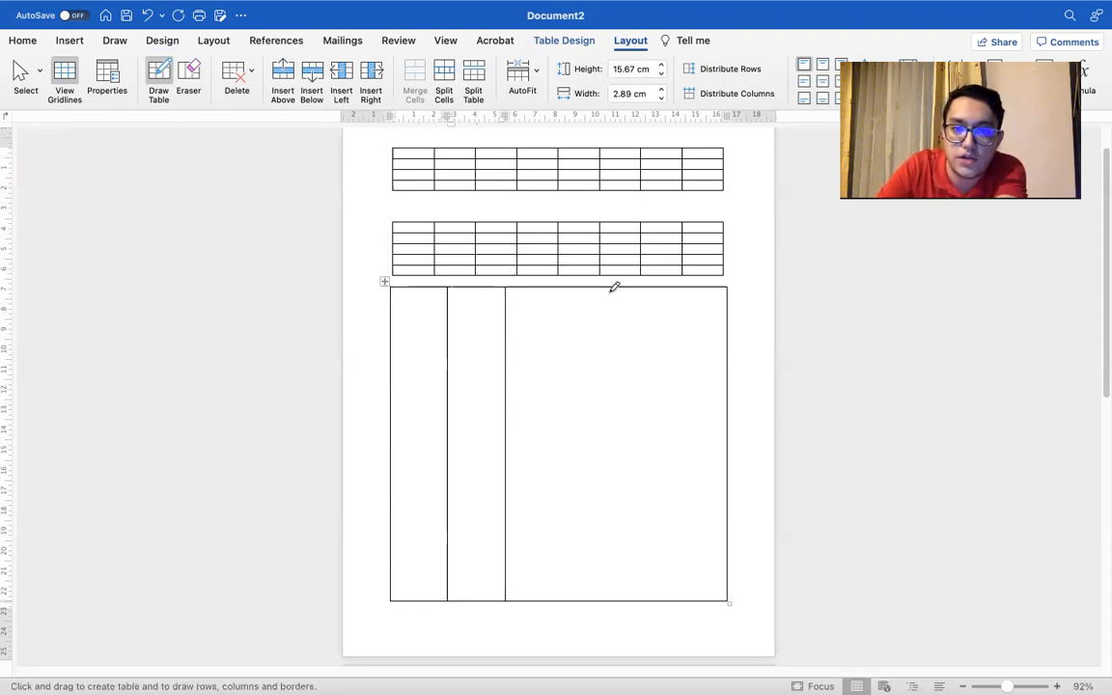
Draw column dividers and several row lines inside the new table
drag(608, 289, 609, 602)
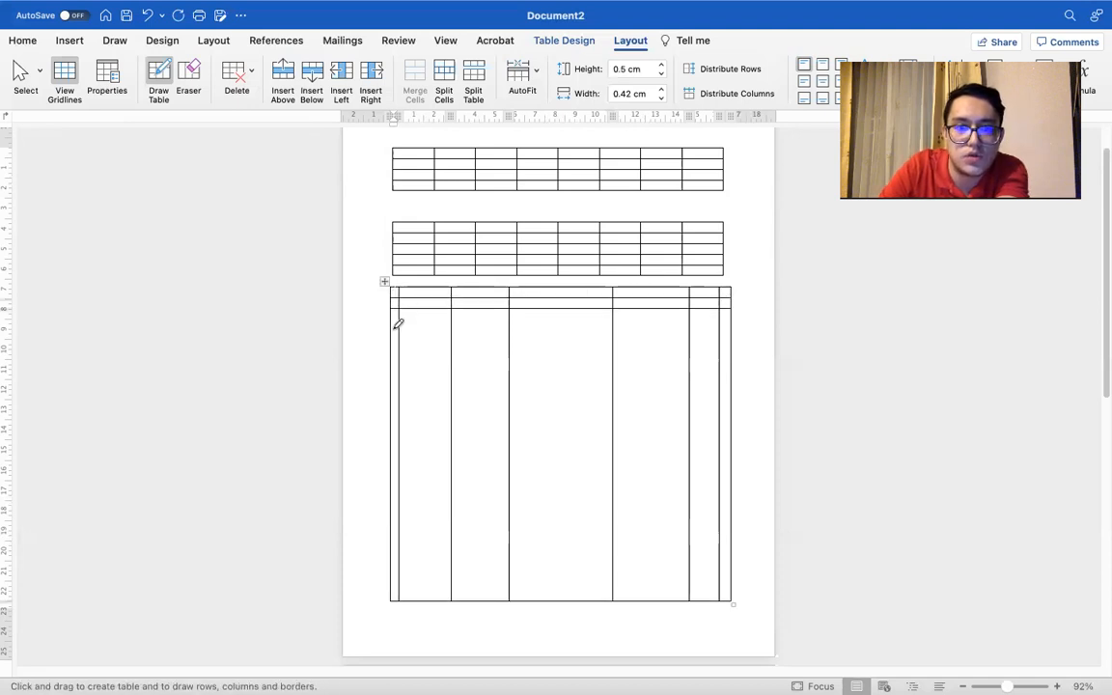
drag(398, 324, 668, 327)
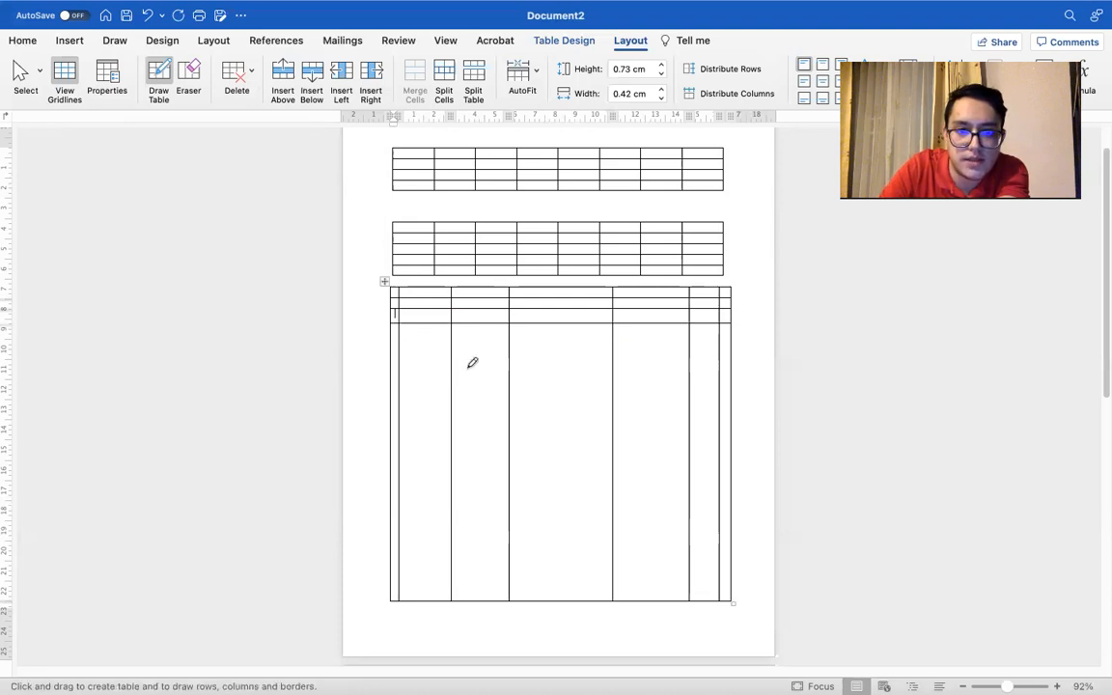
drag(448, 363, 691, 363)
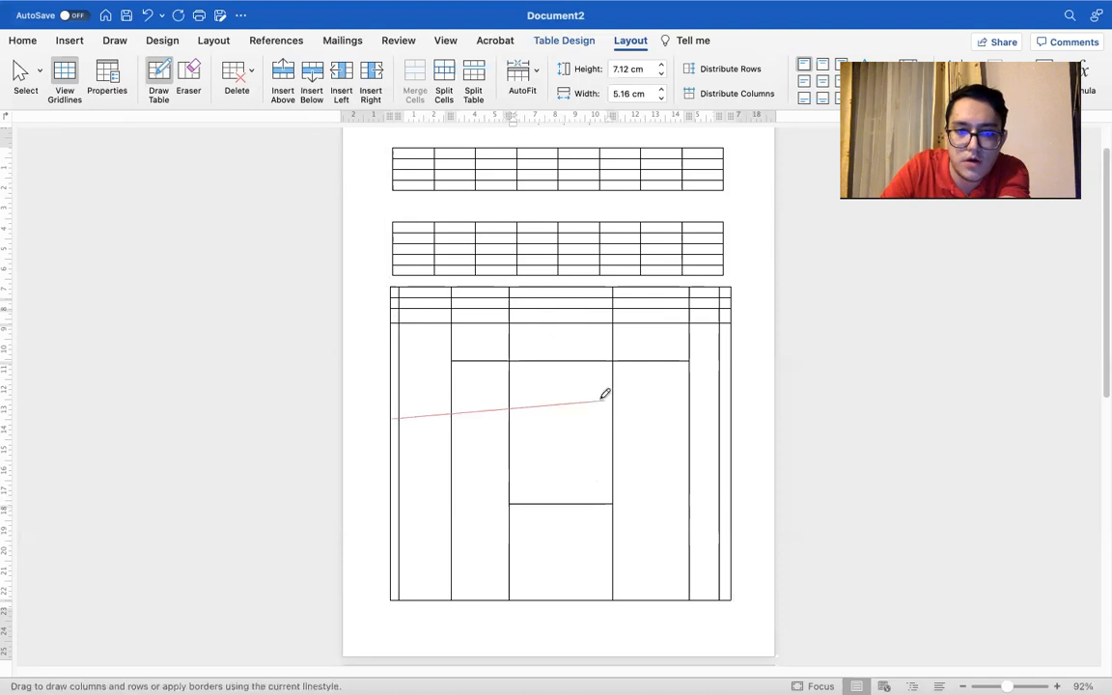
drag(394, 418, 726, 416)
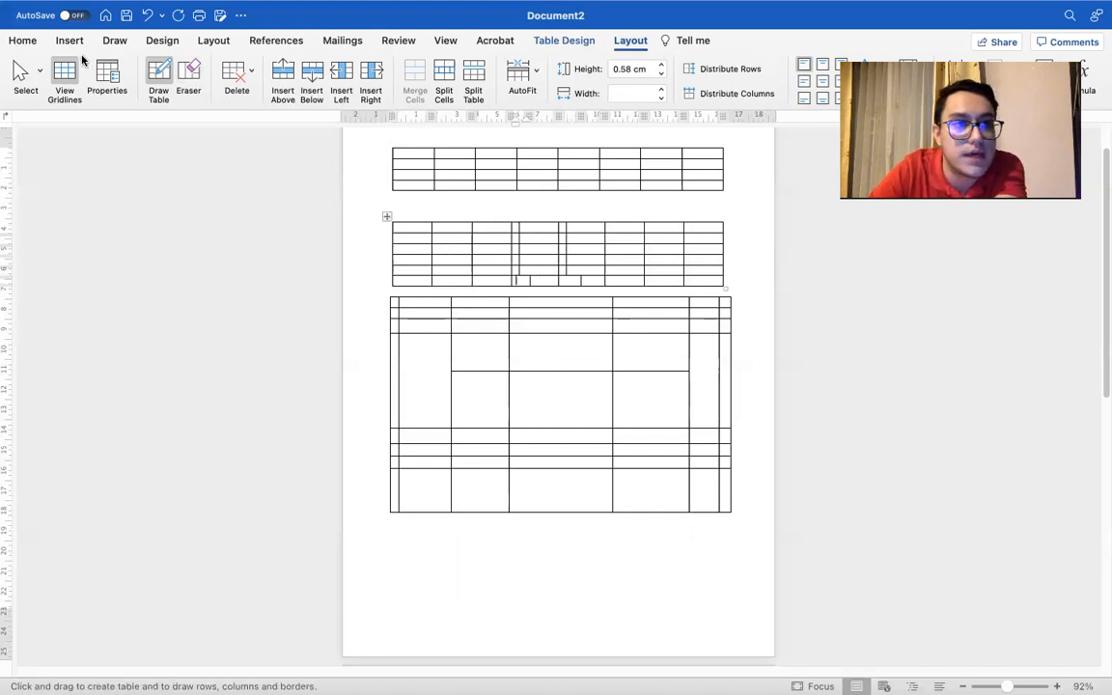
Select the second table, show Table Layout, and scroll to the table on page 2
click(23, 39)
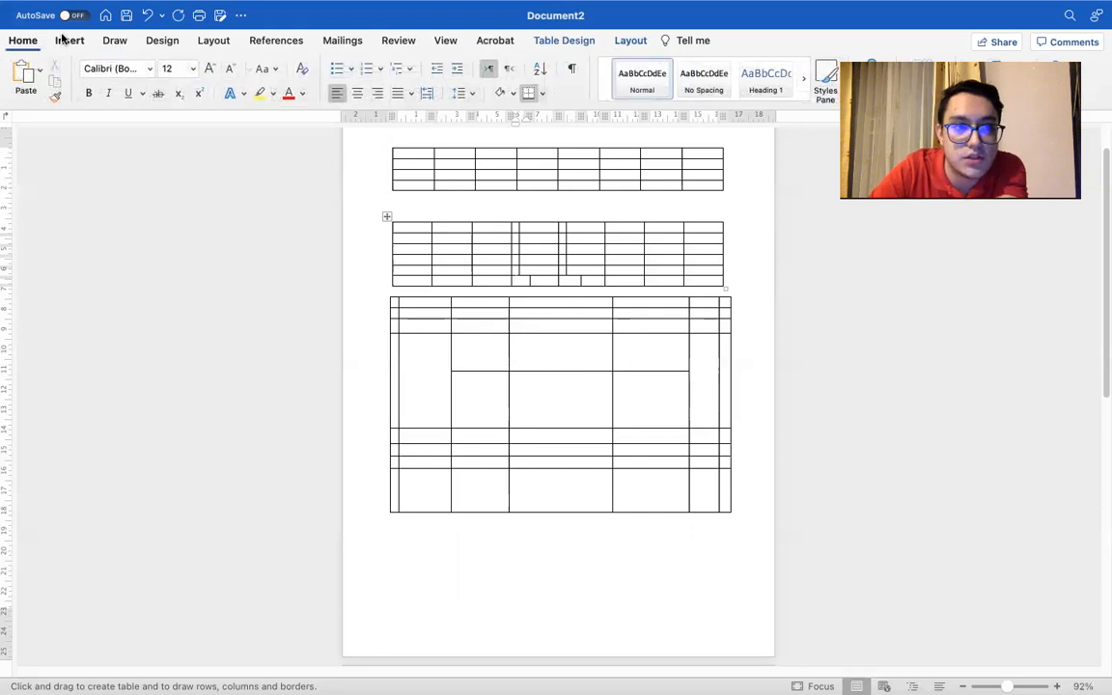
click(69, 40)
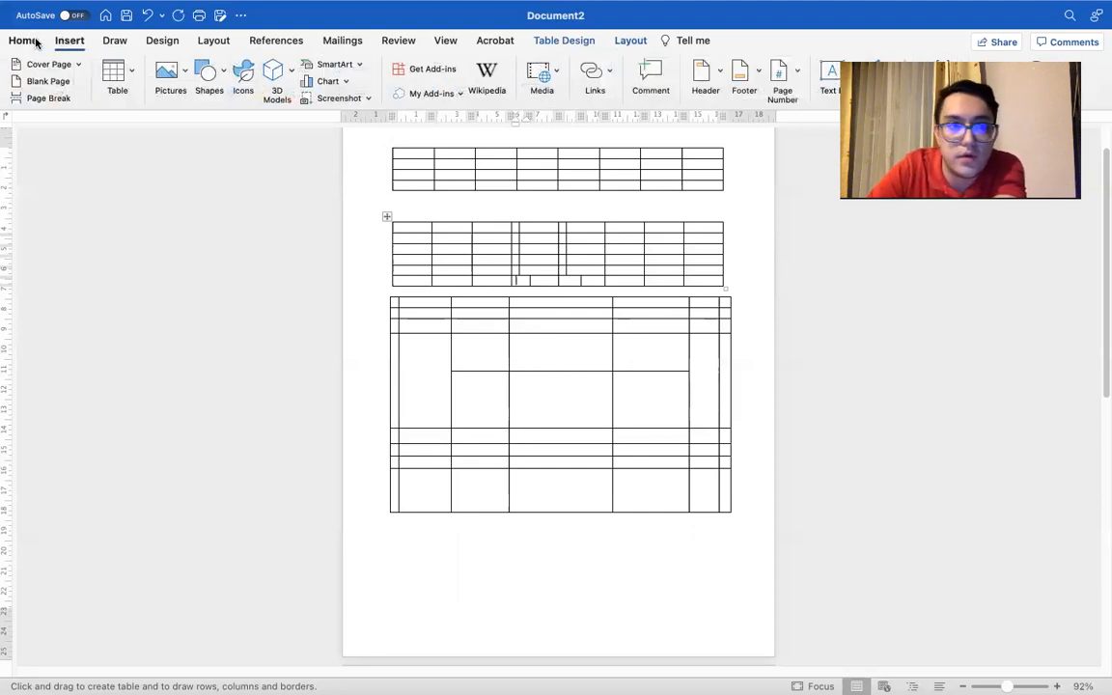
click(23, 41)
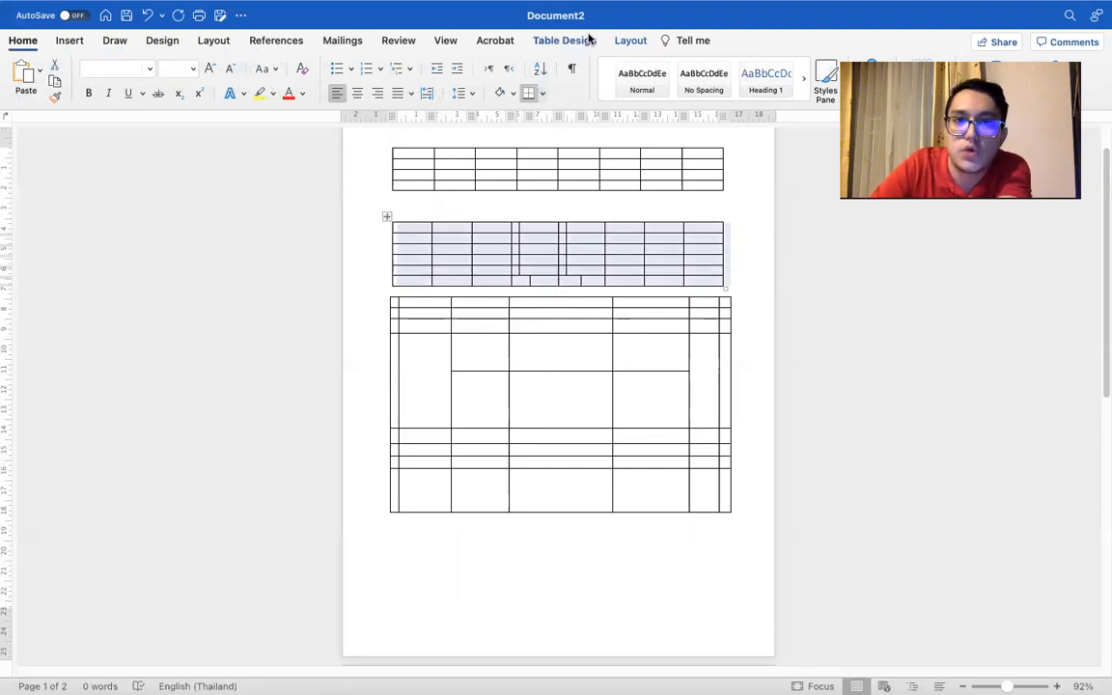
click(630, 41)
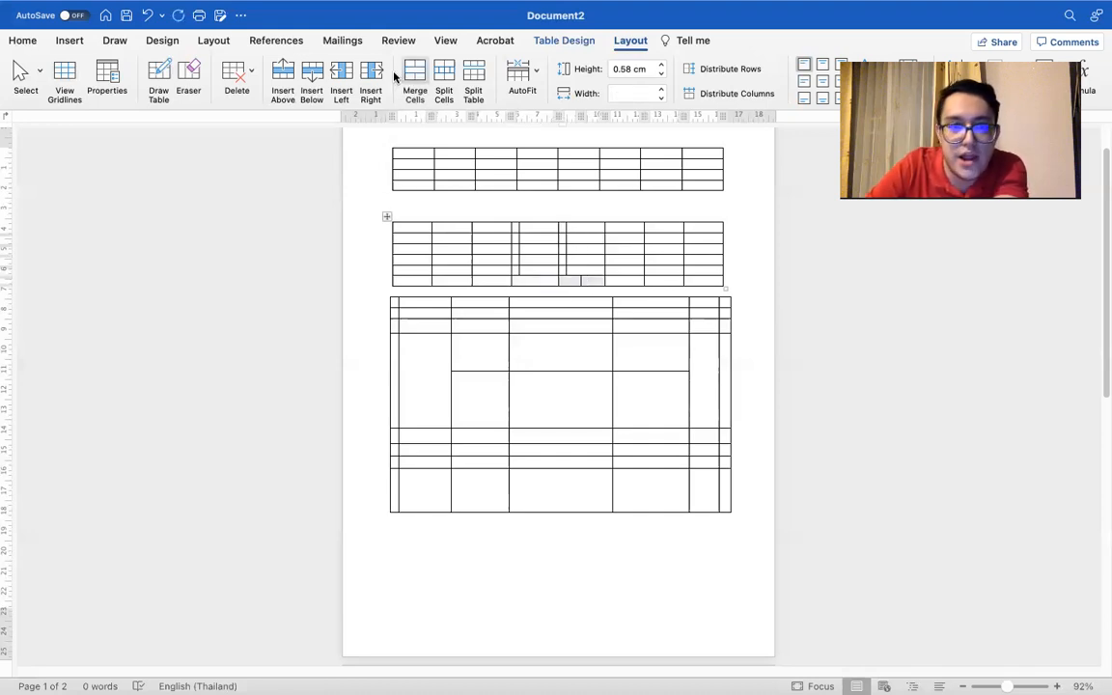
click(413, 79)
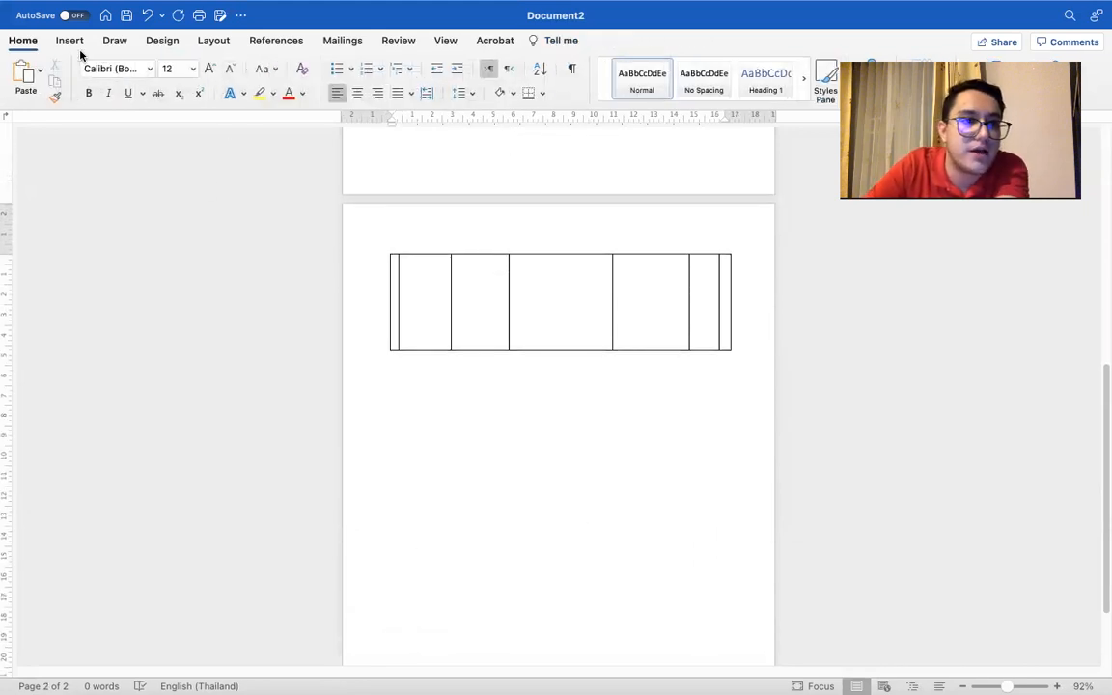
Insert a five-column, two-row table on page 2 via the Insert Table dialog
click(70, 41)
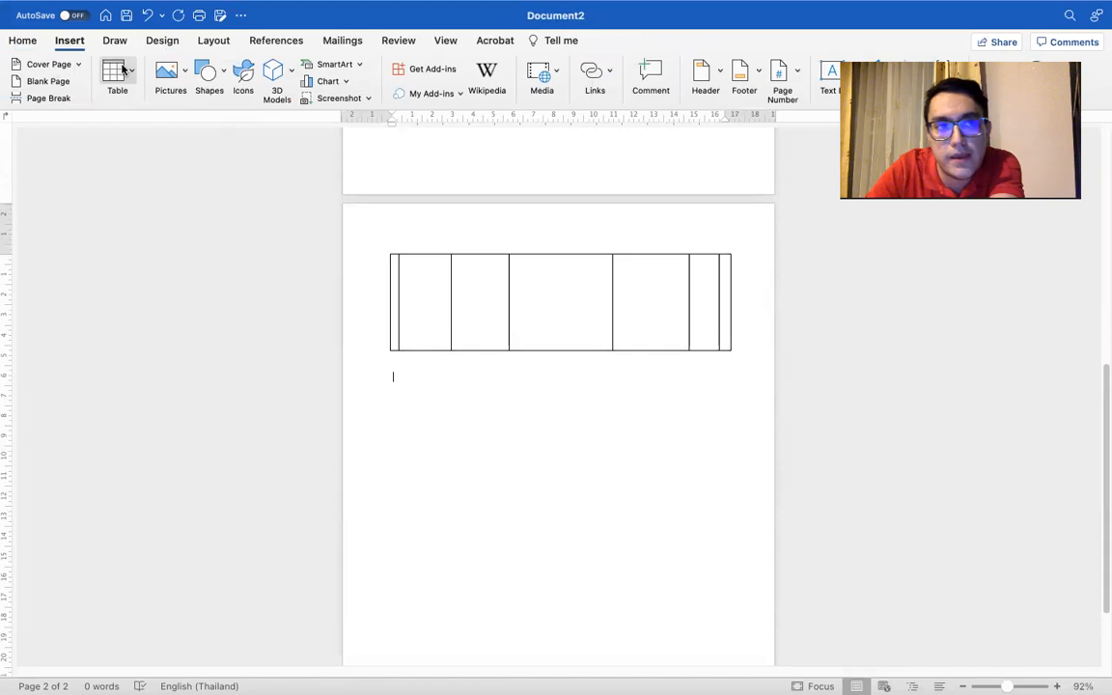
click(116, 78)
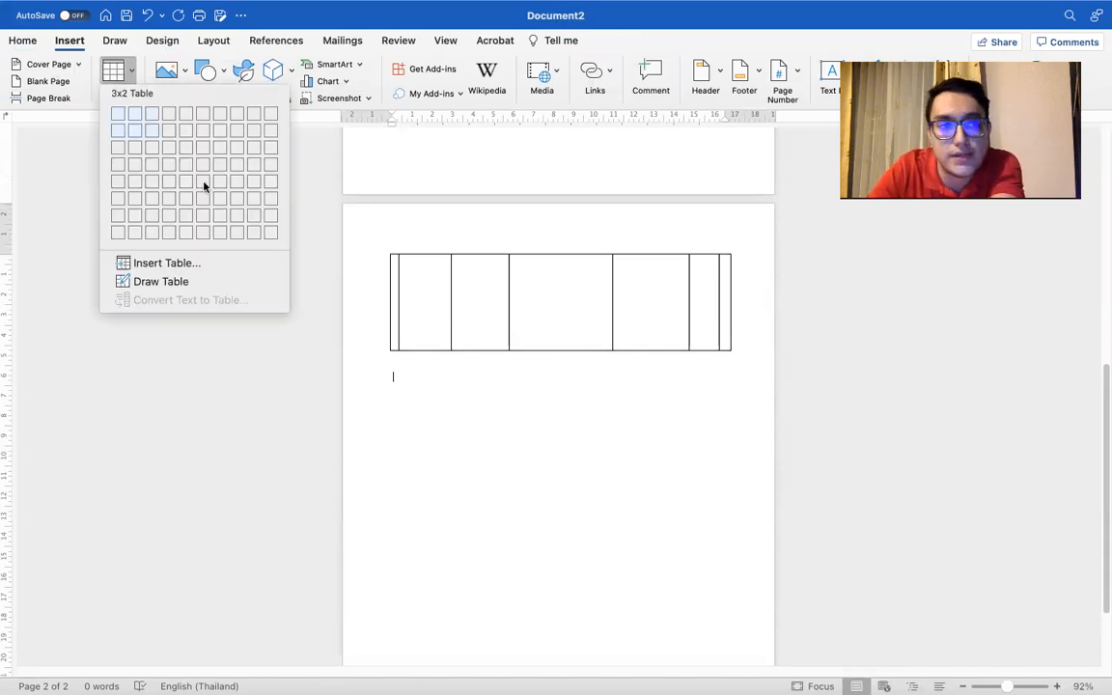
click(166, 262)
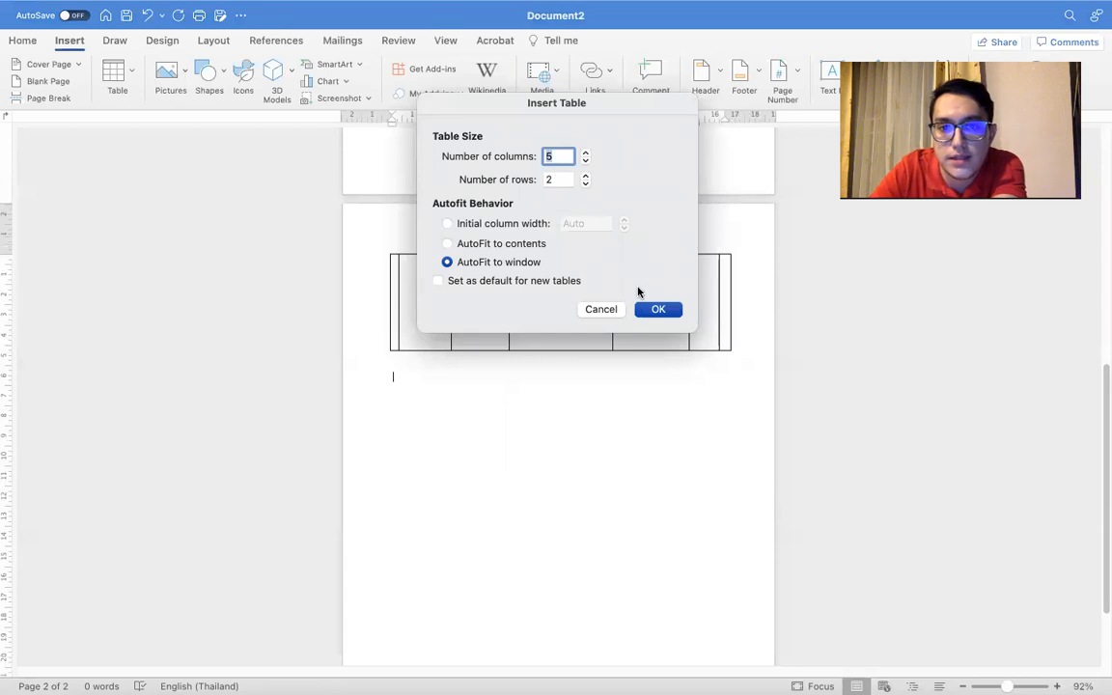
click(659, 309)
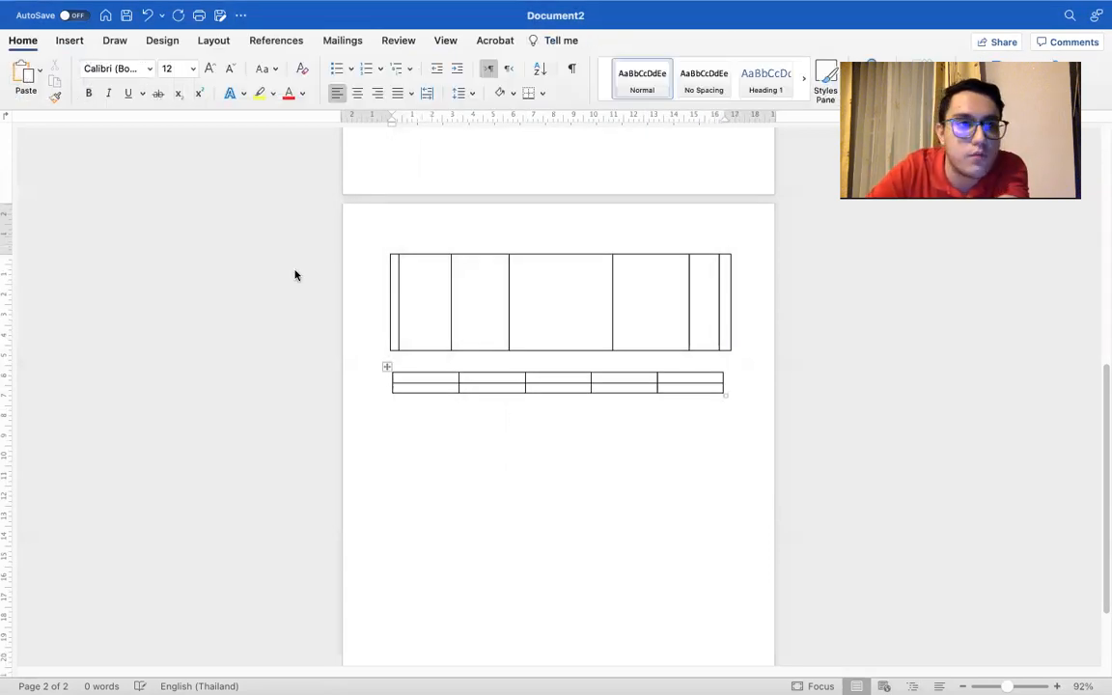
Insert a second table with 15 columns and 10 rows
click(70, 38)
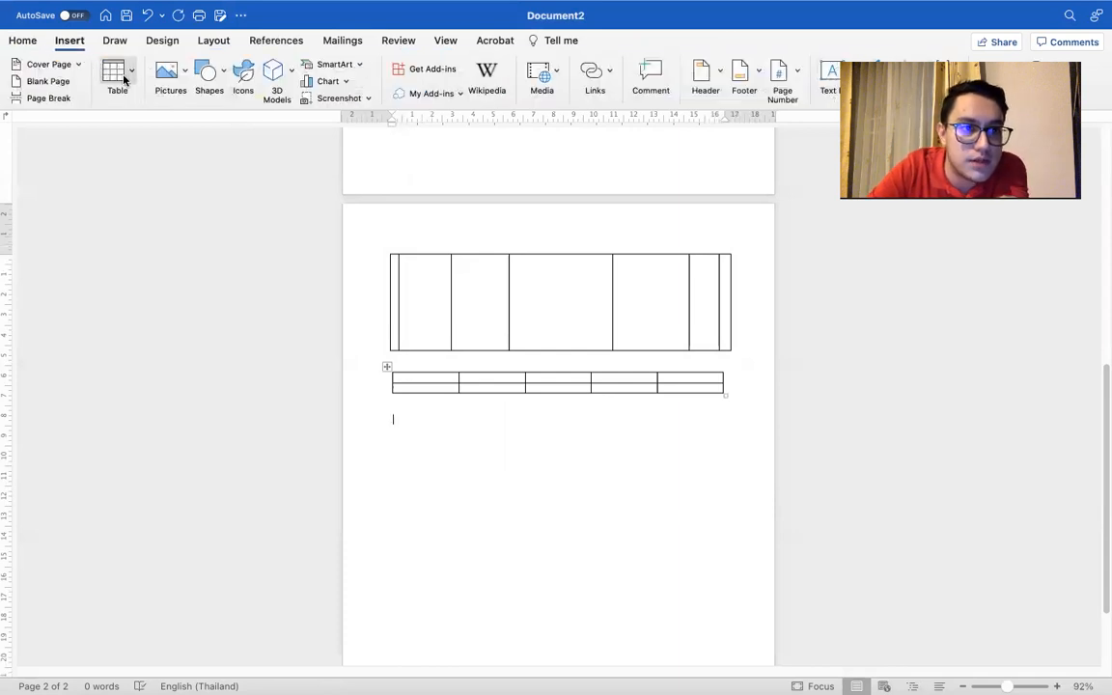
click(116, 77)
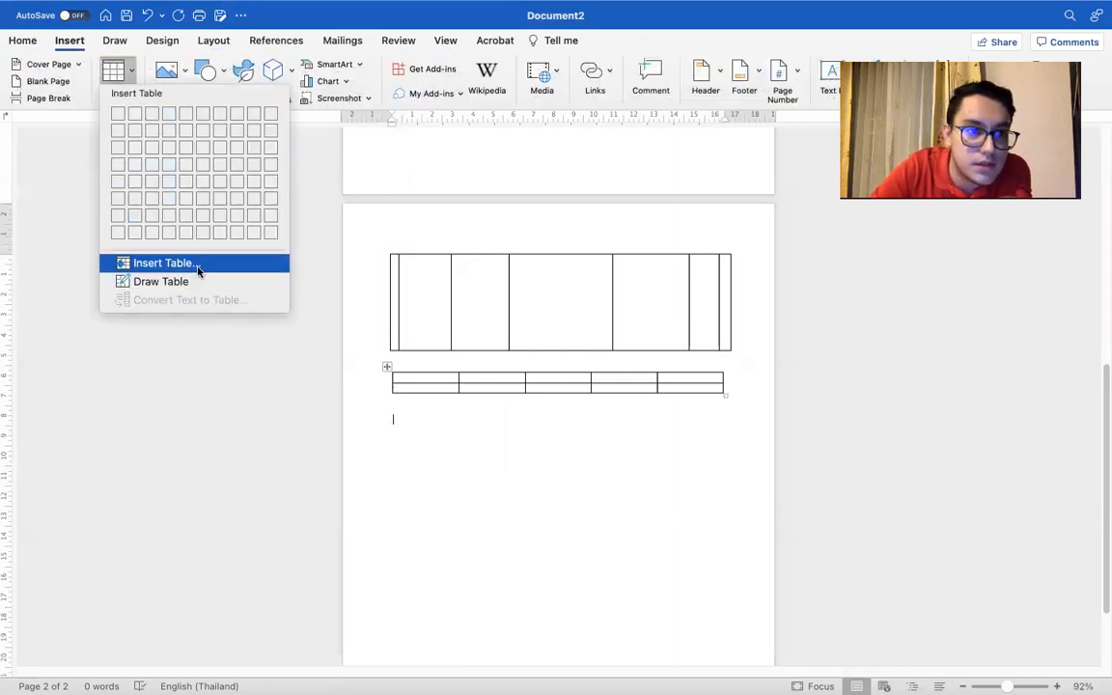
click(162, 263)
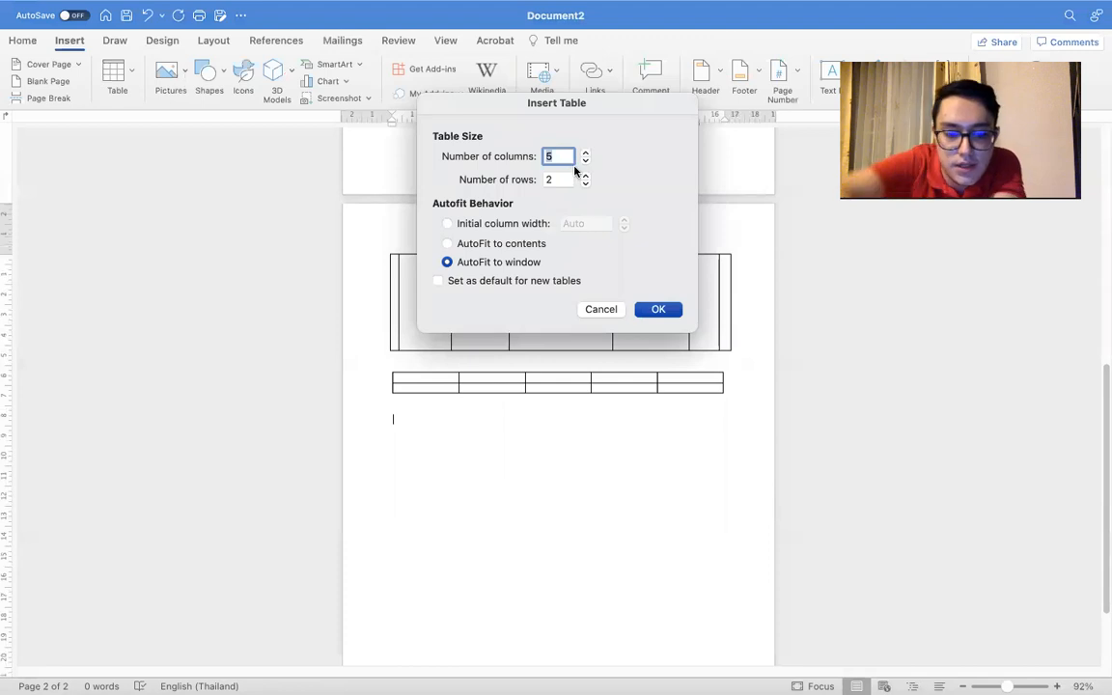
text(15)
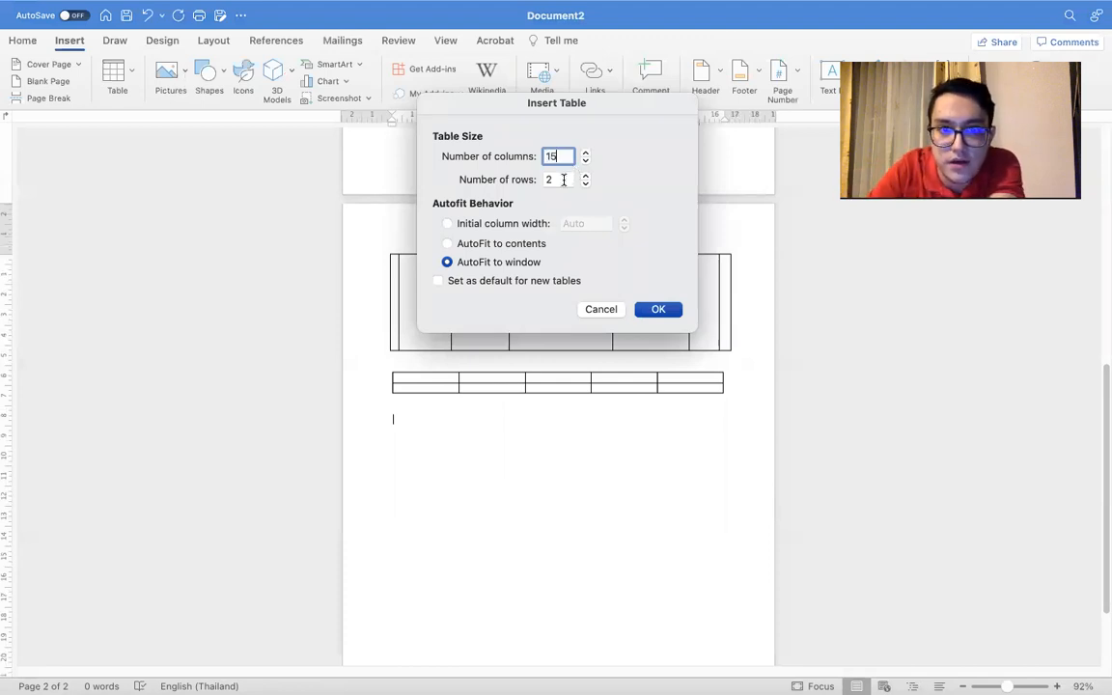
click(558, 179)
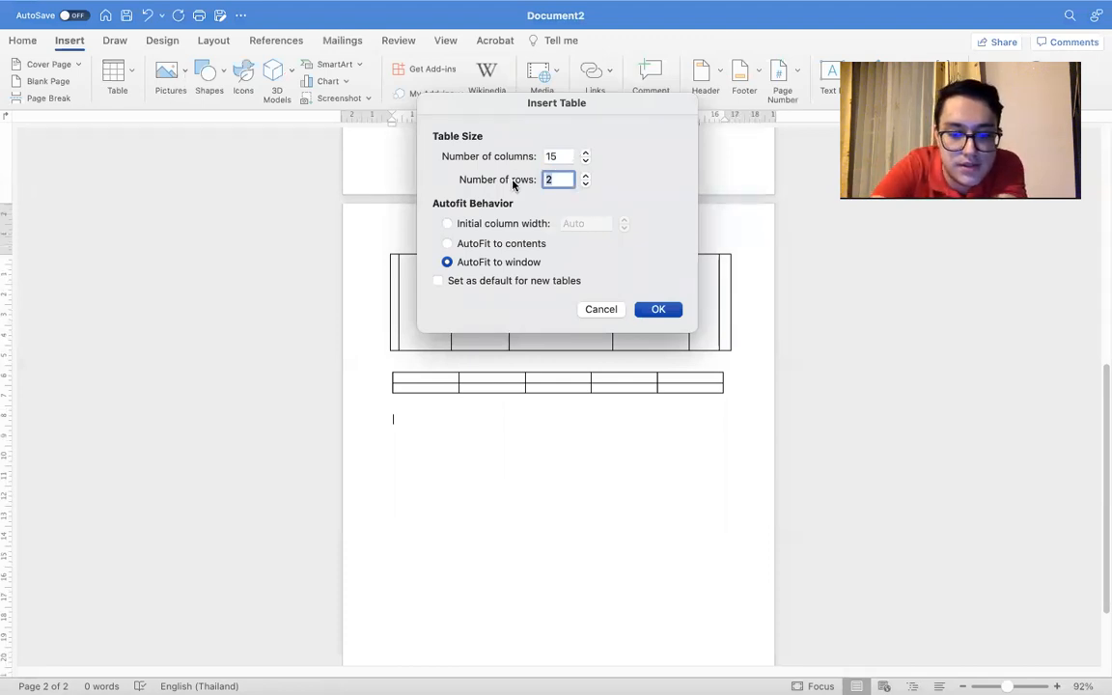
text(10)
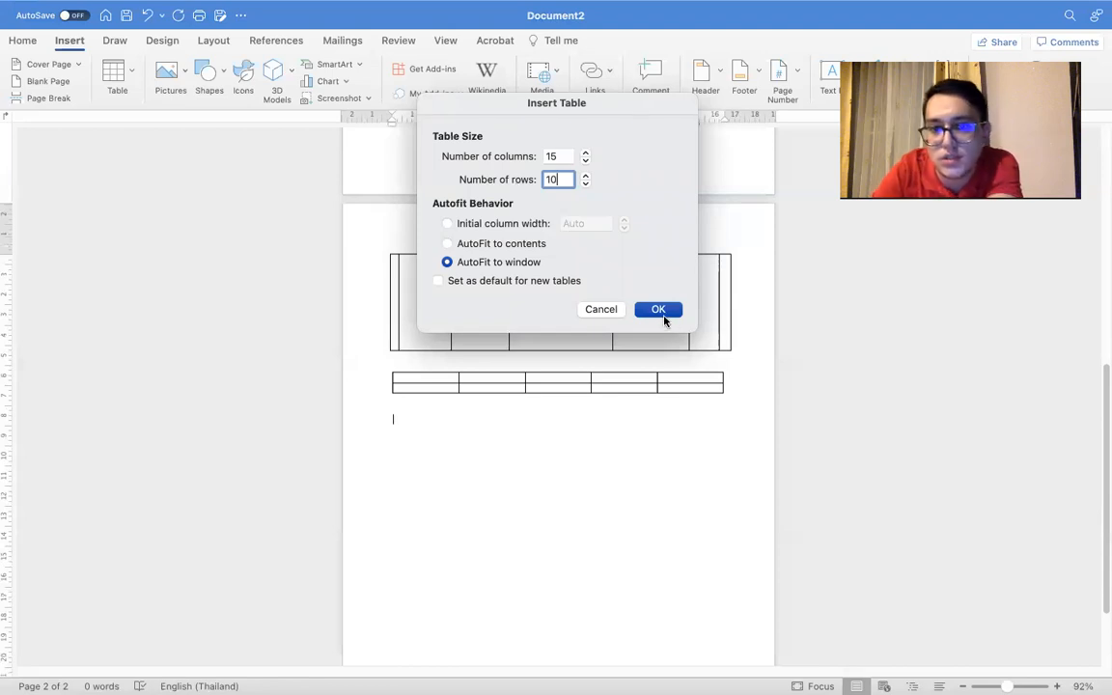
click(659, 309)
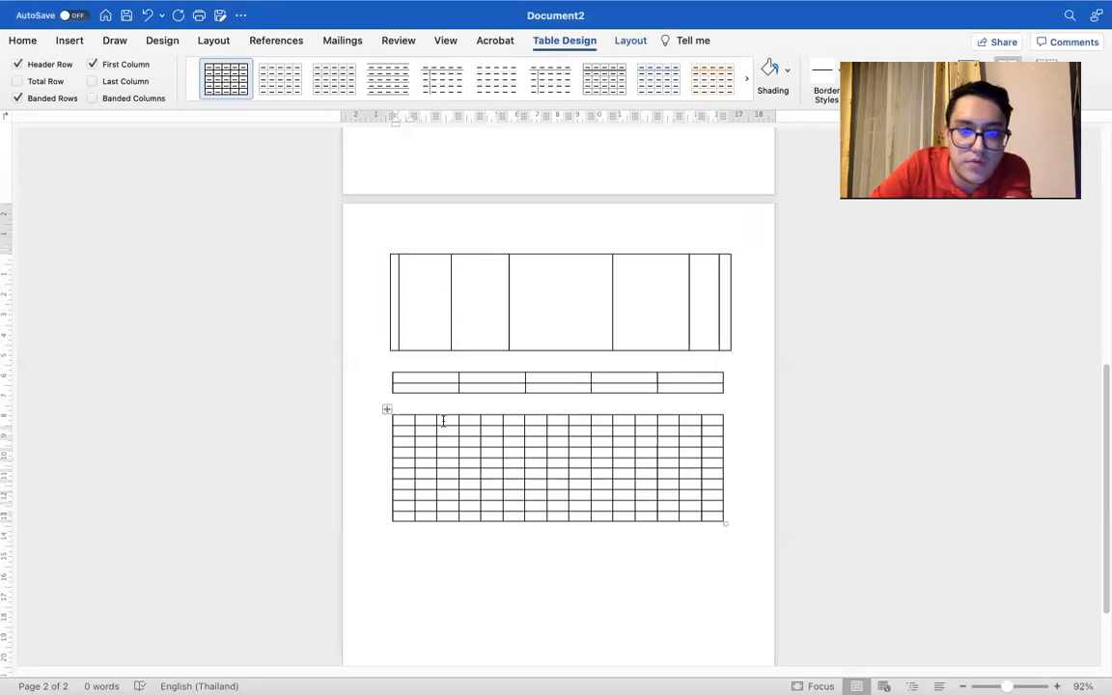
Merge a vertical block of cells in the large grid table into one cell
drag(444, 421, 473, 511)
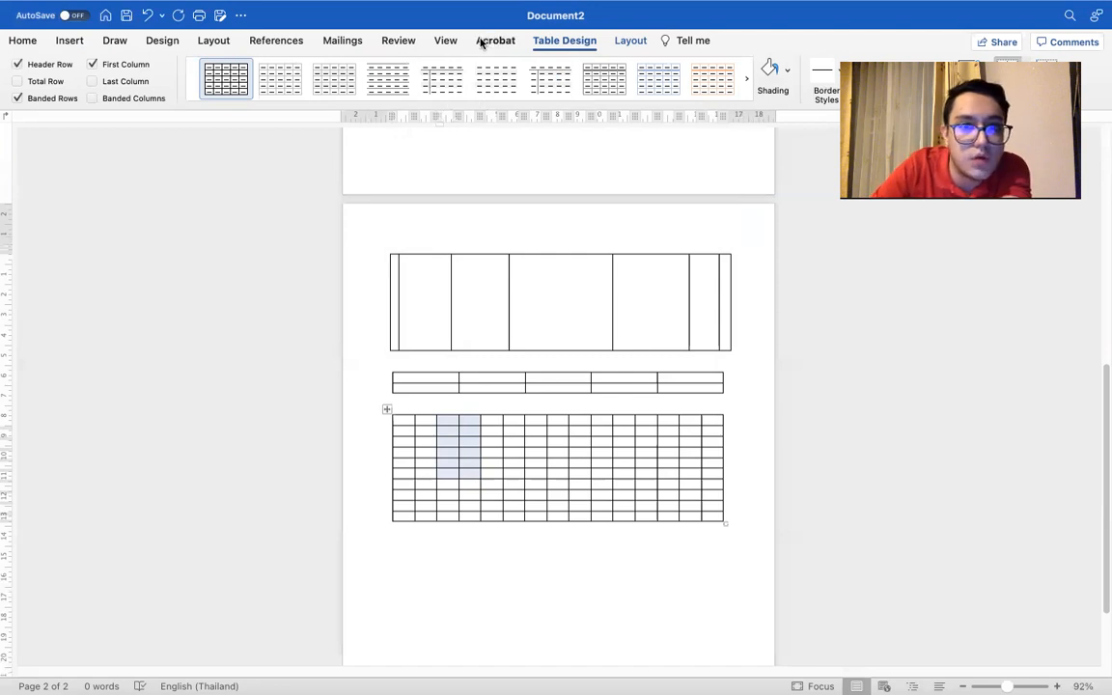
click(630, 40)
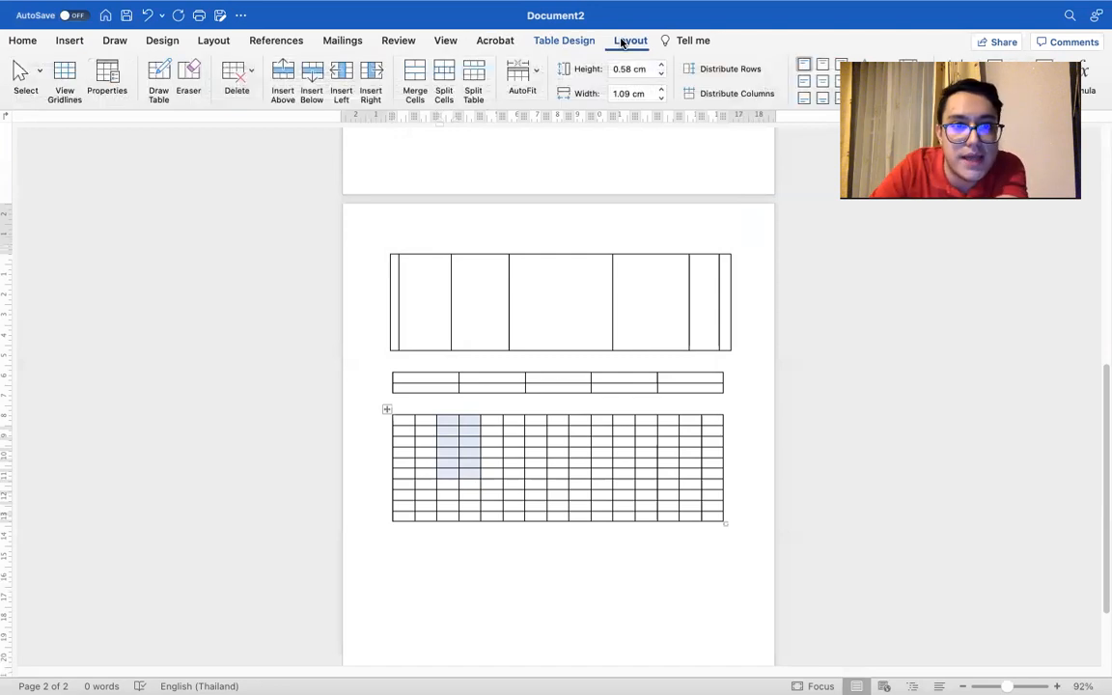
click(413, 77)
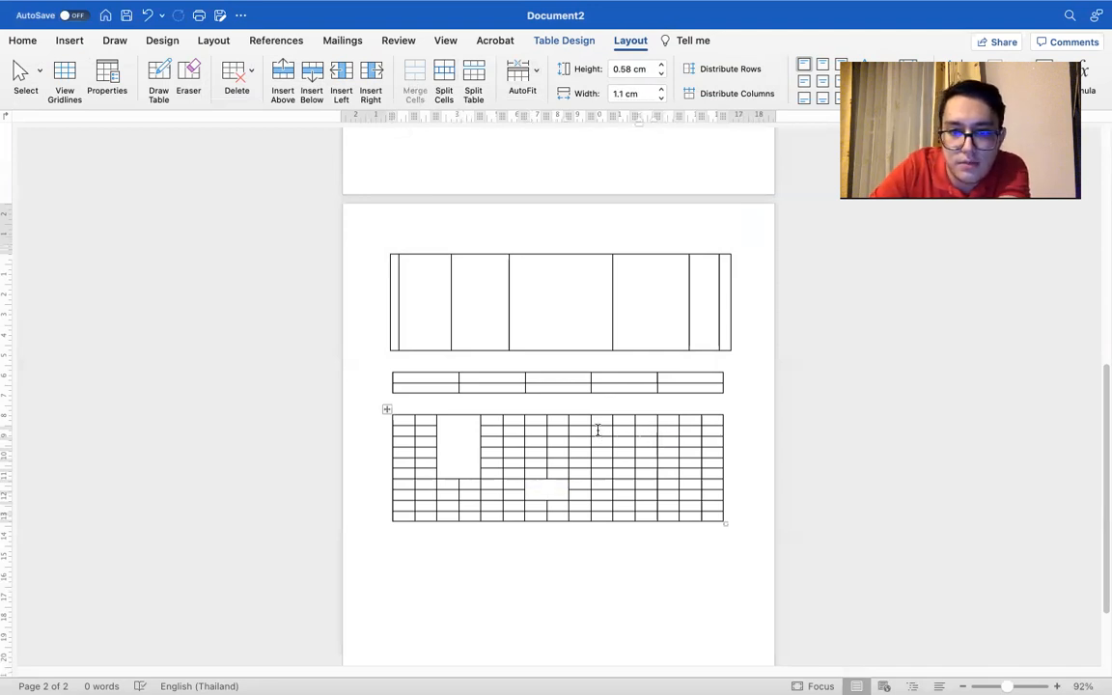
Select a block of cells on the right and enter the labels 'jhvchvgfjc' and 'vgh'
drag(595, 429, 695, 493)
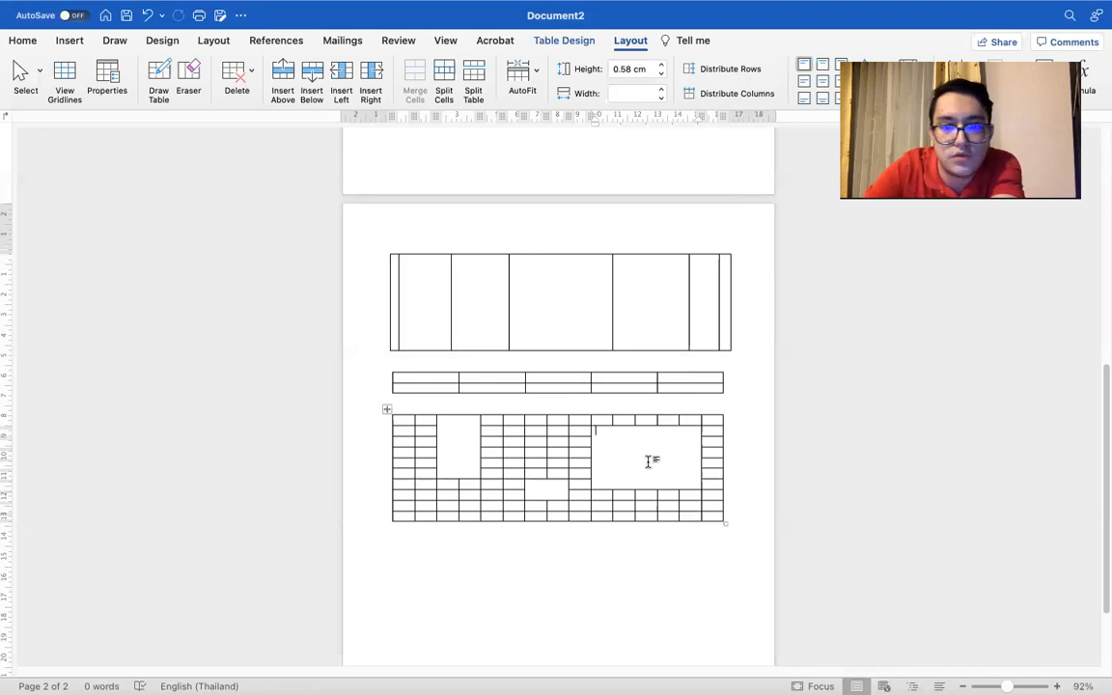
text(jhvchvgfjc)
click(457, 446)
text(yfkfvjhg)
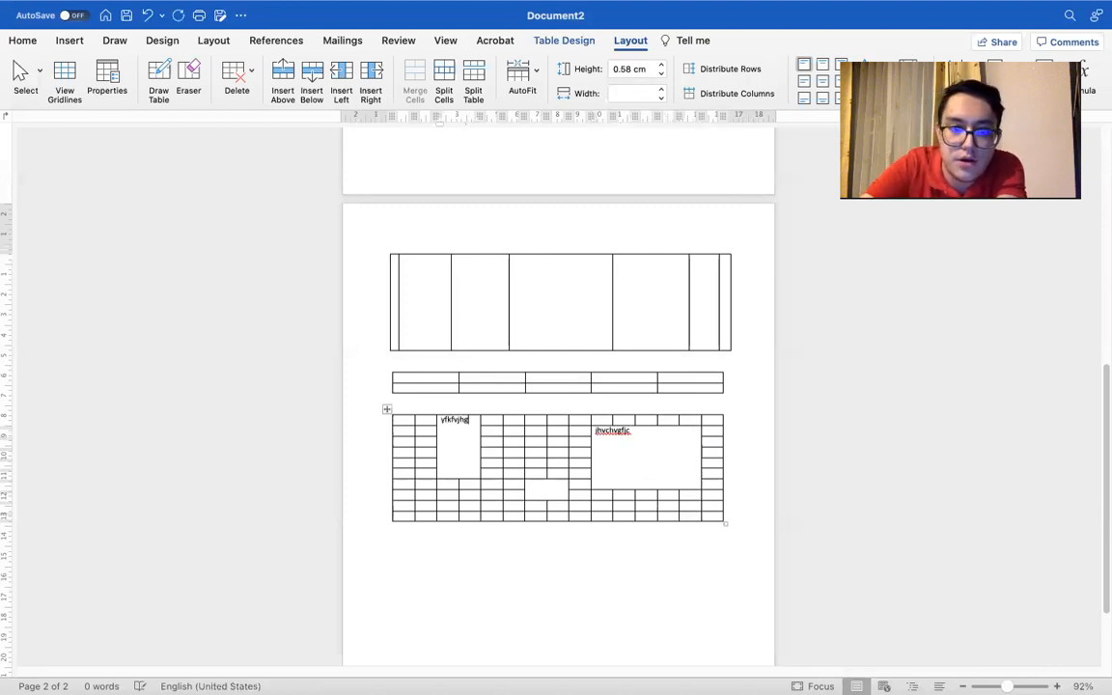
text(vgh)
click(514, 467)
text(fghvhv)
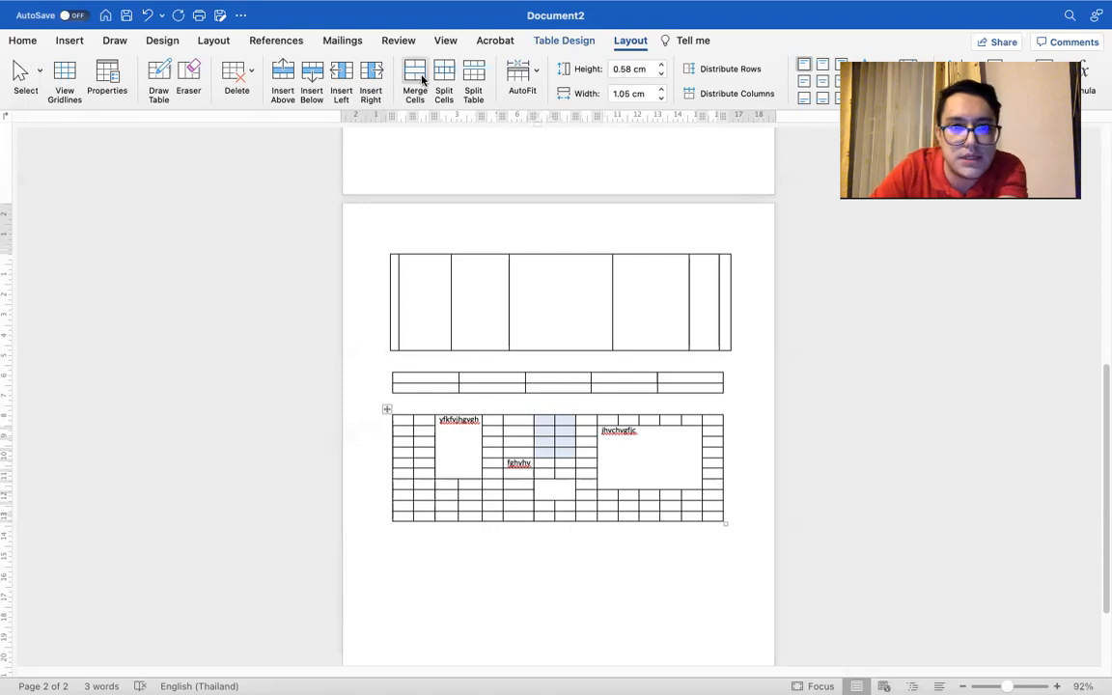
Merge the selected column of cells, then split that cell into 1 column by 2 rows
click(413, 82)
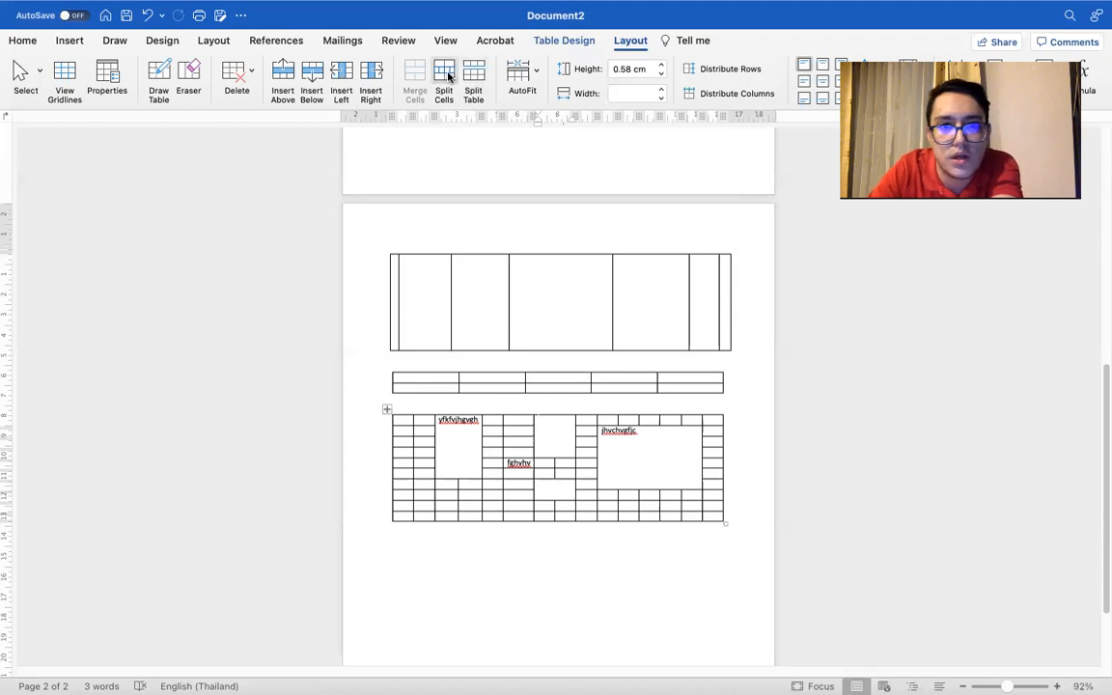
mouse_move(473, 81)
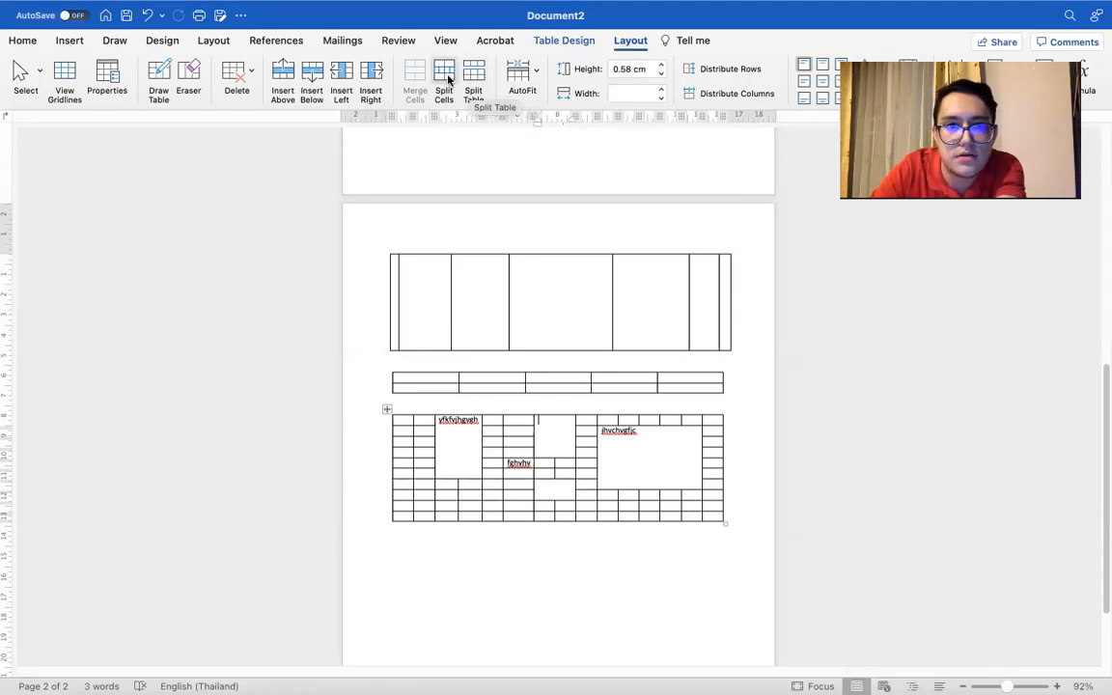
click(444, 81)
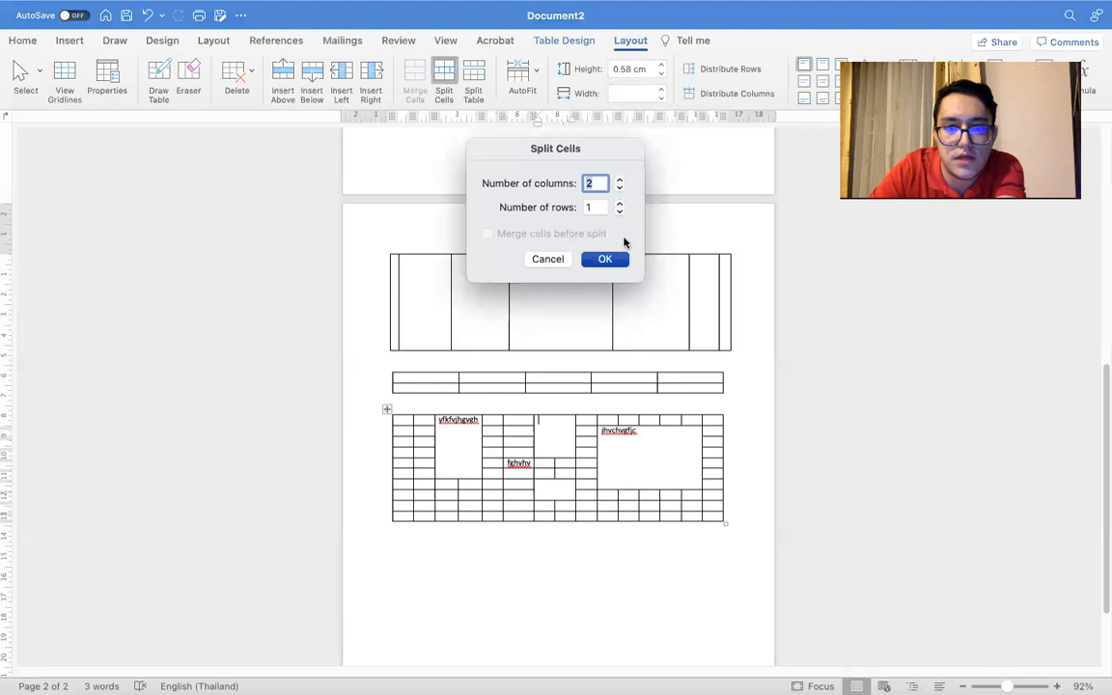
mouse_move(530, 184)
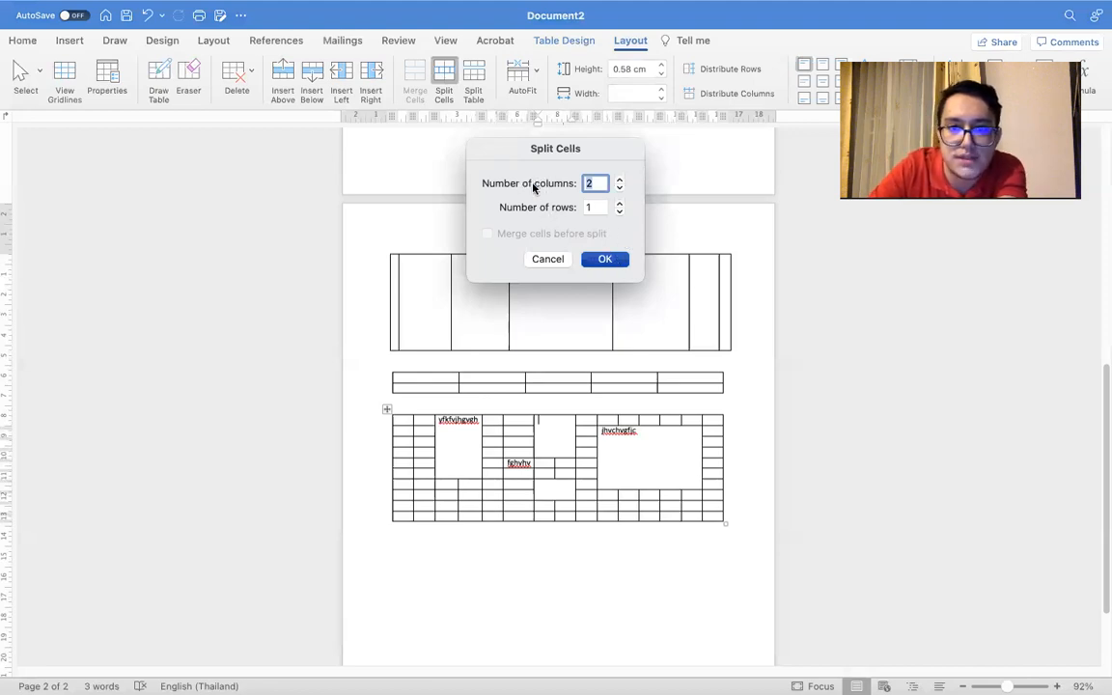
click(605, 259)
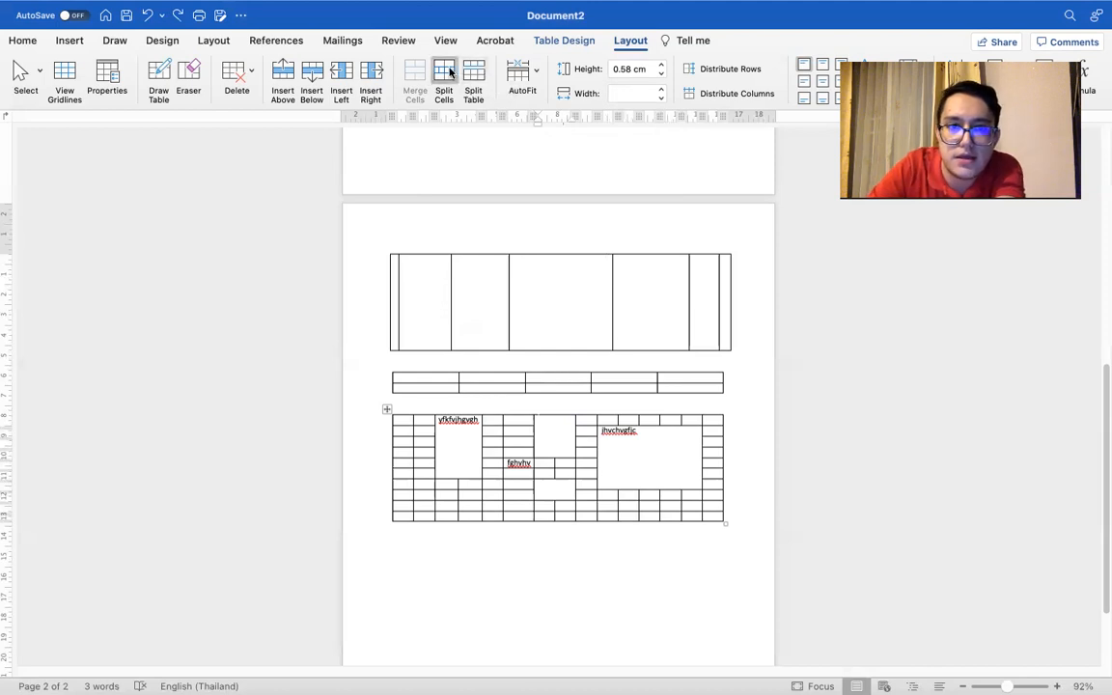
click(444, 81)
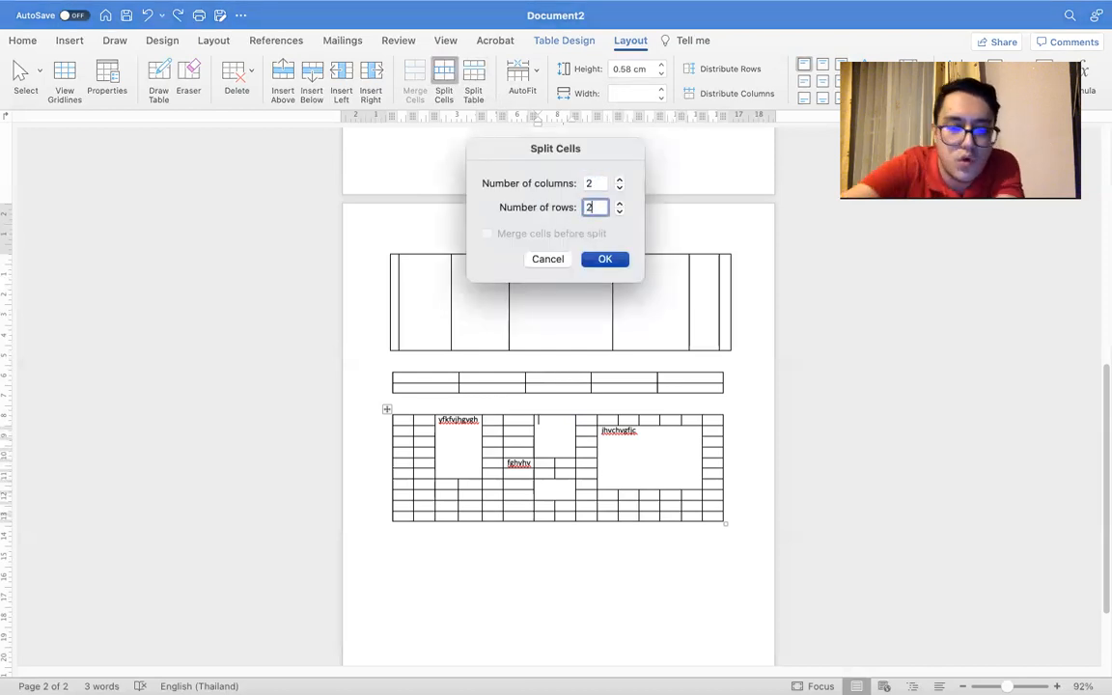
text(1)
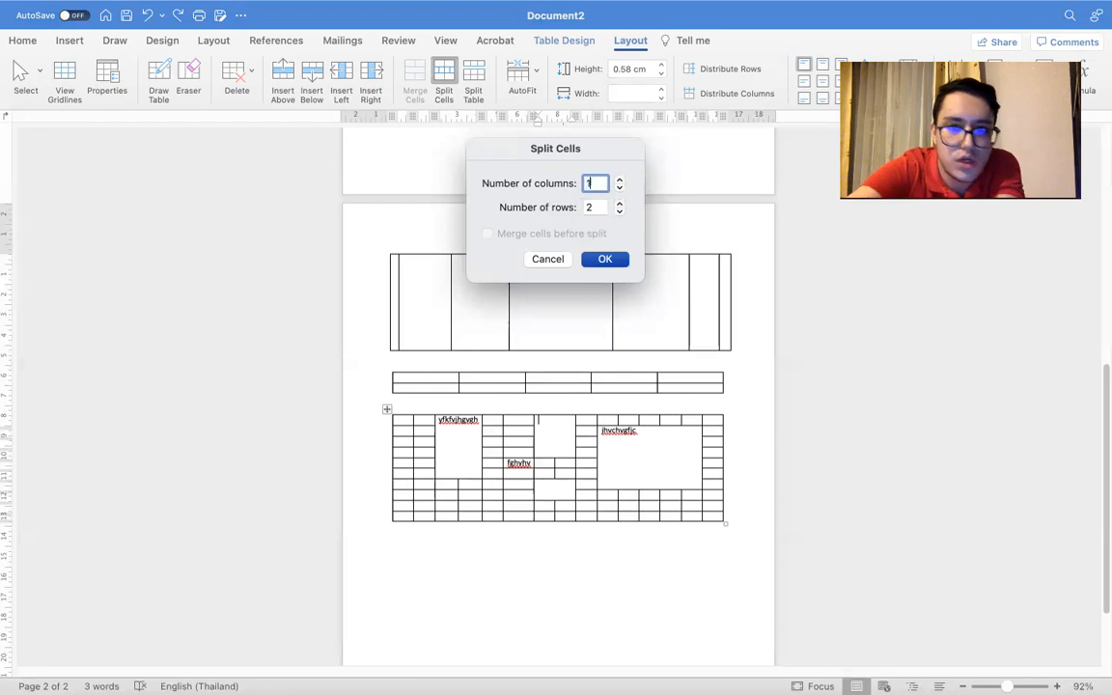
click(604, 259)
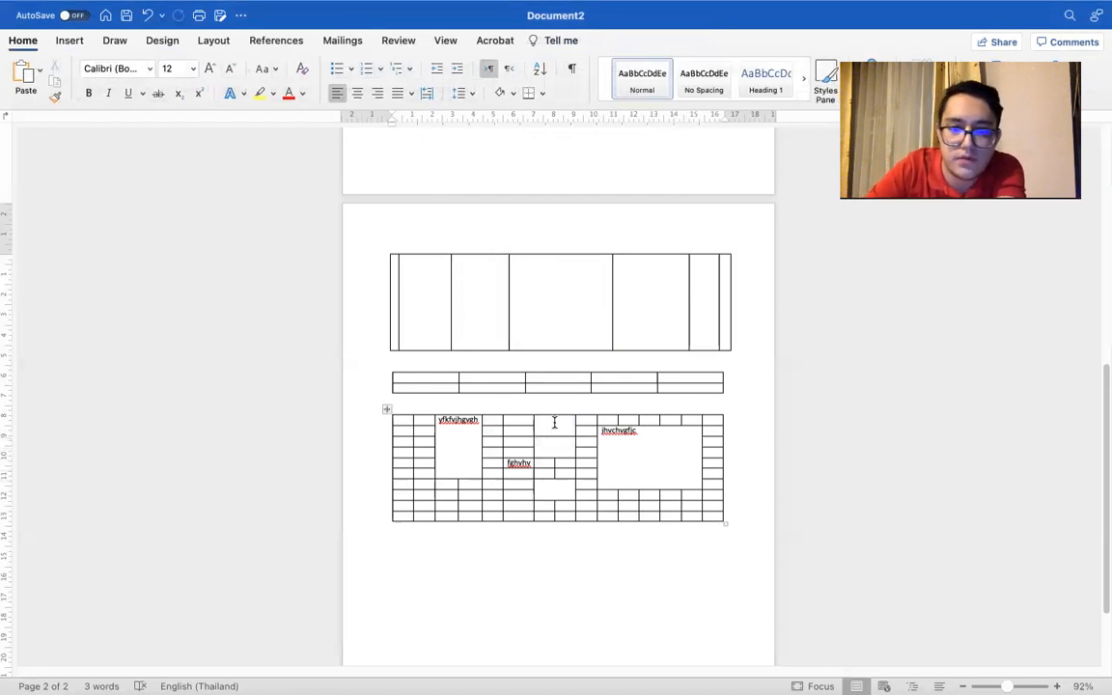
click(587, 460)
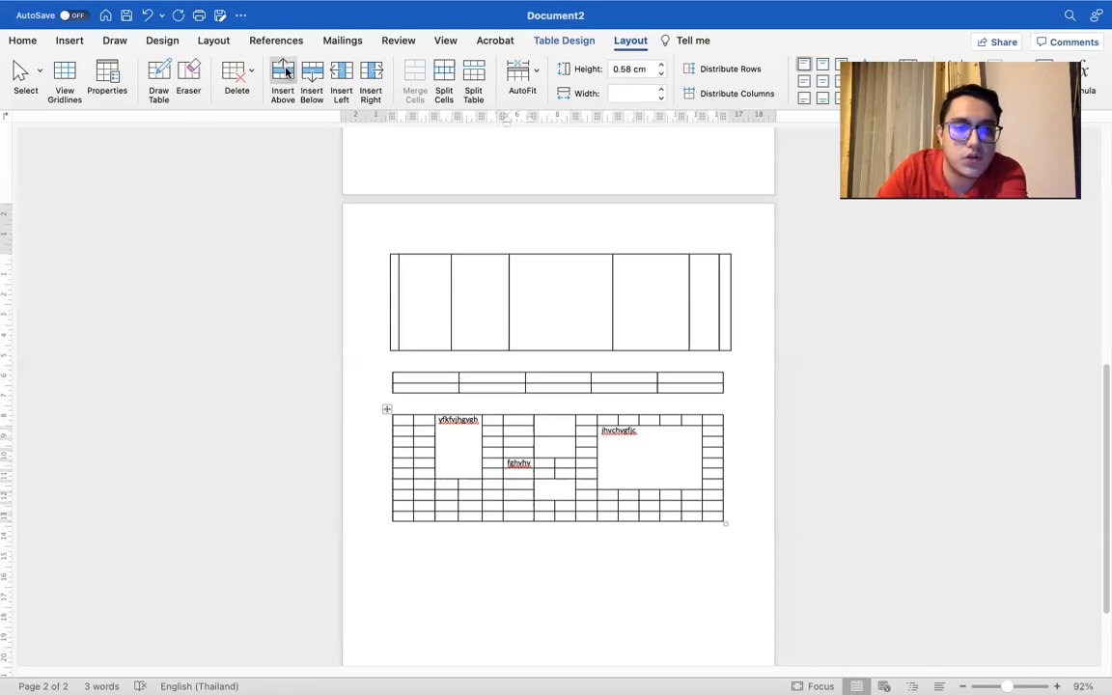
Add columns to the left of the grid table, then split its bottom rows into a separate table
click(311, 79)
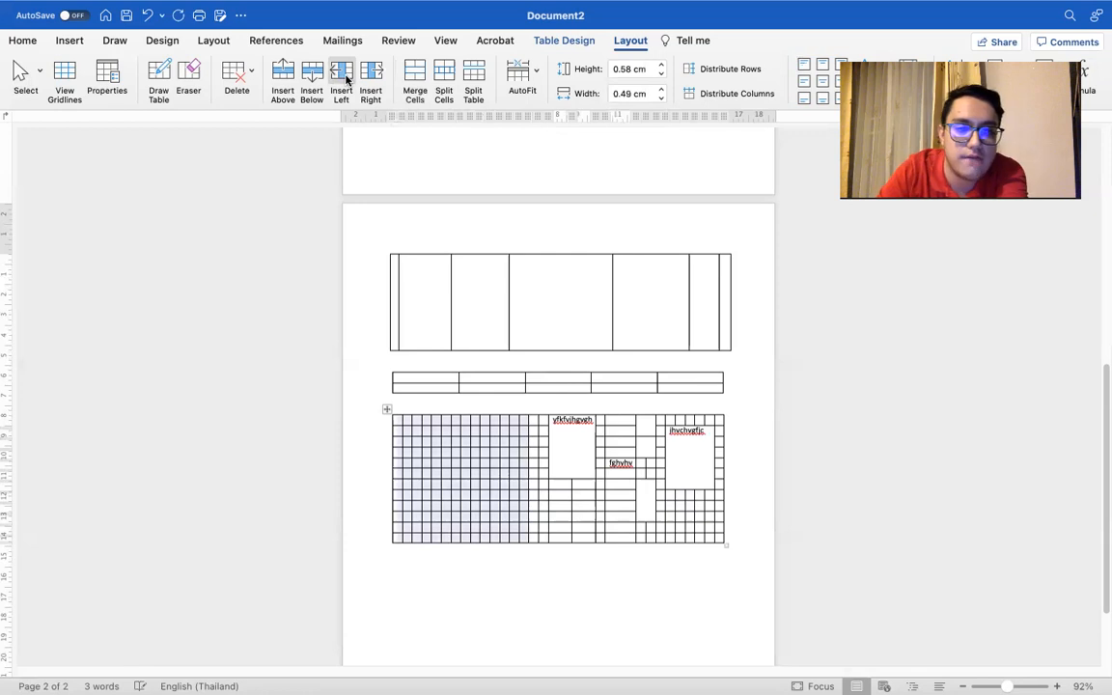
click(371, 78)
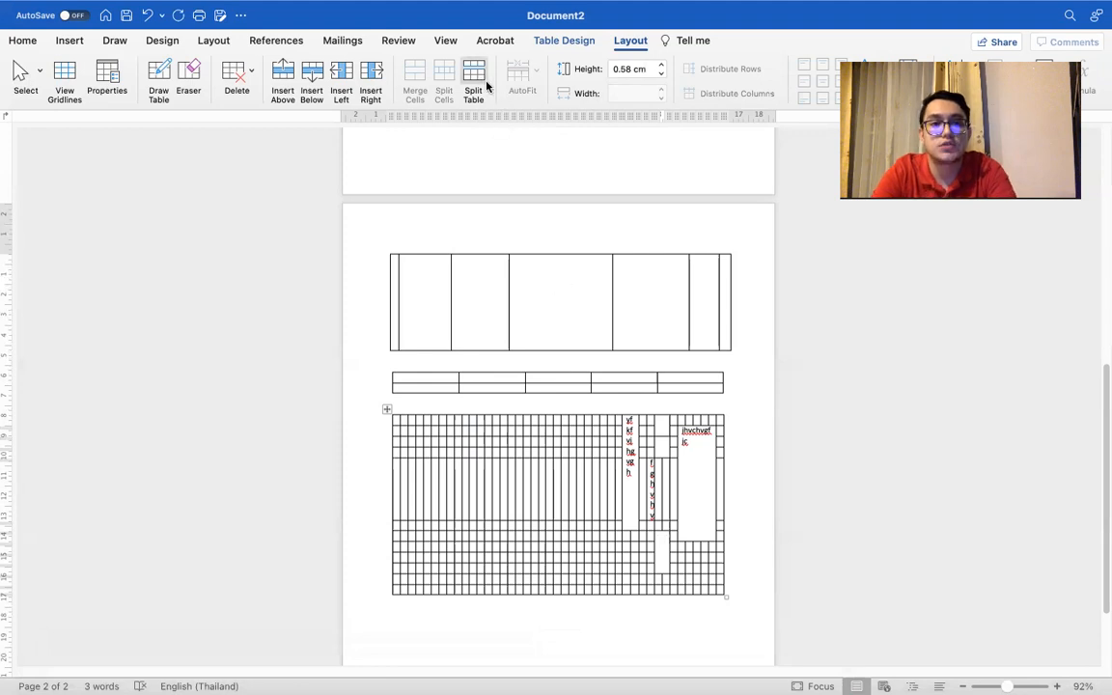
click(23, 40)
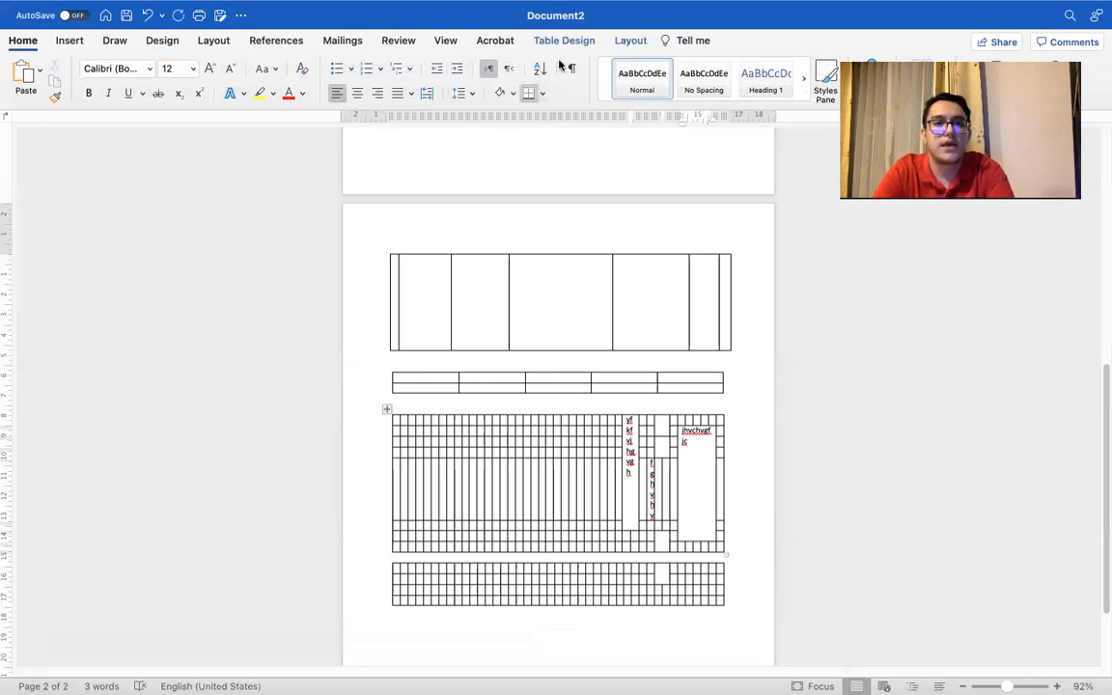
Try orange, bordered and plain shaded styles, settling on the light grey gridded table style
click(564, 40)
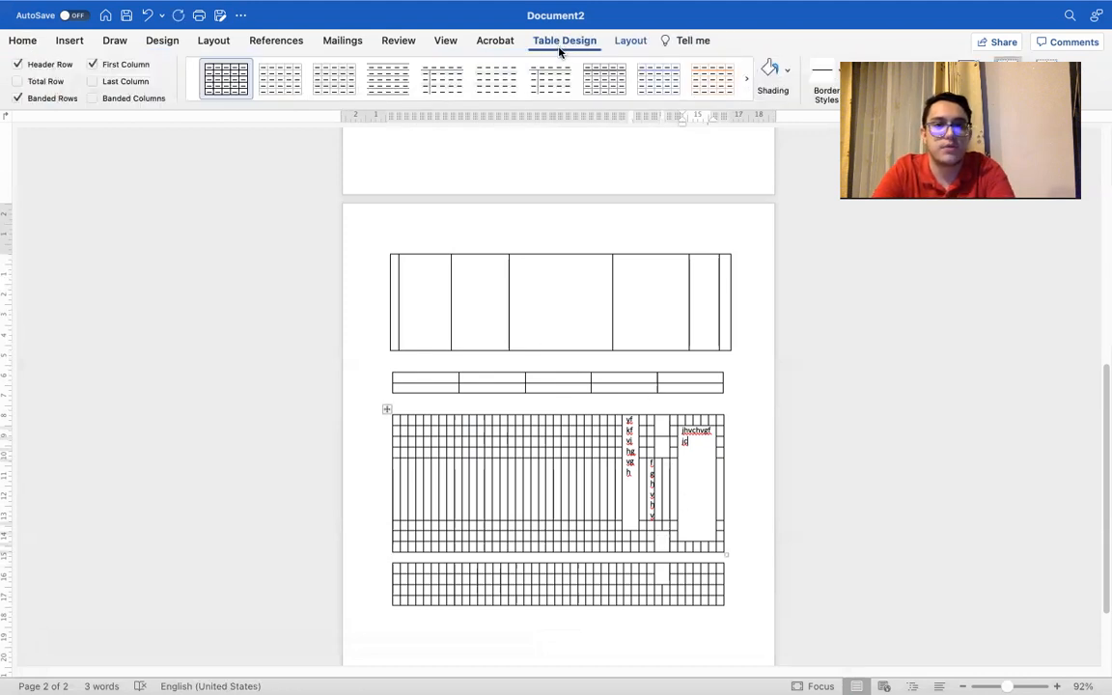
click(713, 79)
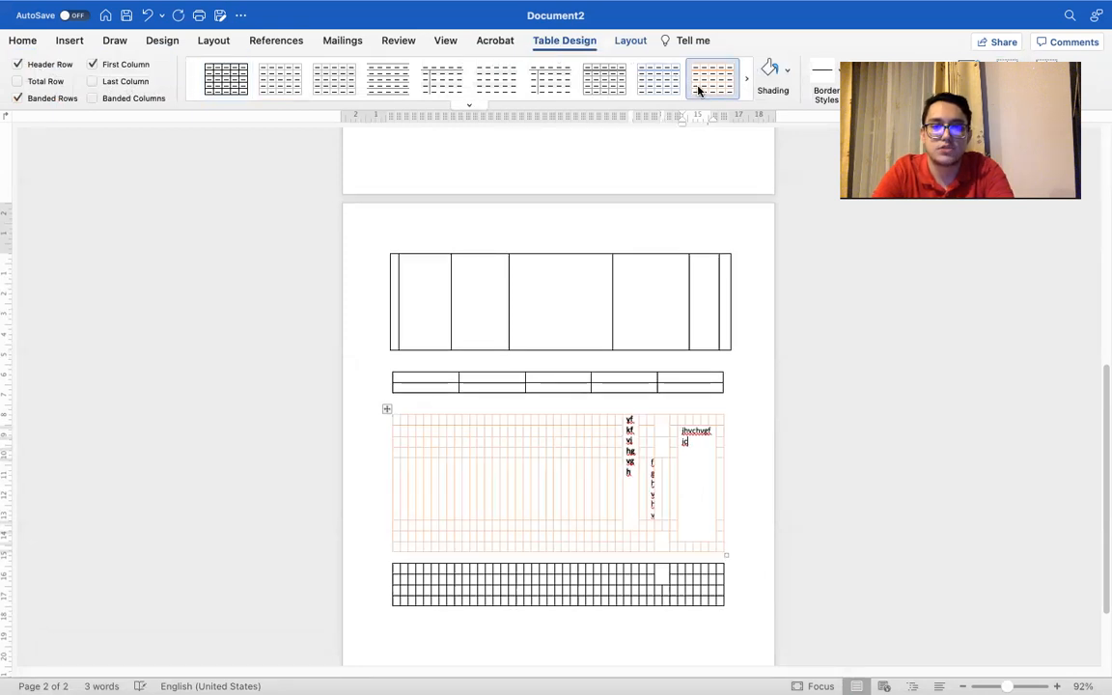
click(550, 77)
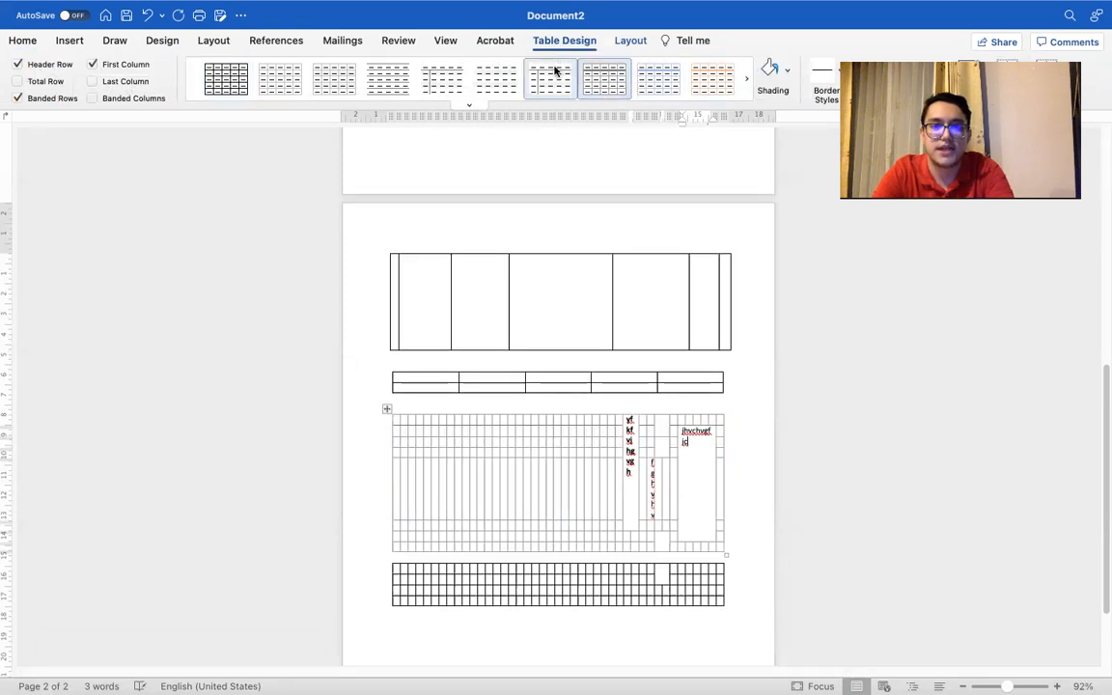
click(440, 77)
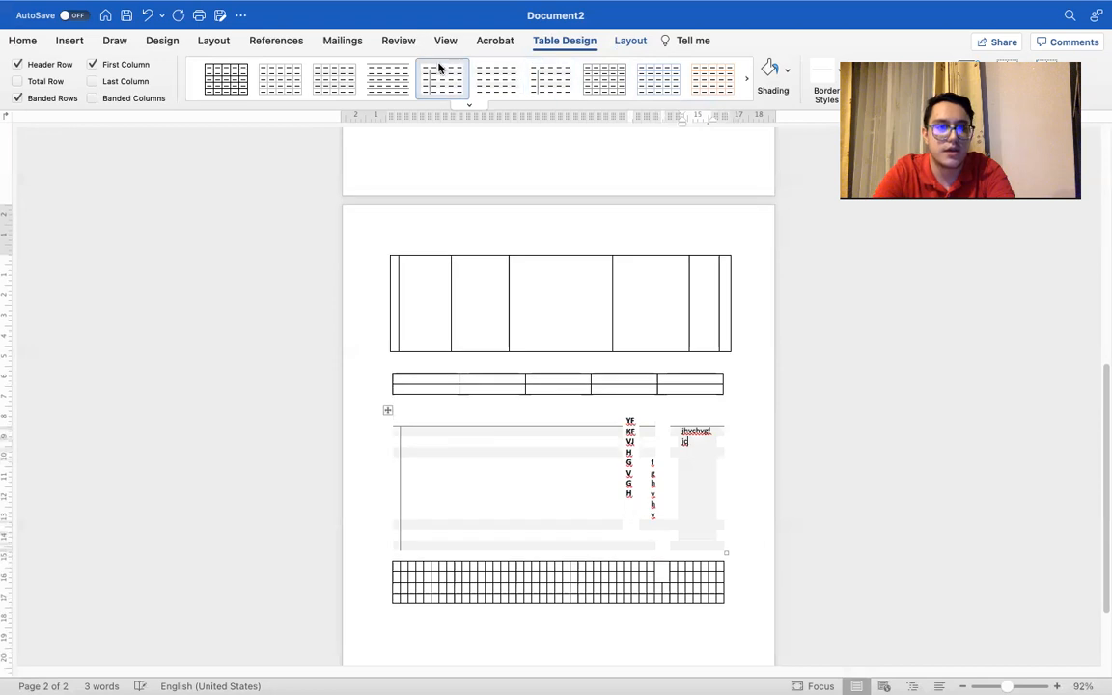
click(332, 77)
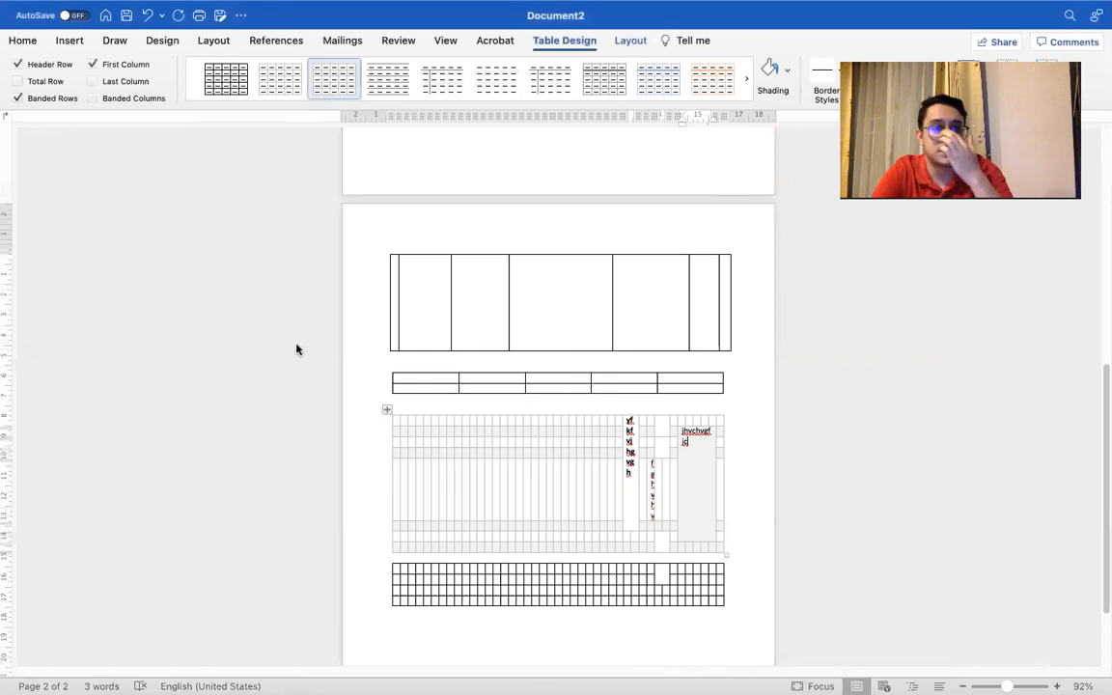
mouse_move(454, 294)
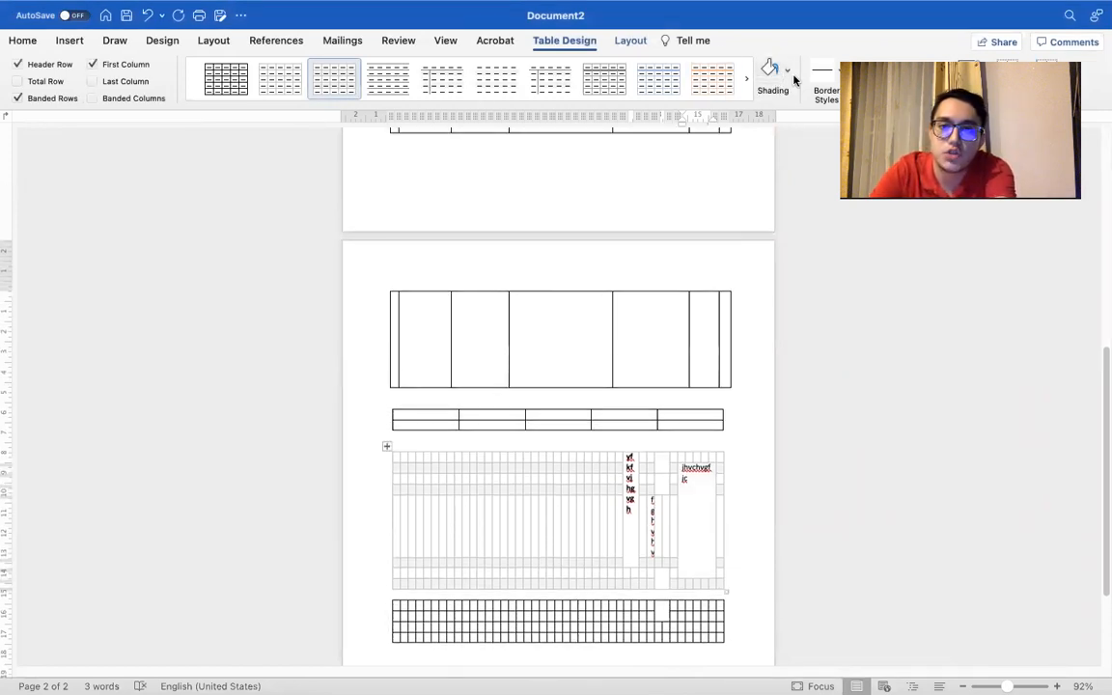
Shade the right merged cell black, then orange, and bring up the border line style list
click(769, 70)
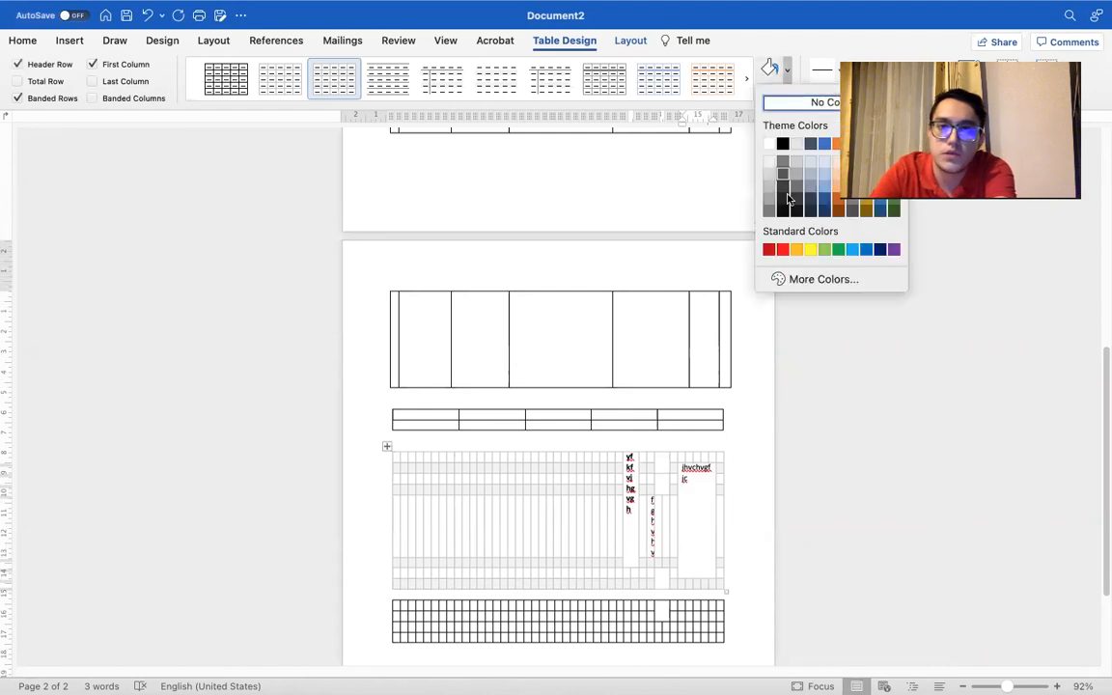
click(782, 143)
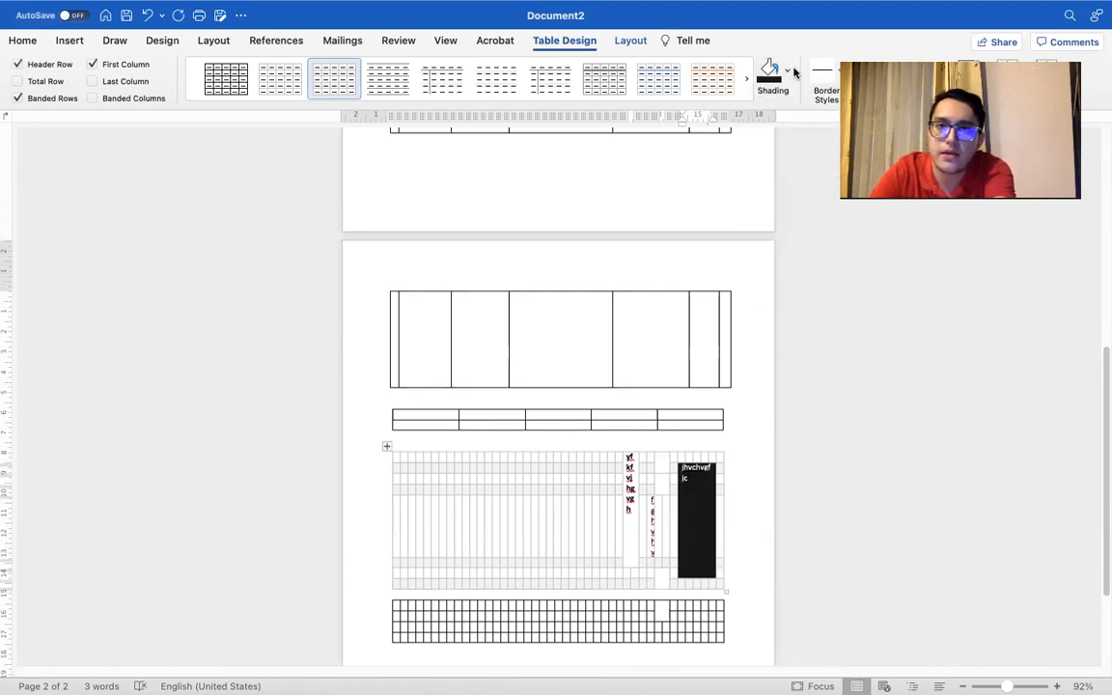
click(788, 70)
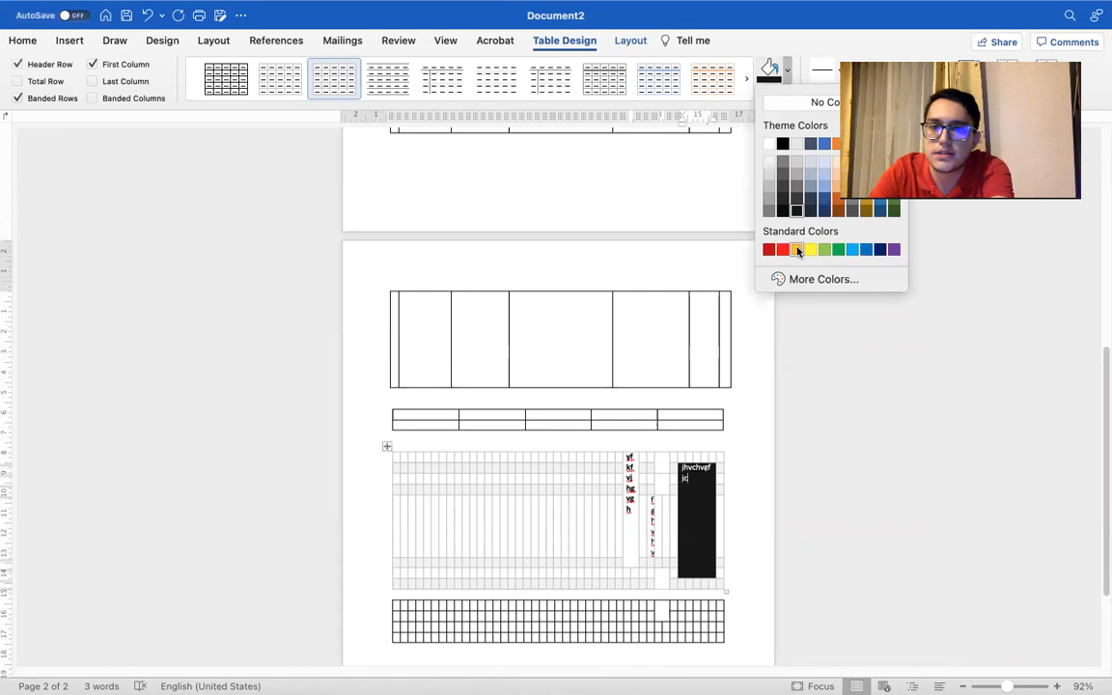
click(811, 251)
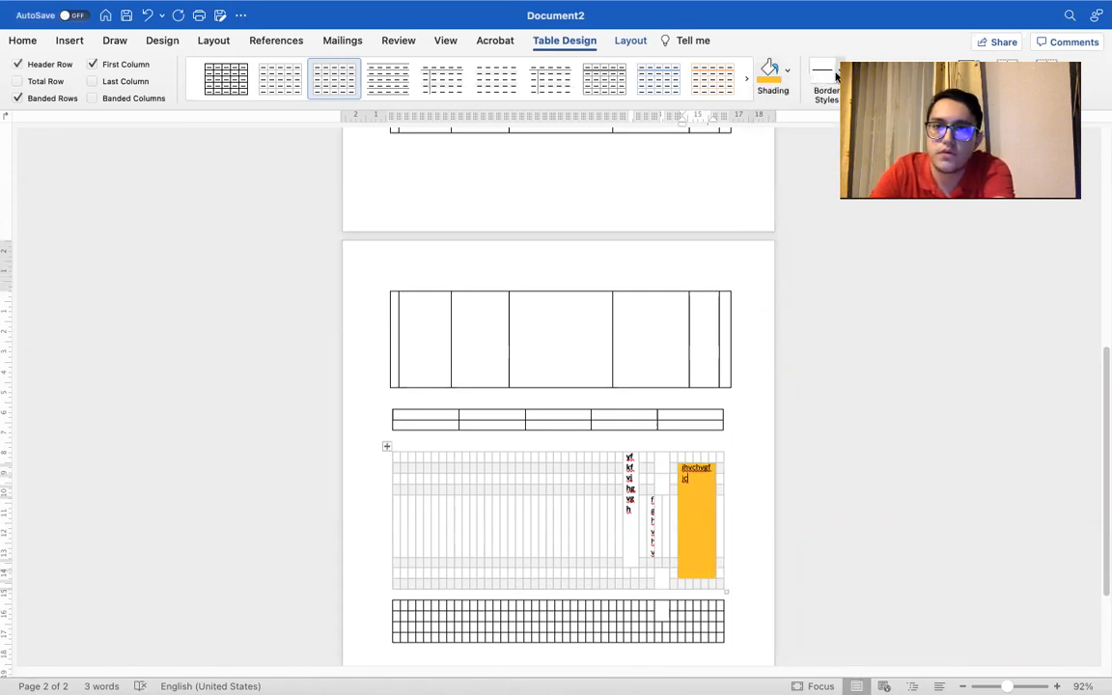
click(827, 77)
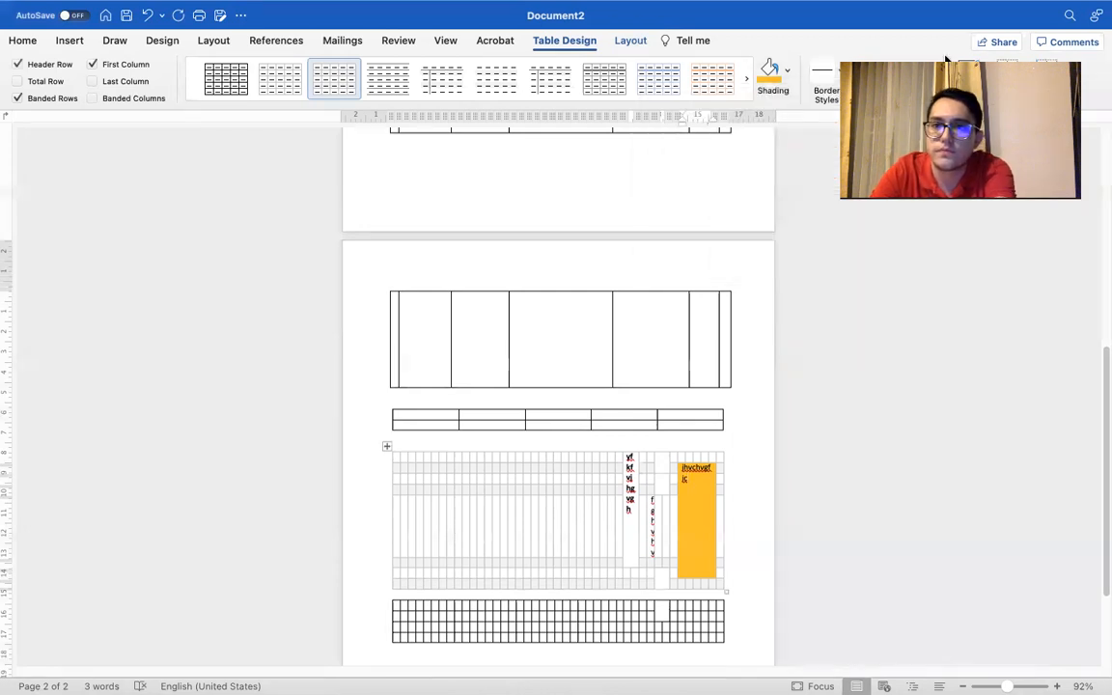
click(826, 77)
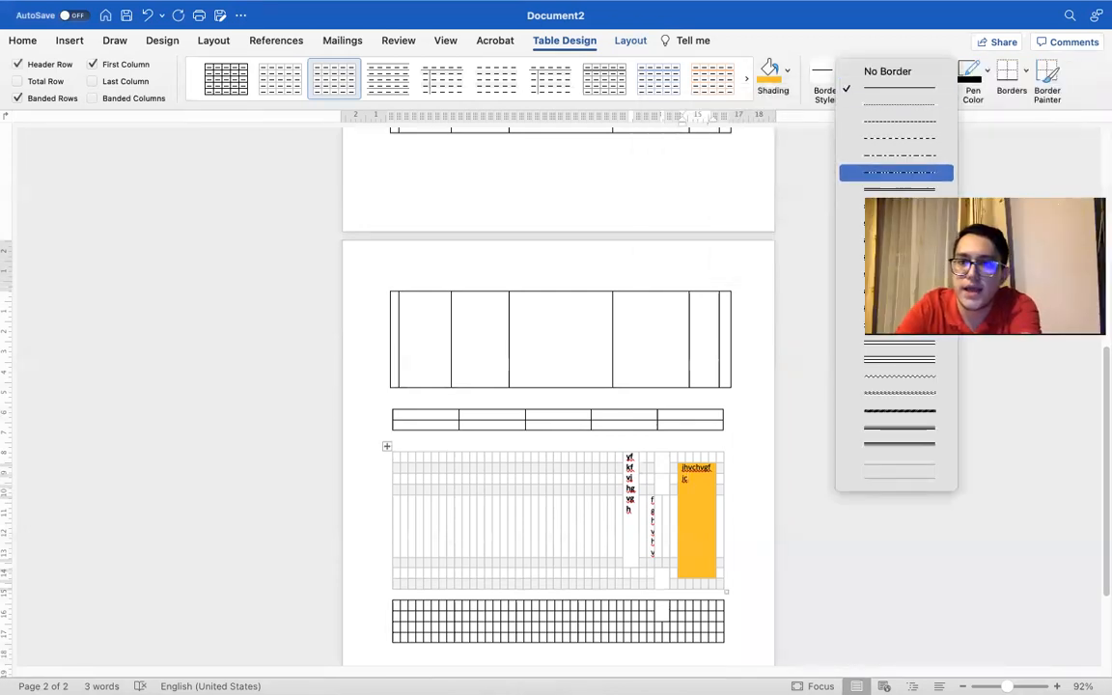
Choose a solid line at 6 pt pen weight and paint thick black borders across the grid table
click(900, 171)
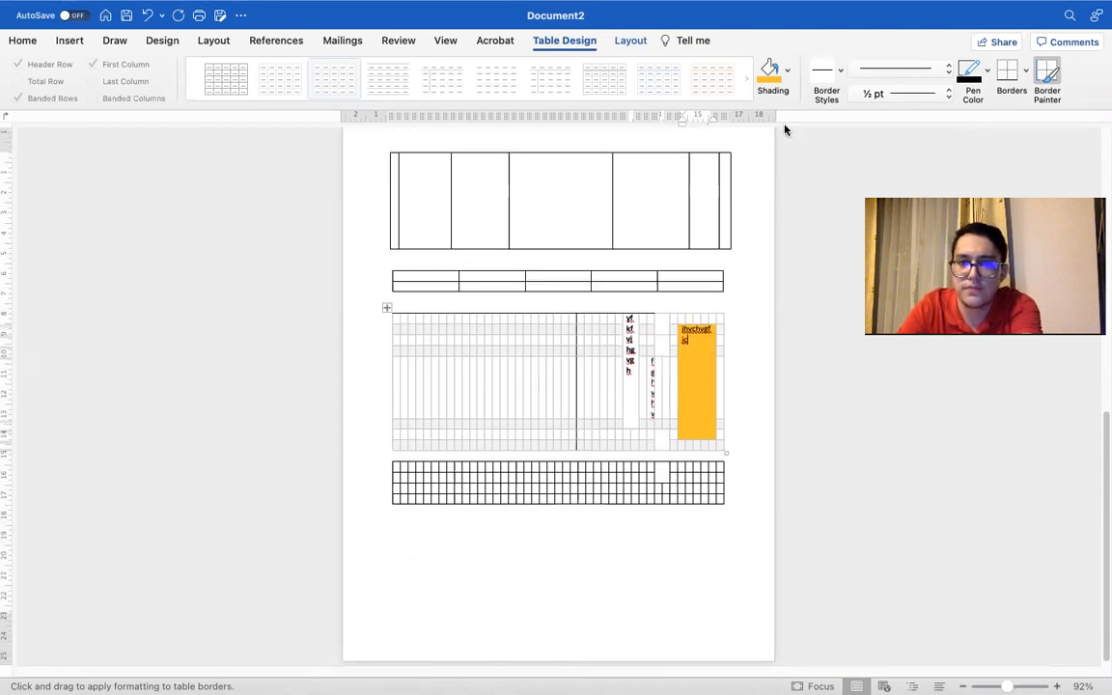
click(826, 78)
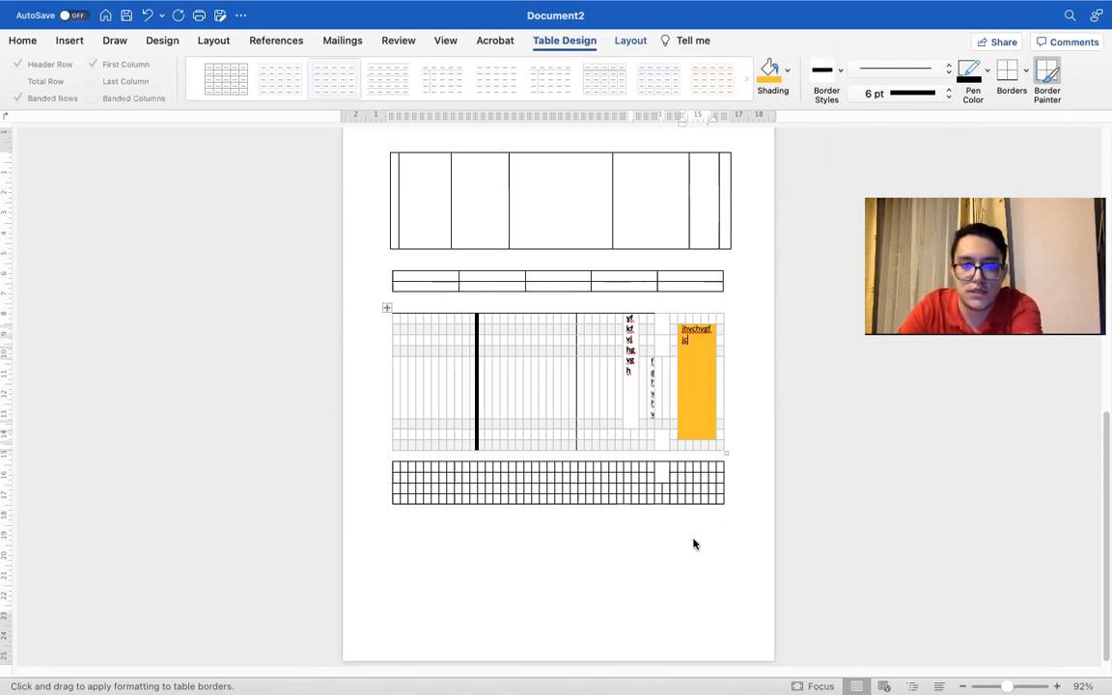
mouse_move(390, 363)
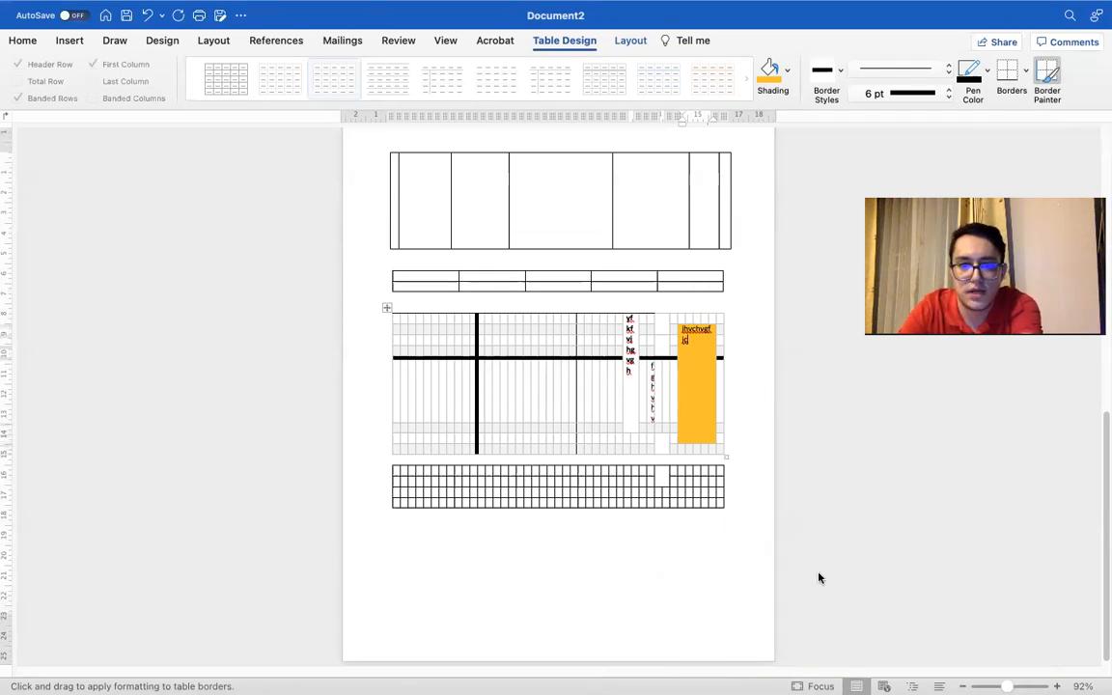
mouse_move(552, 318)
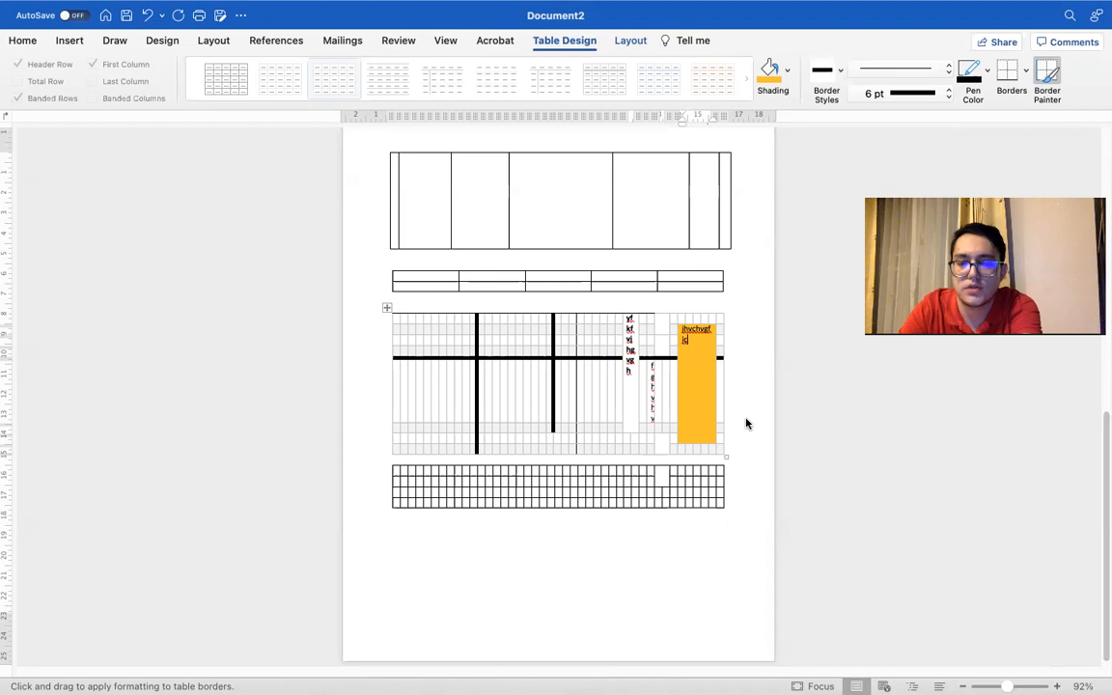
mouse_move(473, 440)
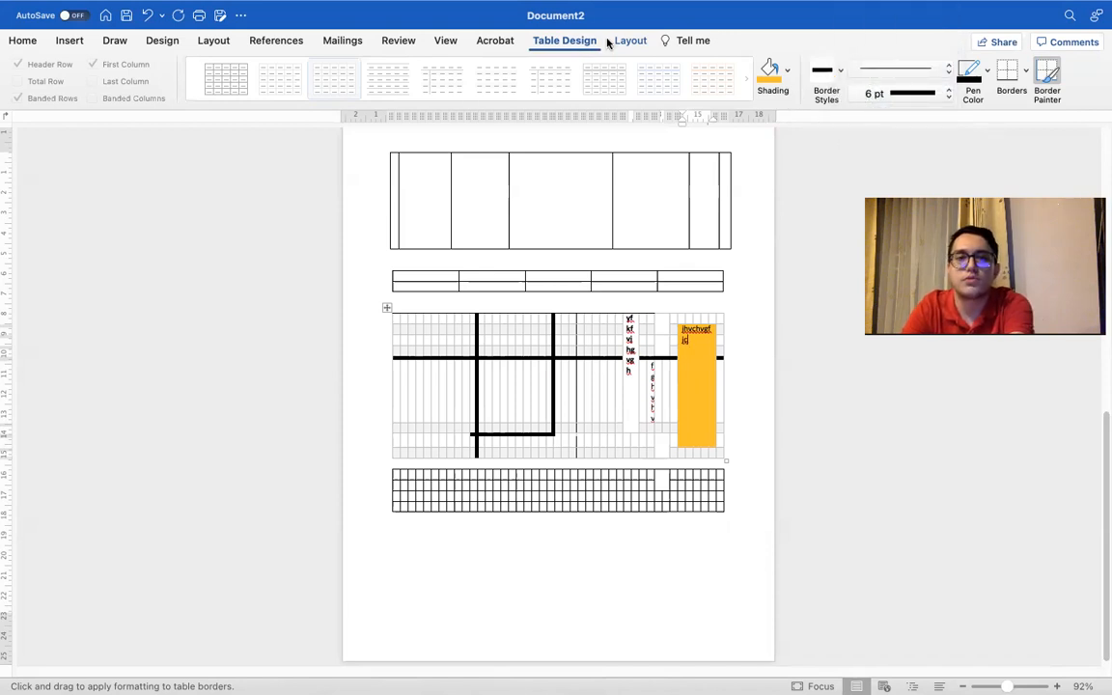
click(629, 40)
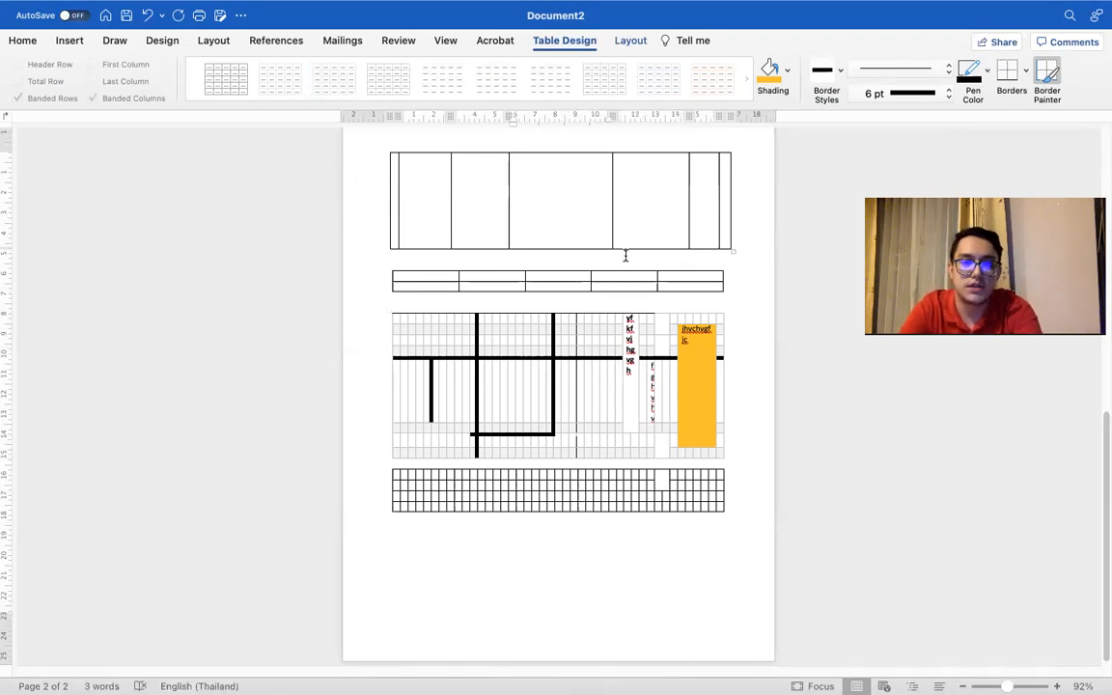
Delete the selected columns from the gridded table after dismissing the Delete Cells dialog
click(93, 96)
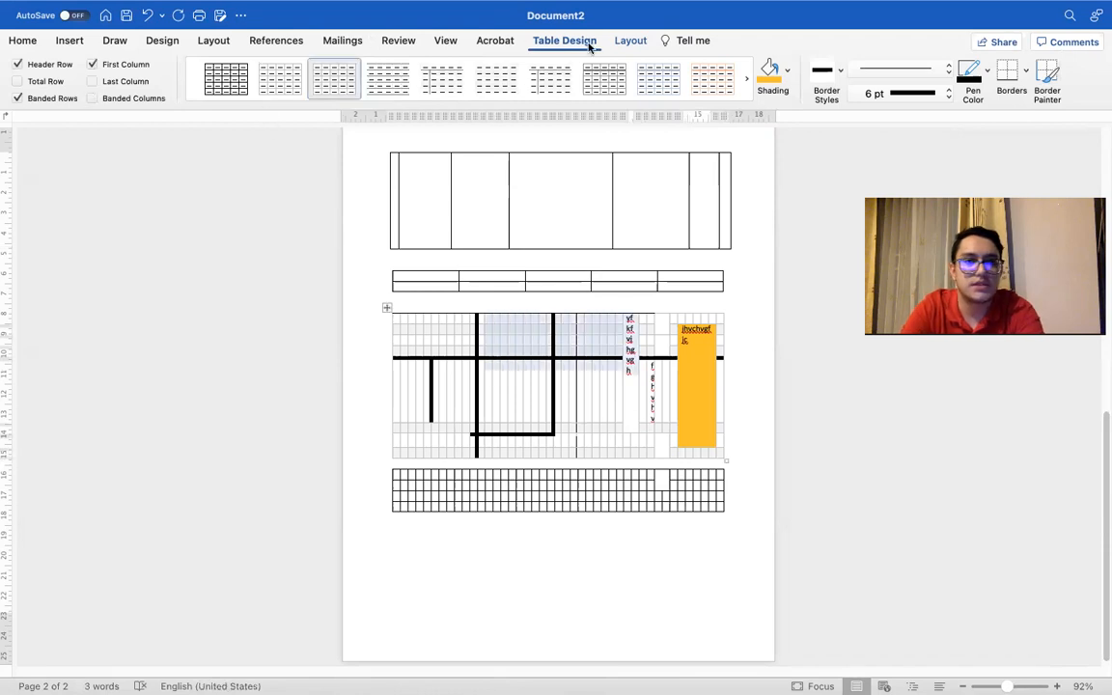
click(630, 40)
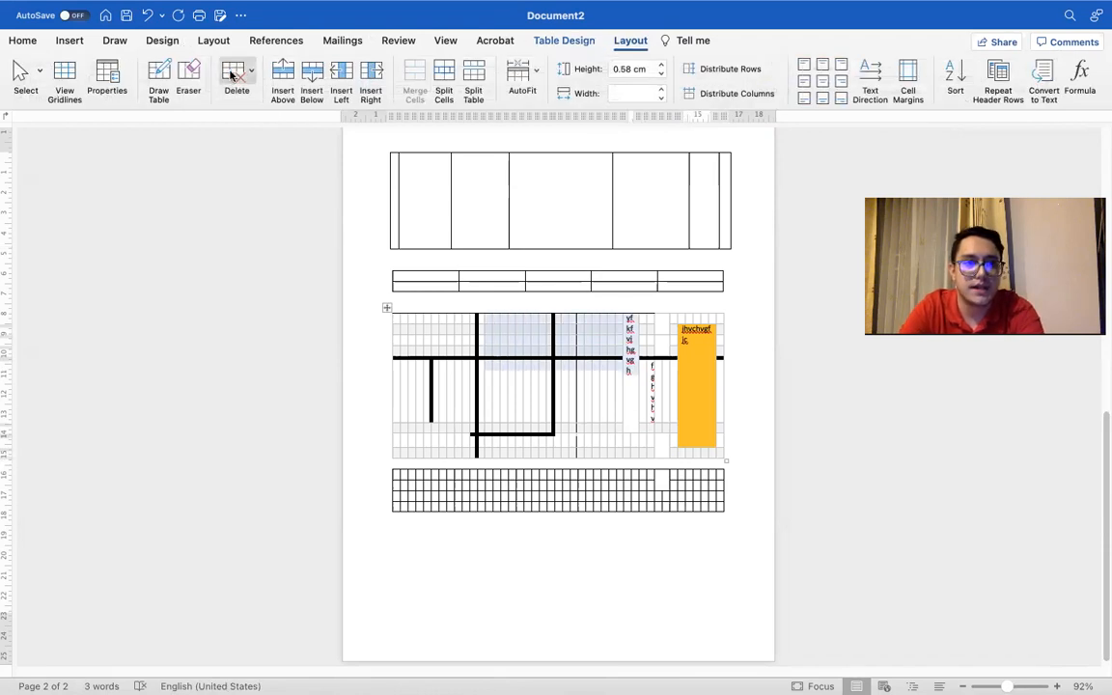
click(236, 77)
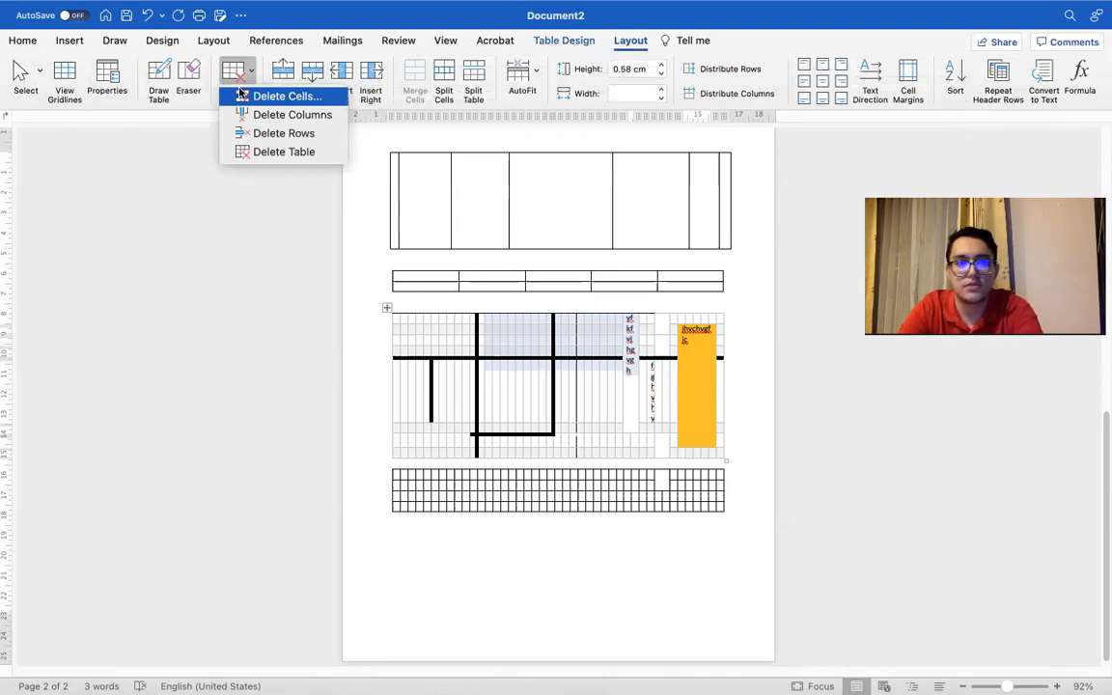
click(285, 96)
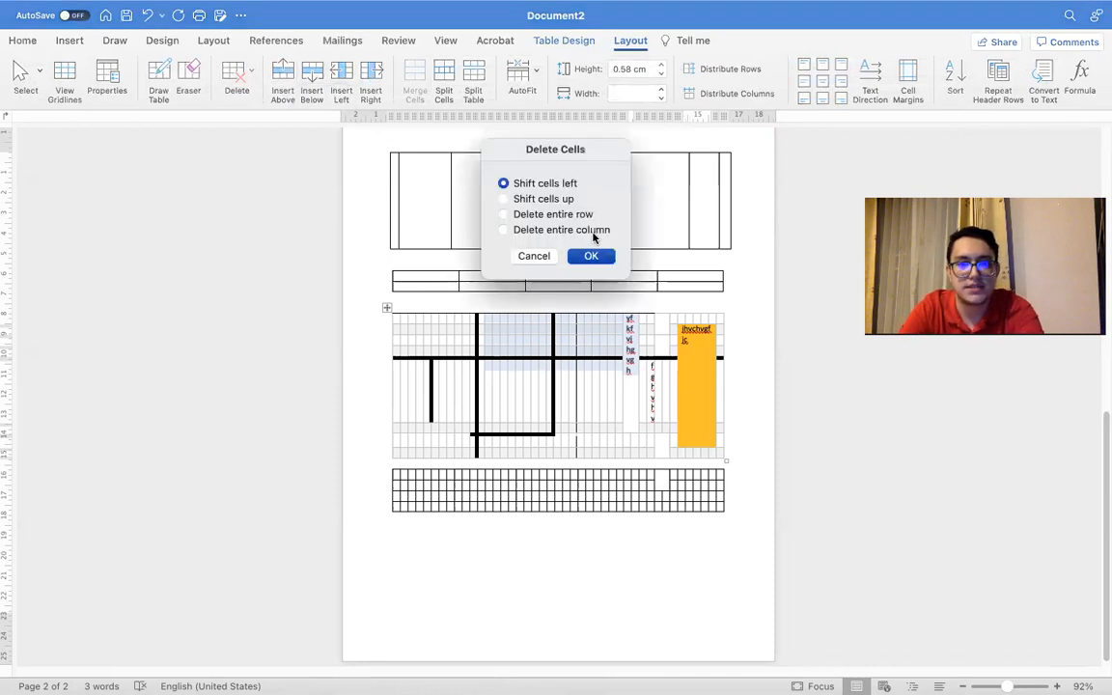
click(590, 255)
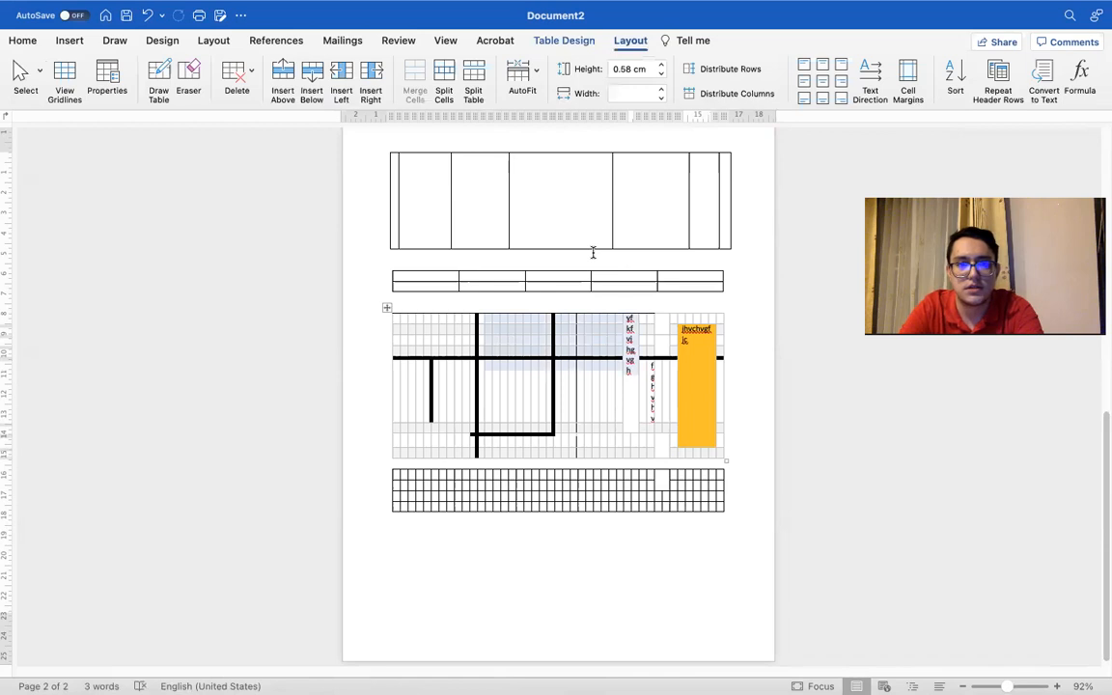
click(236, 70)
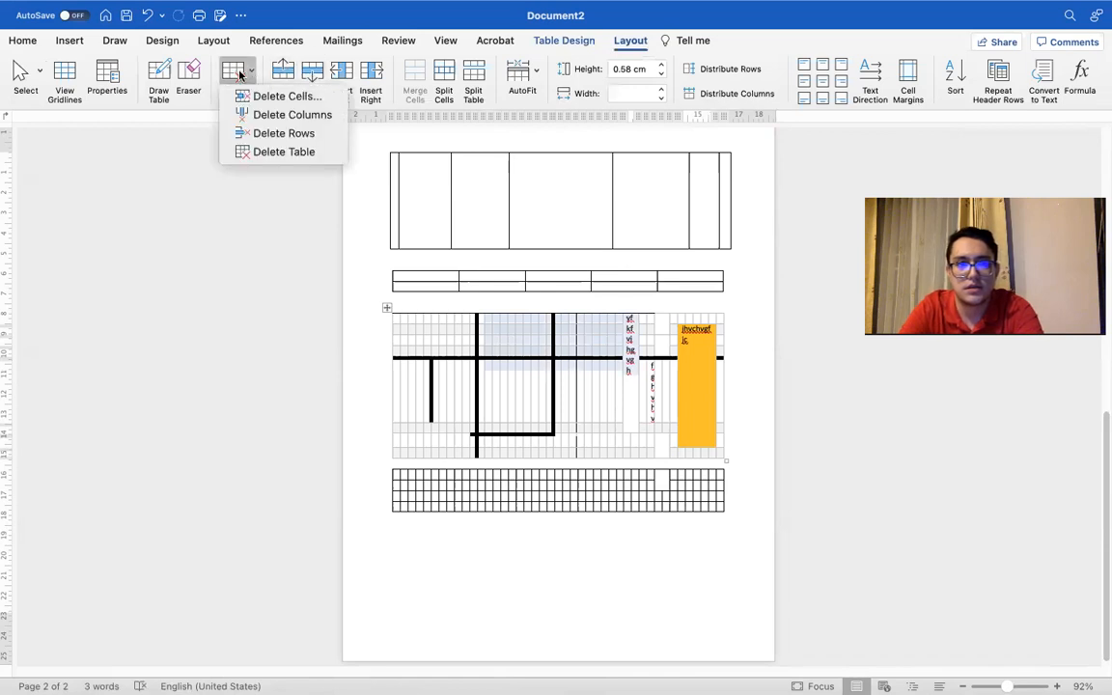
mouse_move(288, 120)
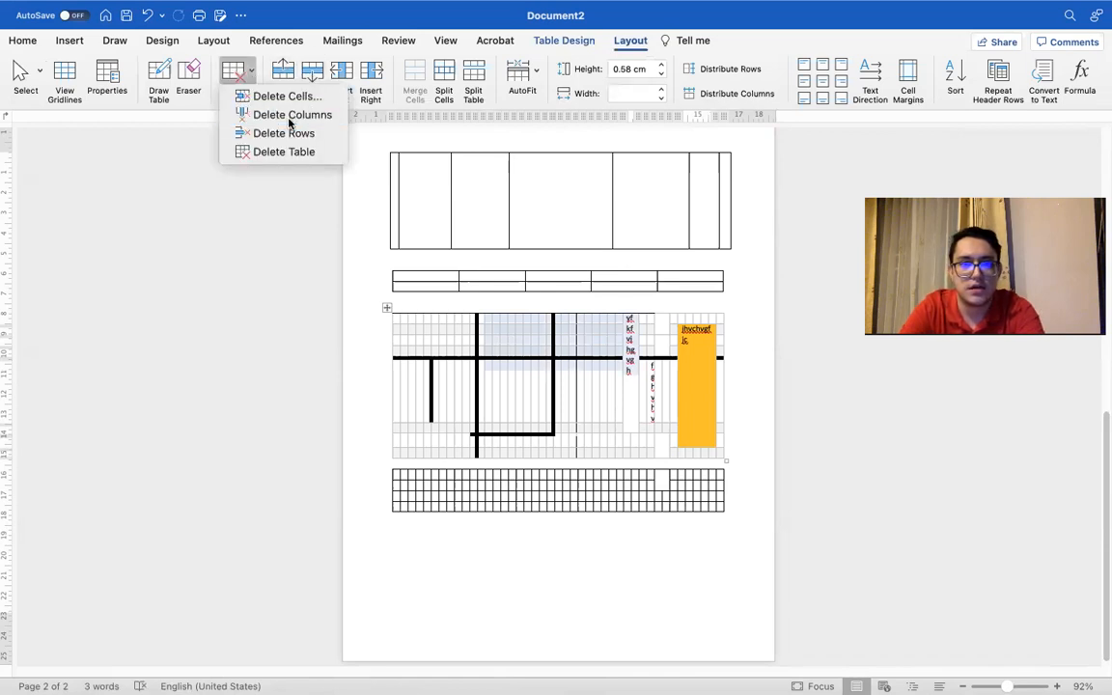
click(294, 114)
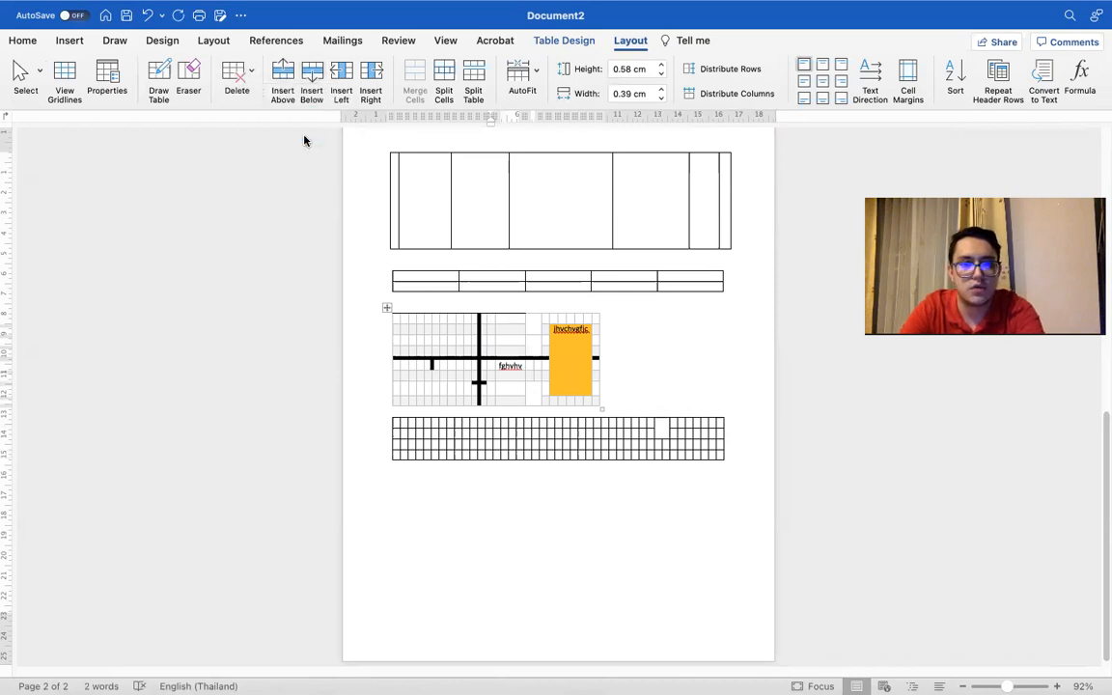
Remove the remaining gridded table and place the cursor in the five-column table's first cell
click(236, 77)
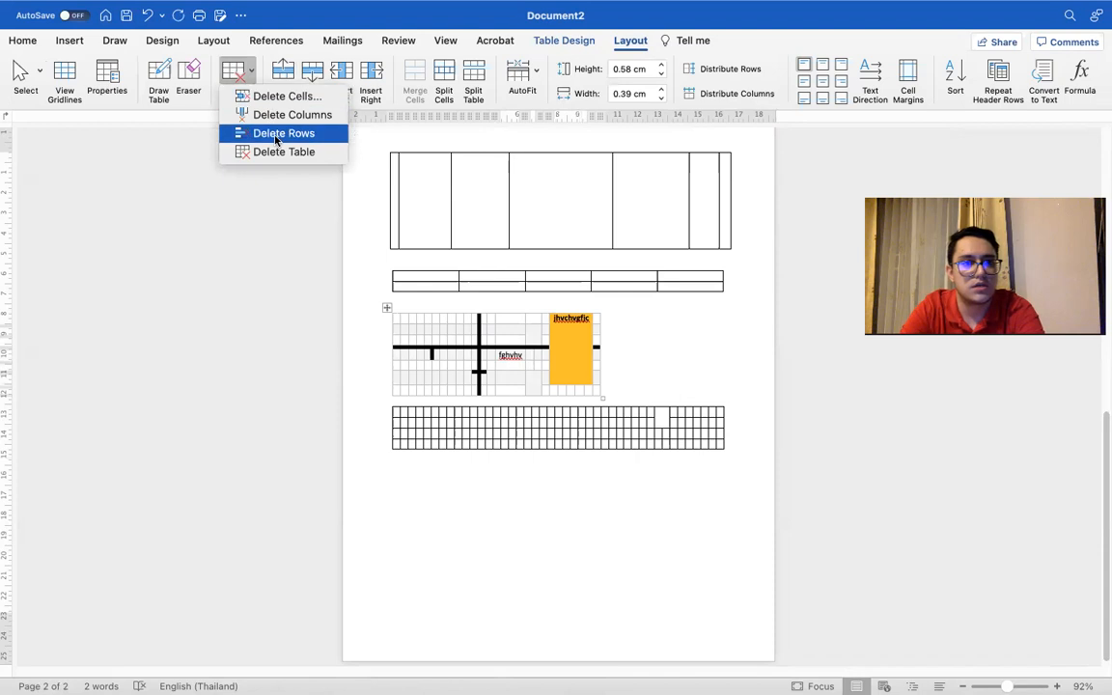
click(284, 133)
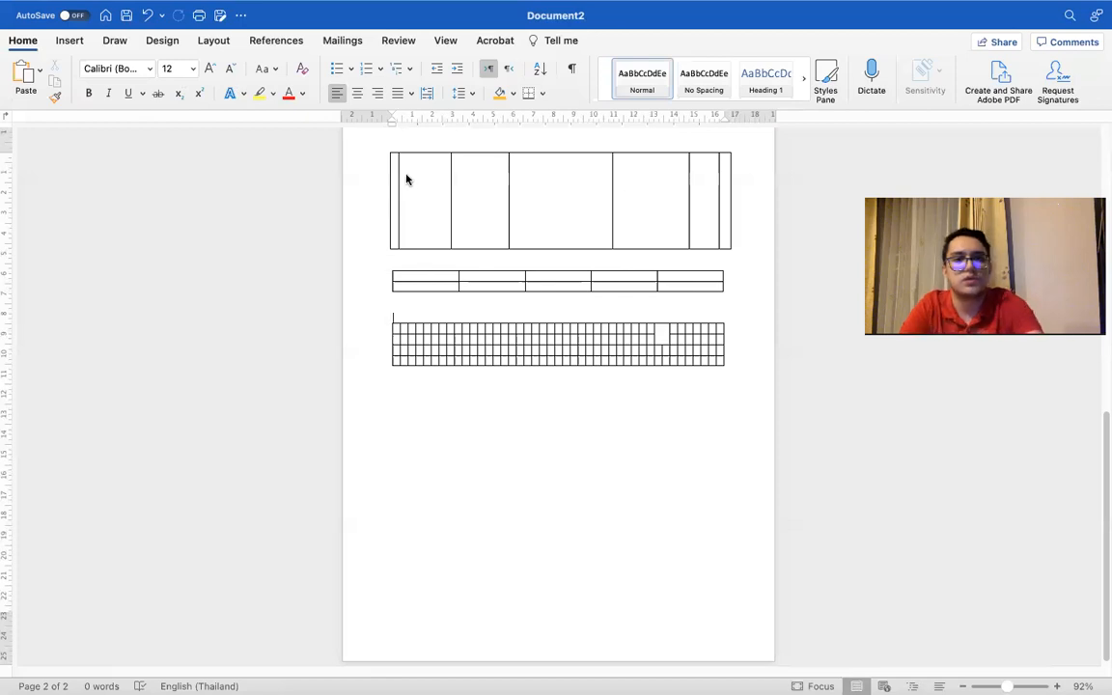
click(446, 282)
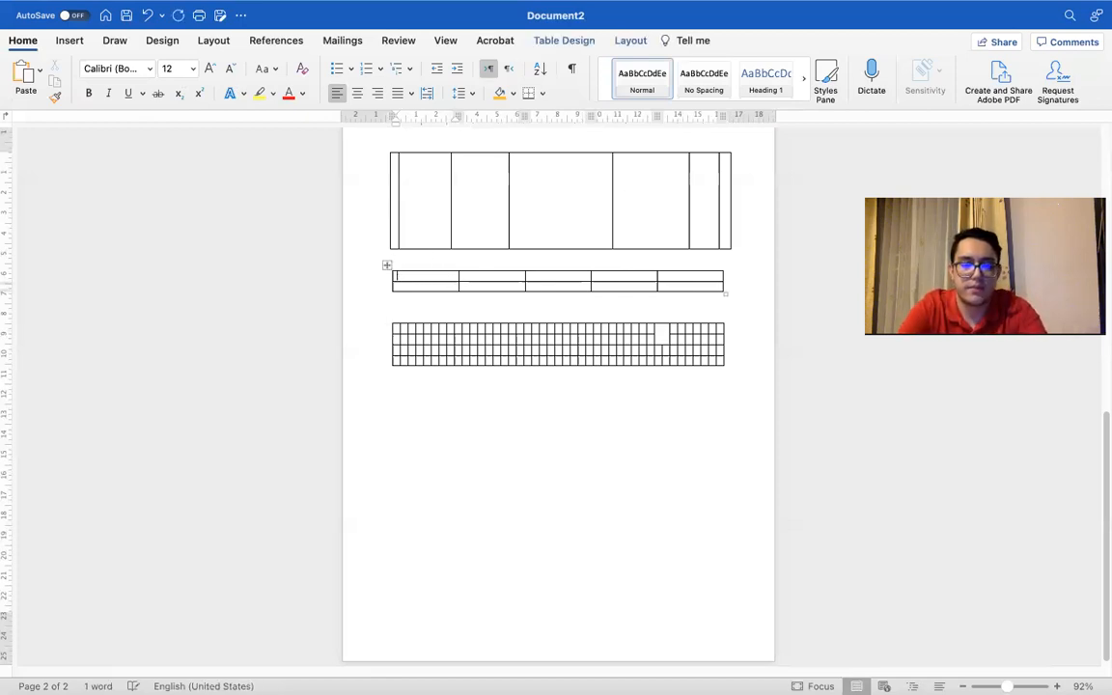
Enter 'Hi how' in 22 pt Arial, bold and underlined, with yellow highlight
text(Hi h)
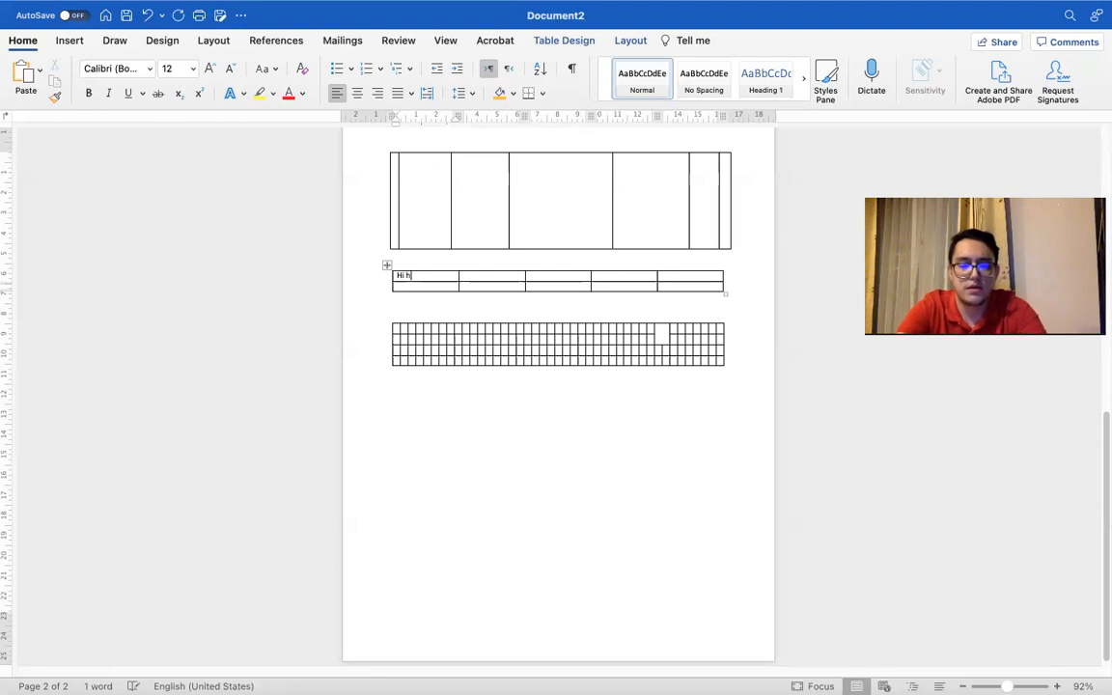
text(ow)
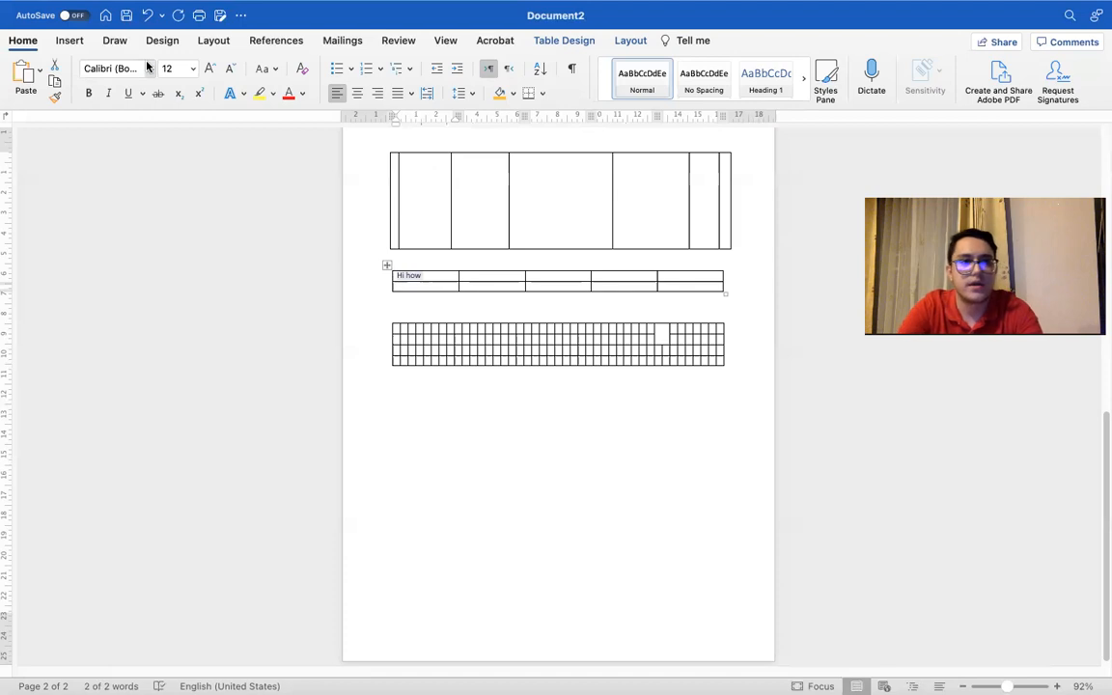
click(150, 69)
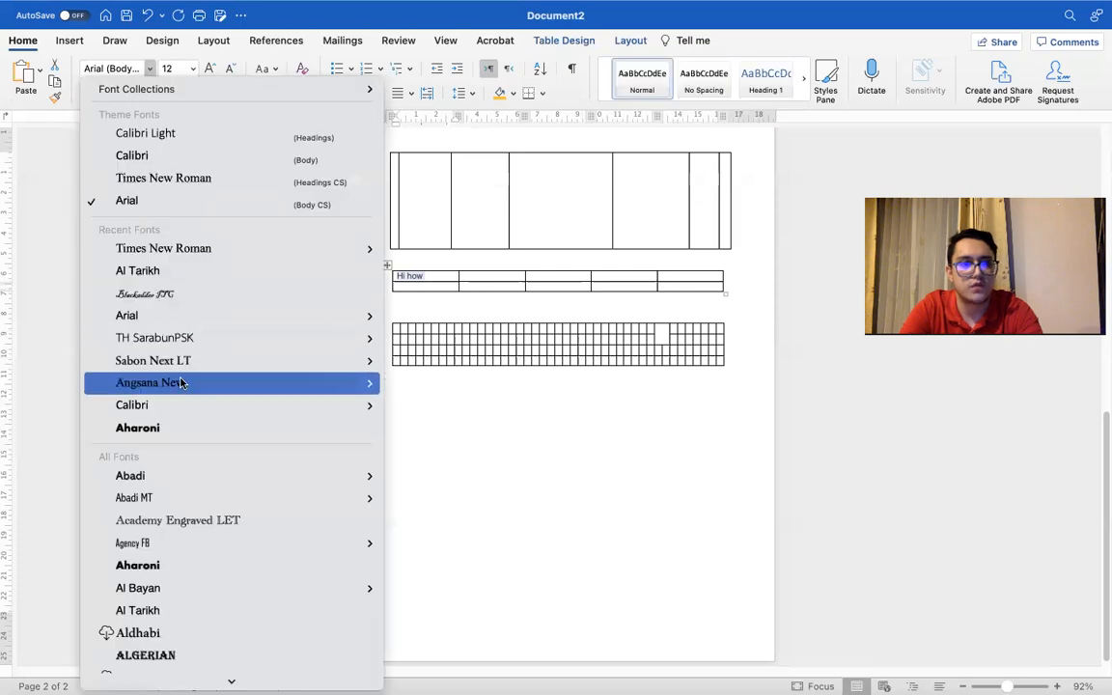
click(193, 69)
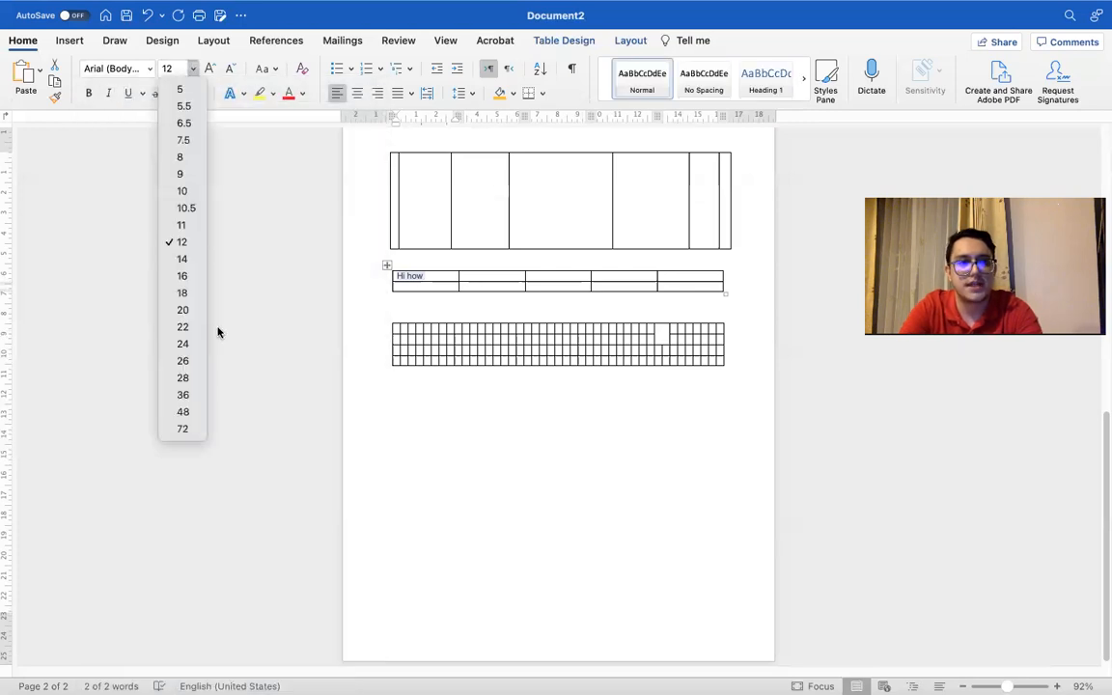
click(182, 327)
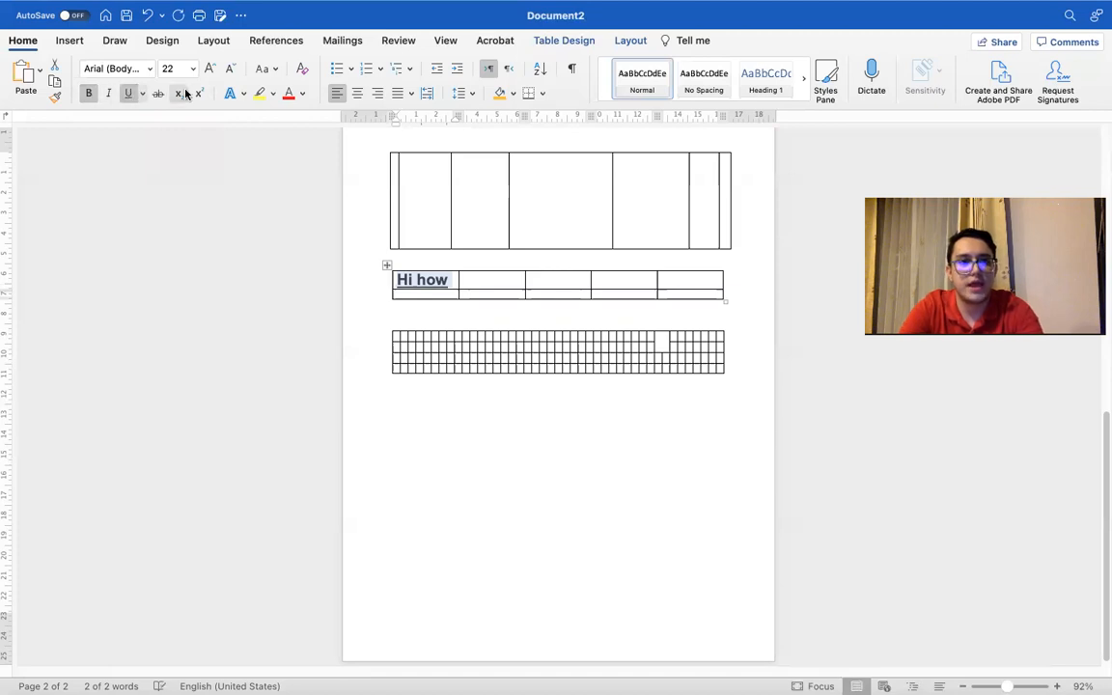
click(259, 92)
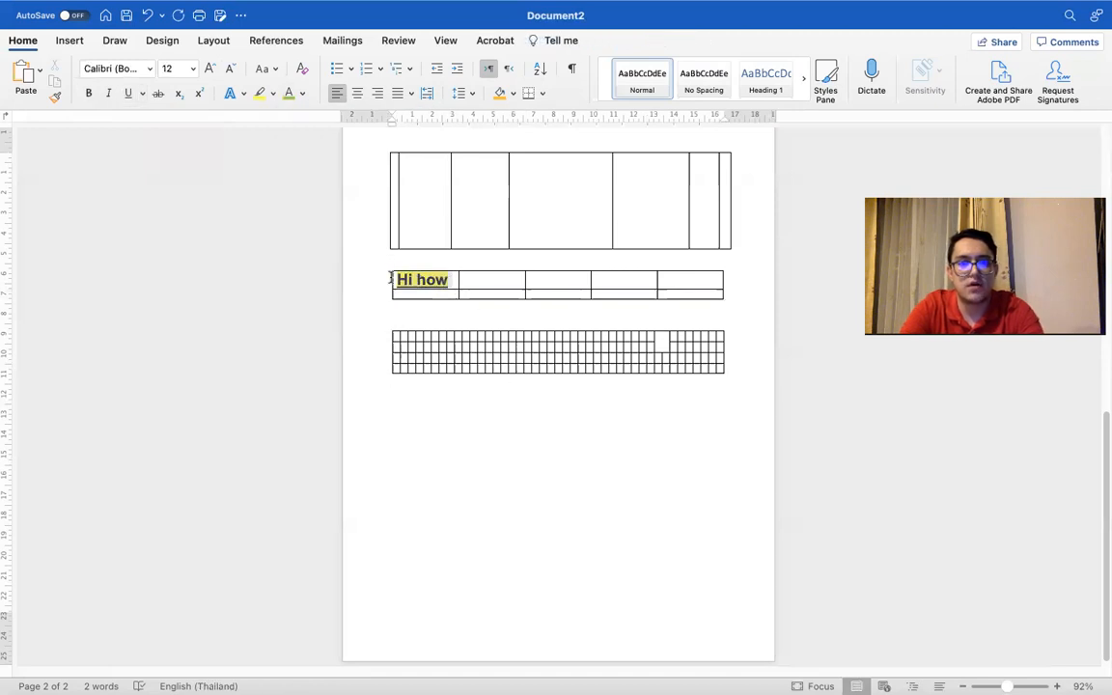
click(274, 93)
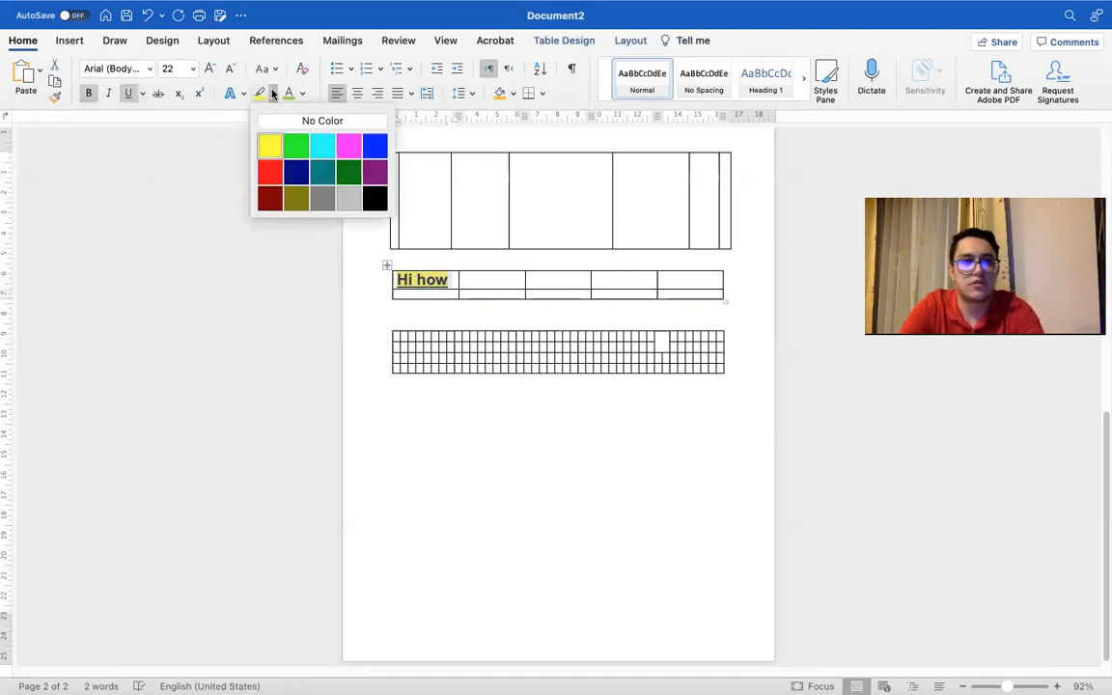